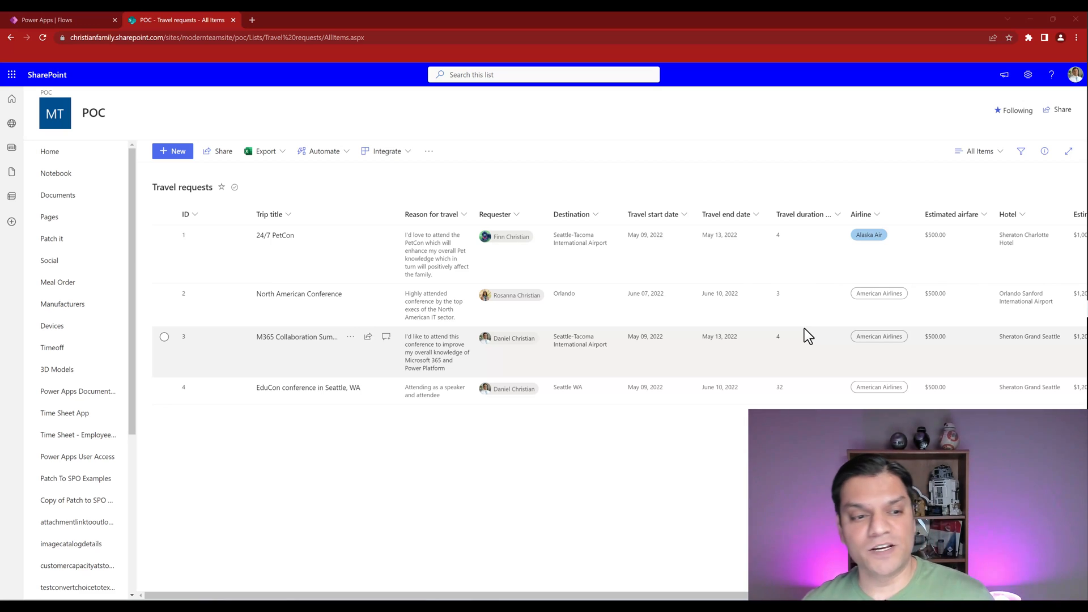
pyautogui.moveTo(345, 384)
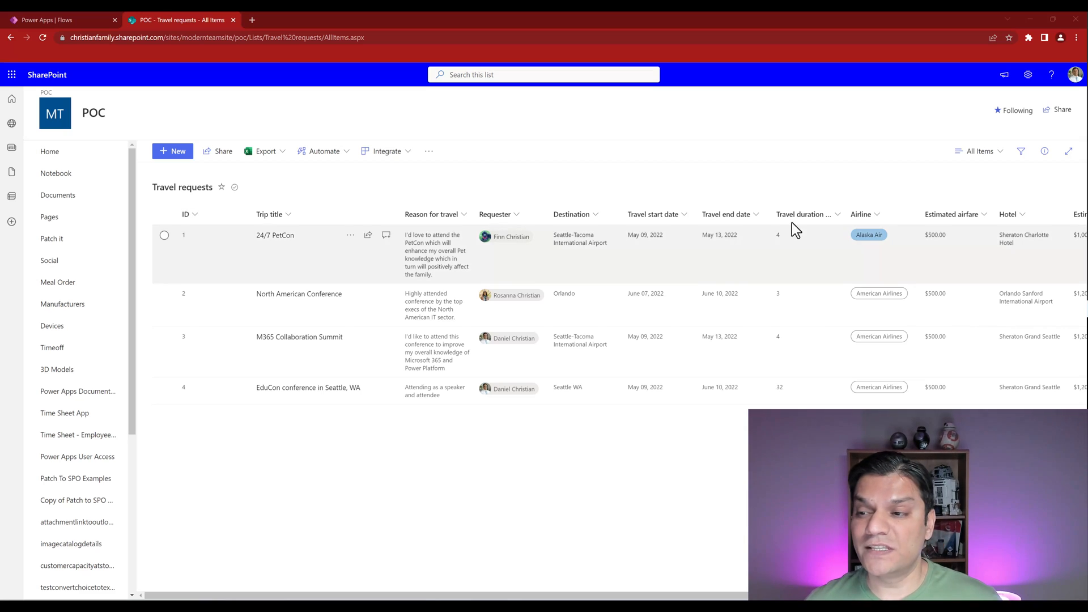
# Open the SharePoint Settings gear menu while viewing the Travel requests list
pyautogui.click(1027, 74)
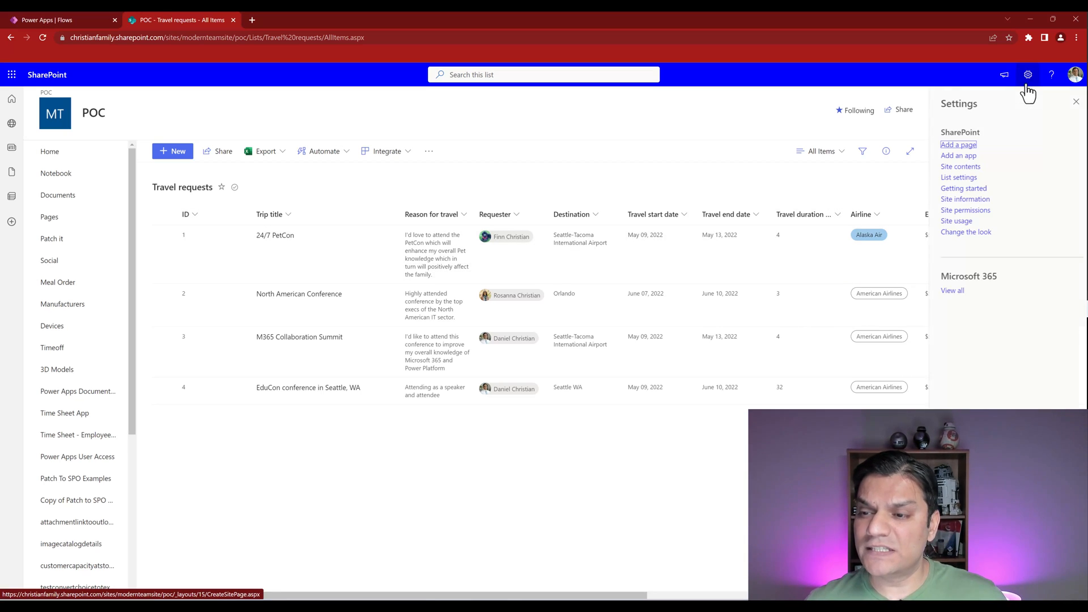
# Open the Travel requests list settings and scroll down to review its columns
pyautogui.click(958, 176)
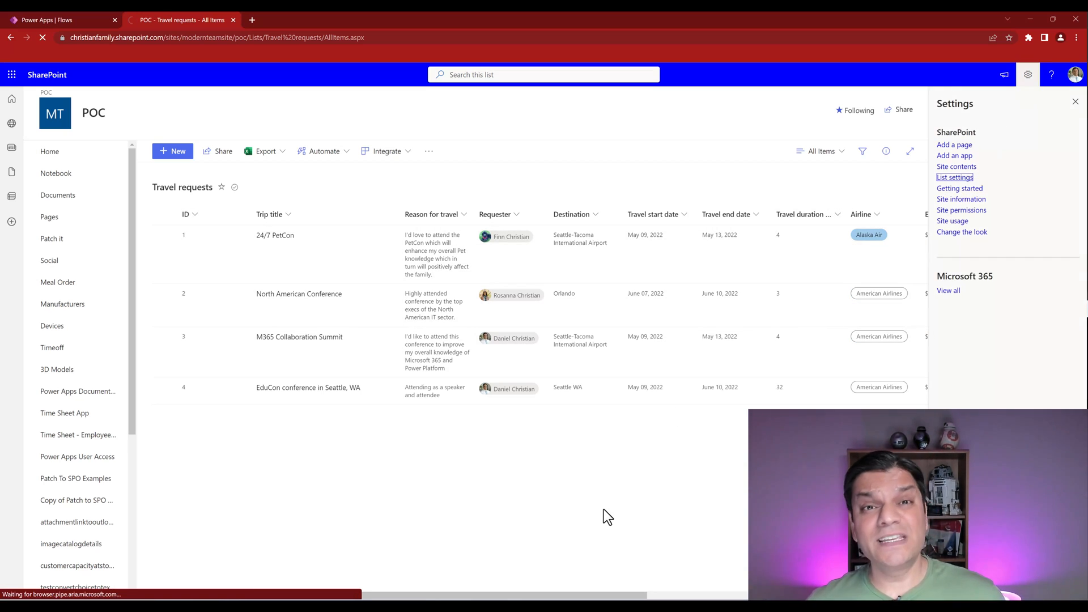
pyautogui.click(954, 177)
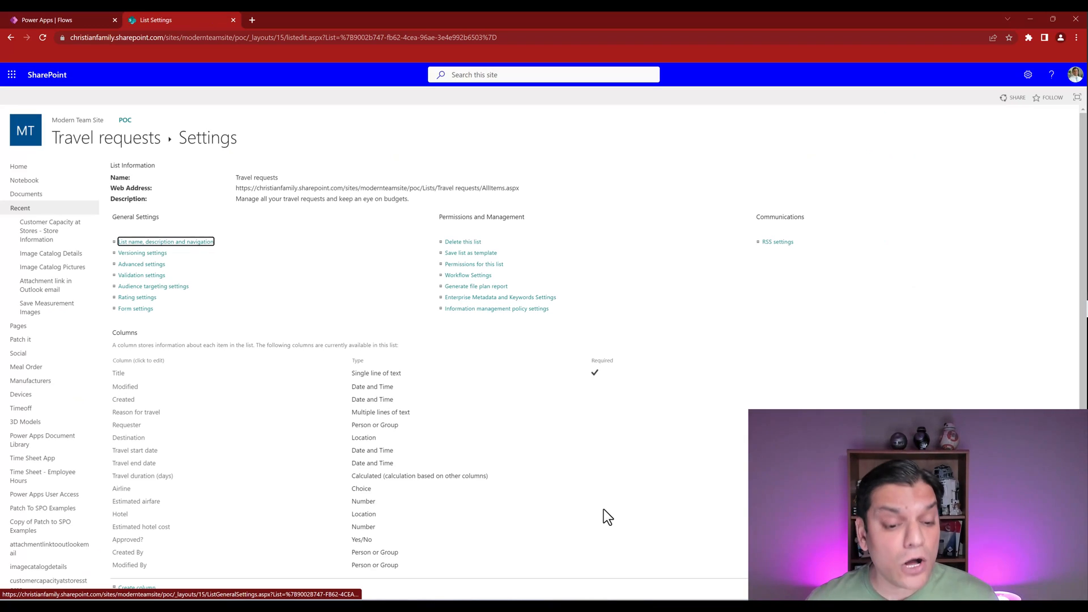
pyautogui.scroll(-3)
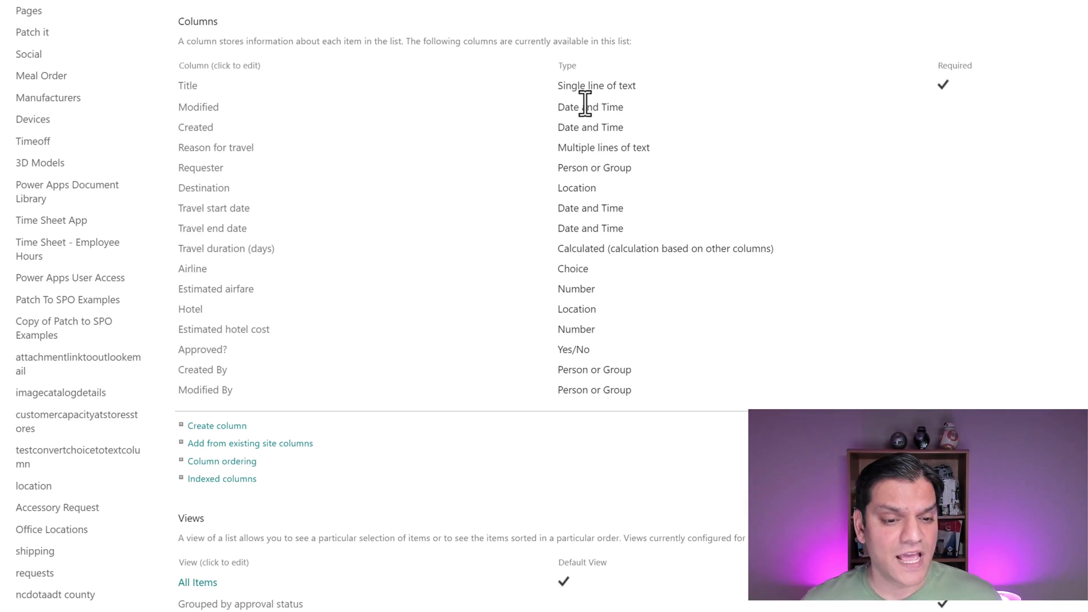
pyautogui.moveTo(639, 152)
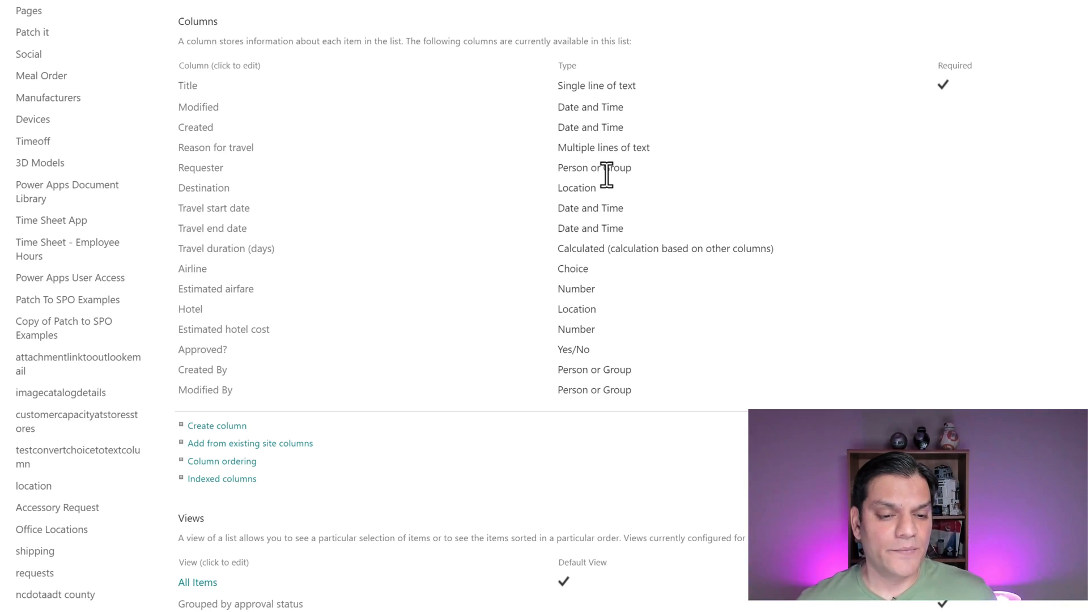
pyautogui.moveTo(586, 271)
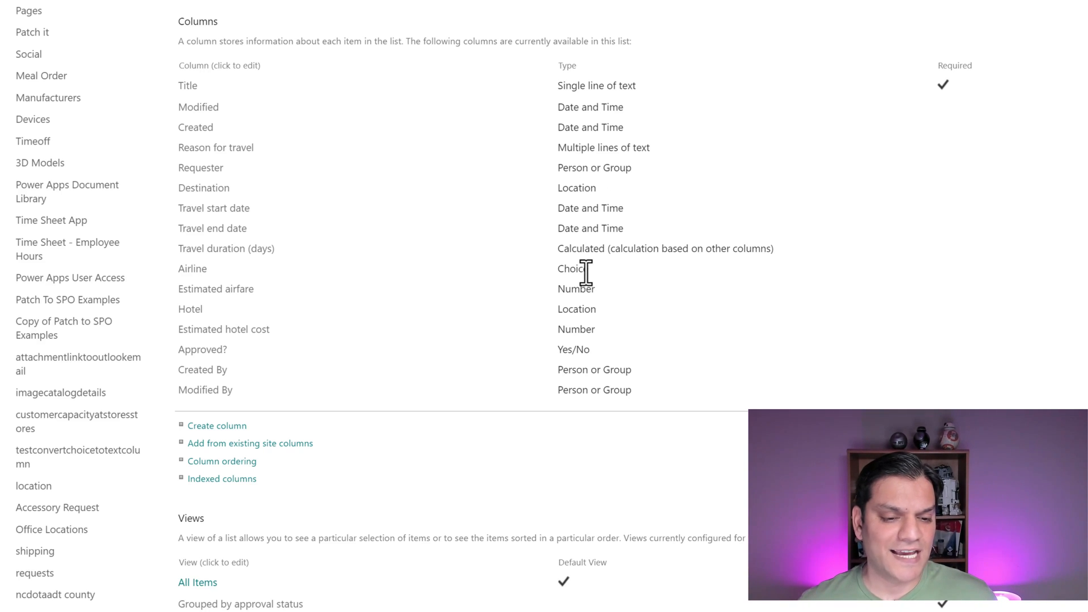
pyautogui.moveTo(590, 97)
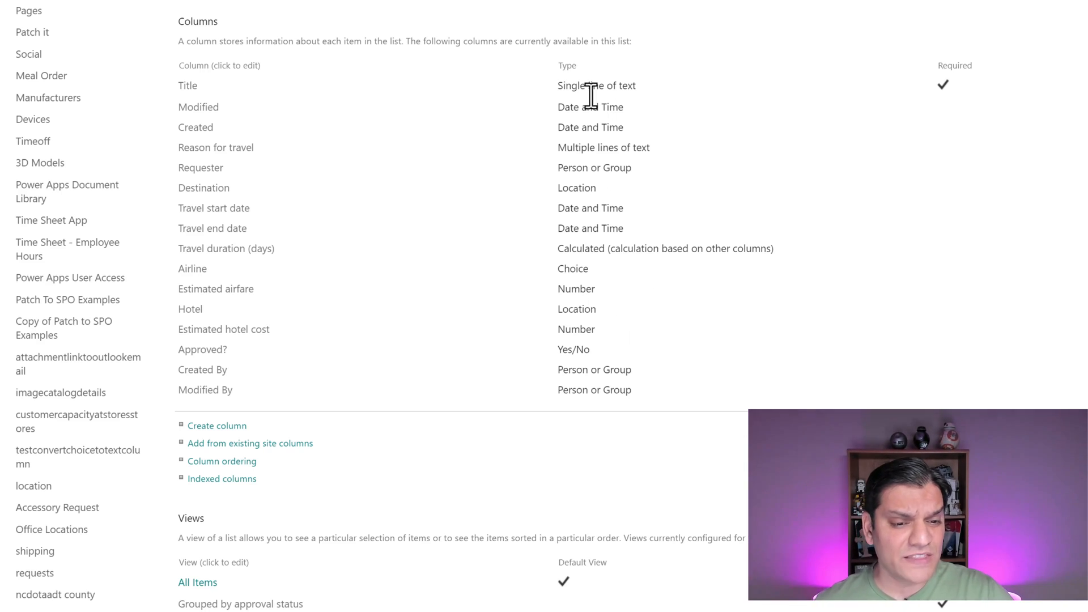
pyautogui.moveTo(681, 179)
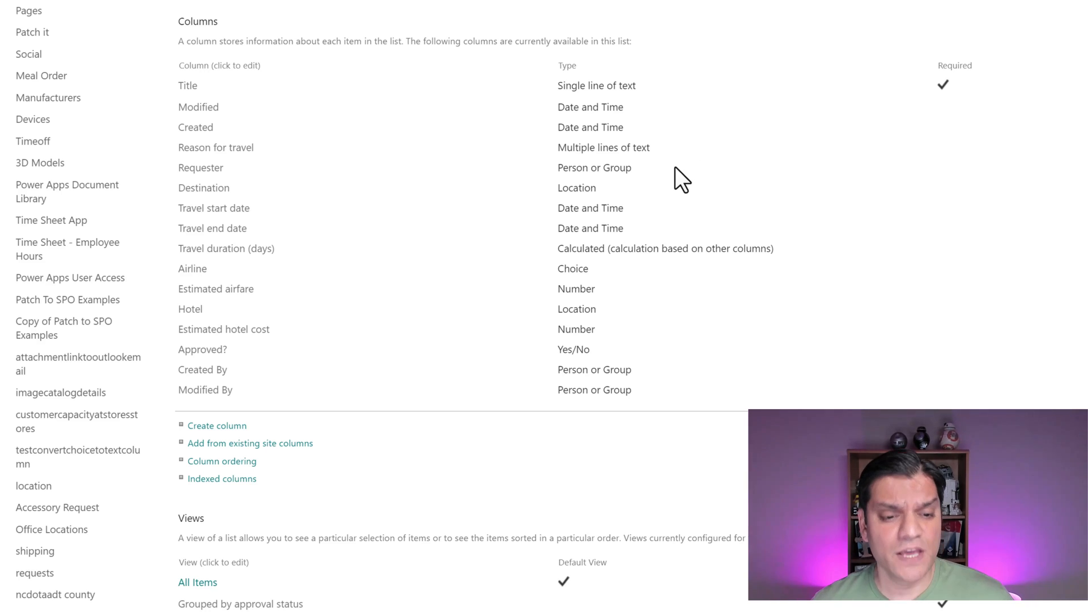
pyautogui.moveTo(651, 176)
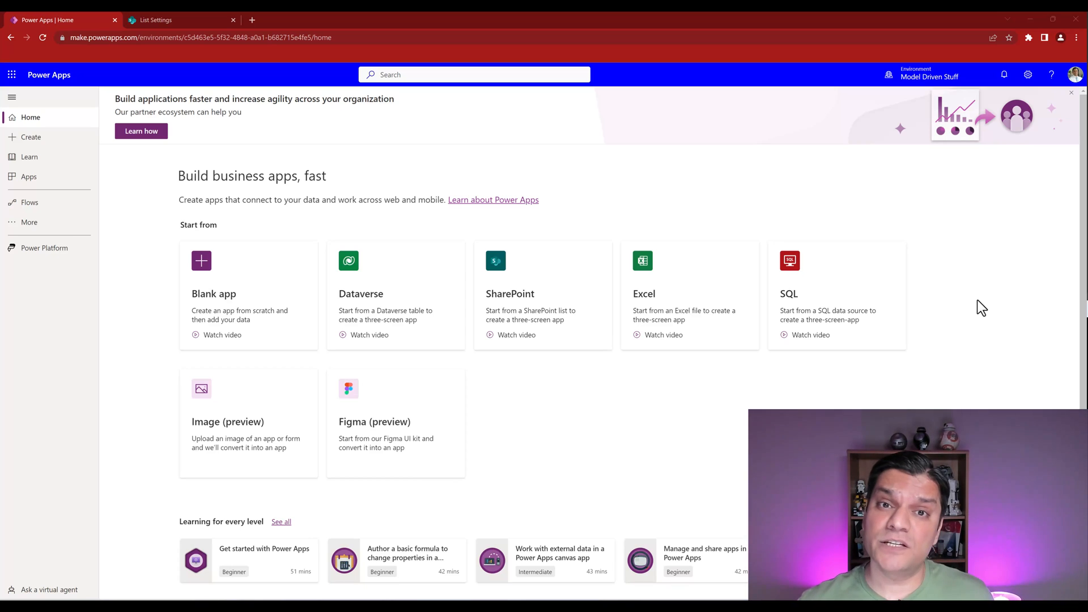
pyautogui.moveTo(987, 308)
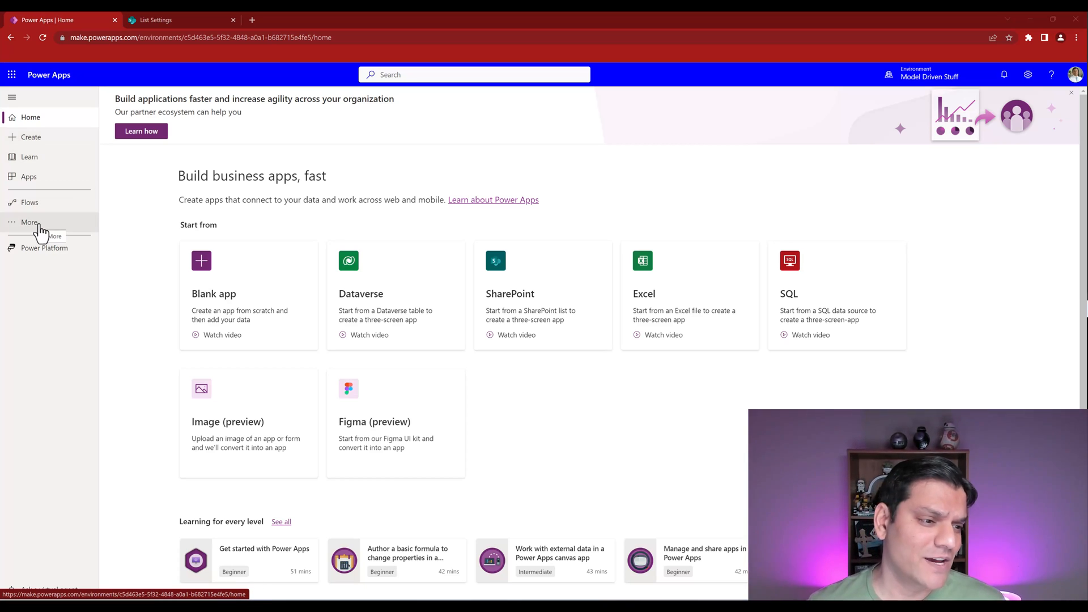
# Pin Connections to the left navigation and view the environment's connections, including SharePoint
pyautogui.click(29, 223)
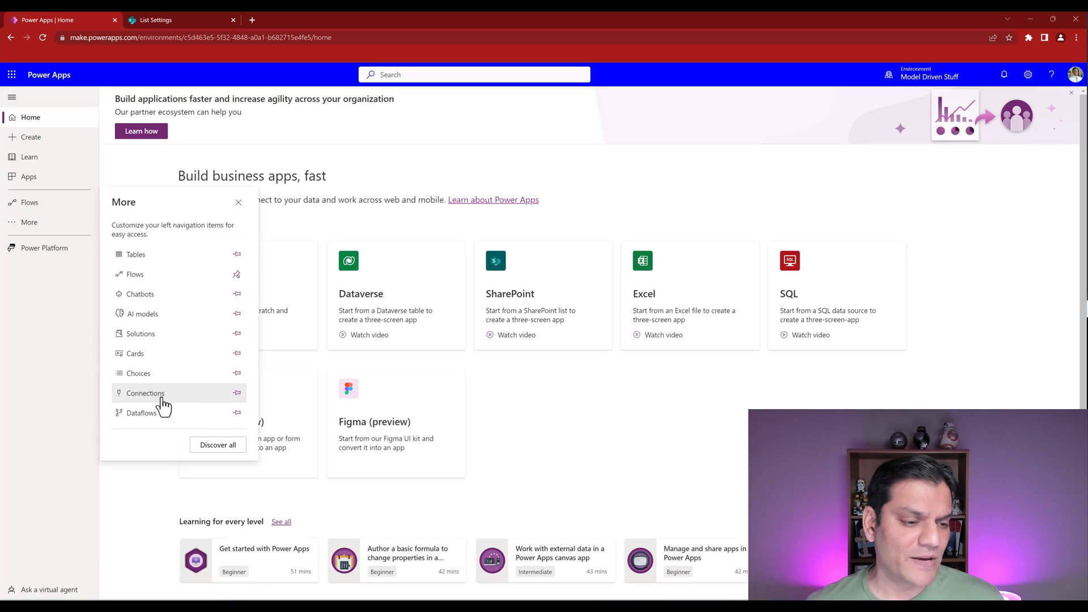
pyautogui.click(237, 393)
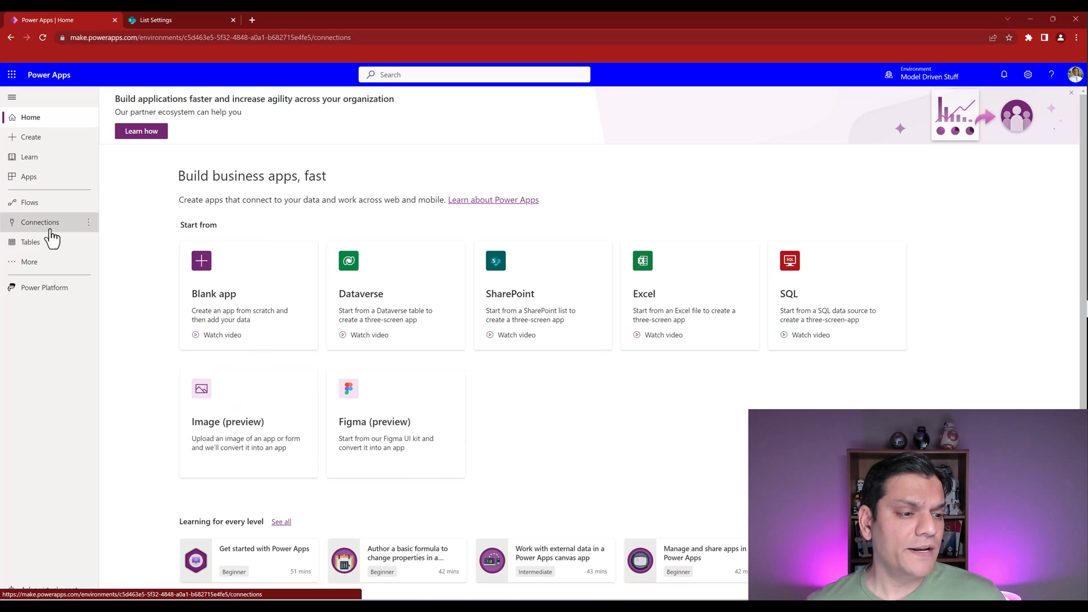
pyautogui.click(40, 222)
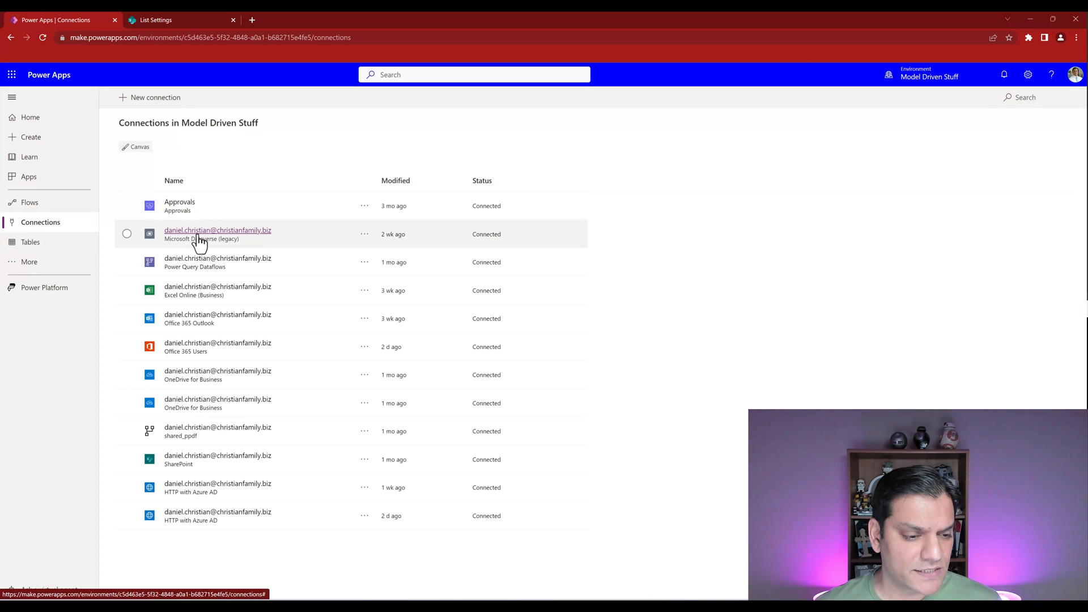
pyautogui.moveTo(247, 474)
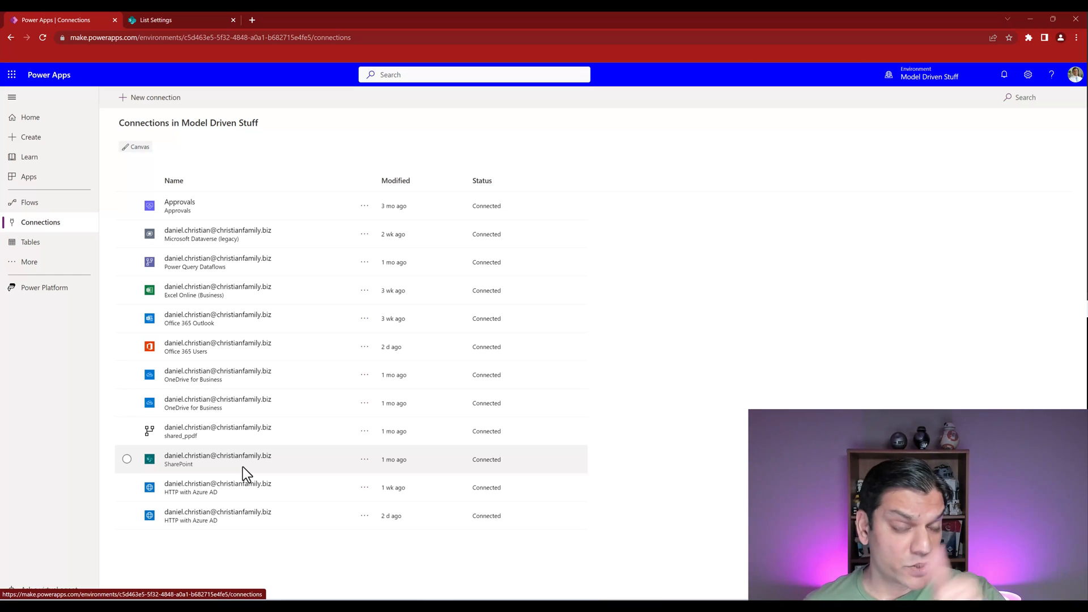
pyautogui.moveTo(29, 242)
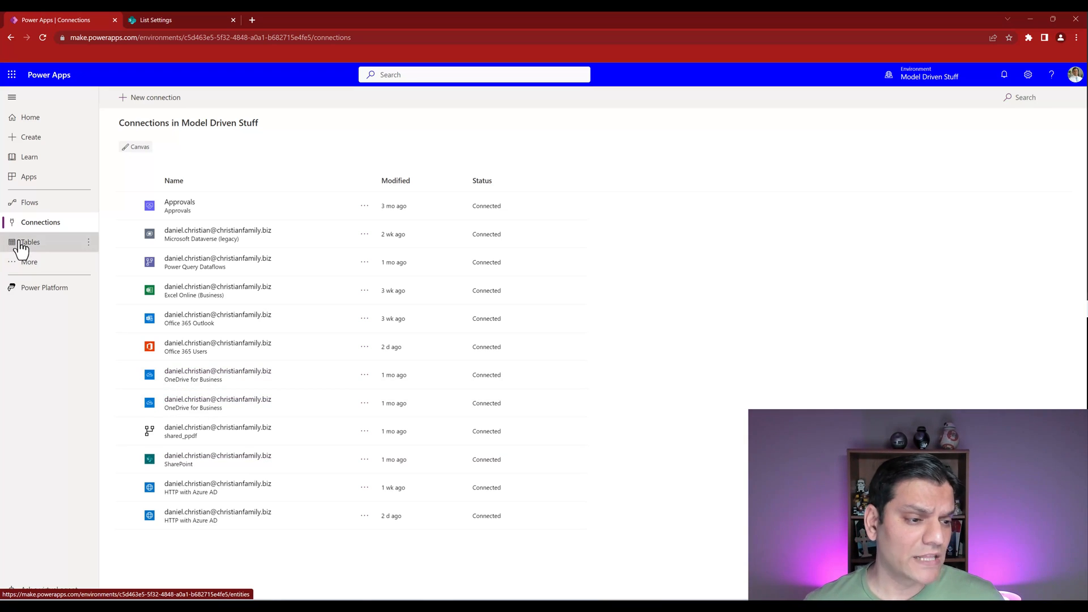
# Go to Tables and show the New table creation options
pyautogui.click(31, 241)
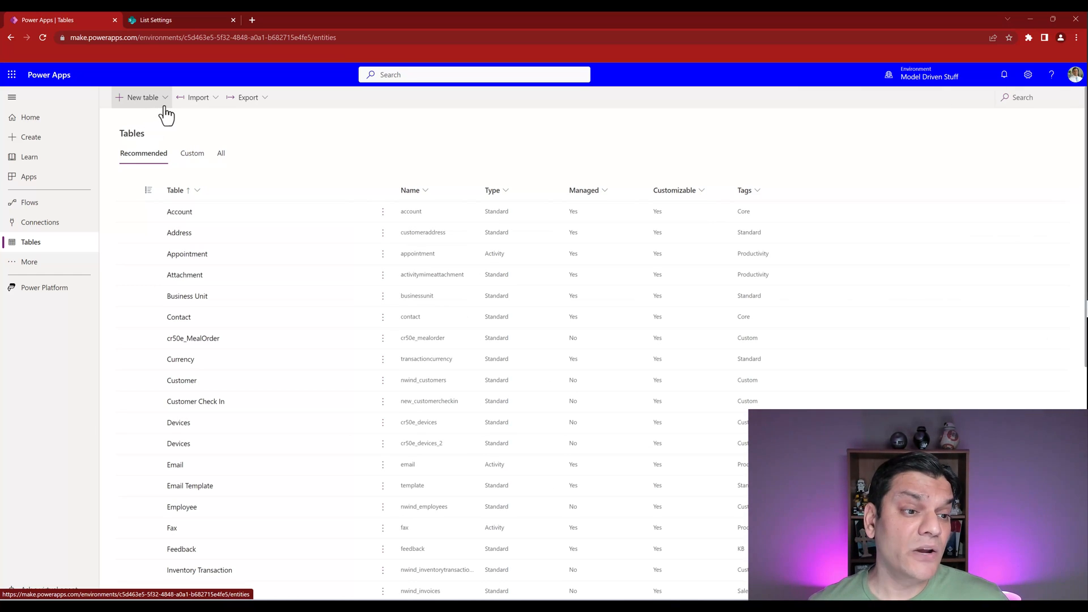
pyautogui.click(142, 97)
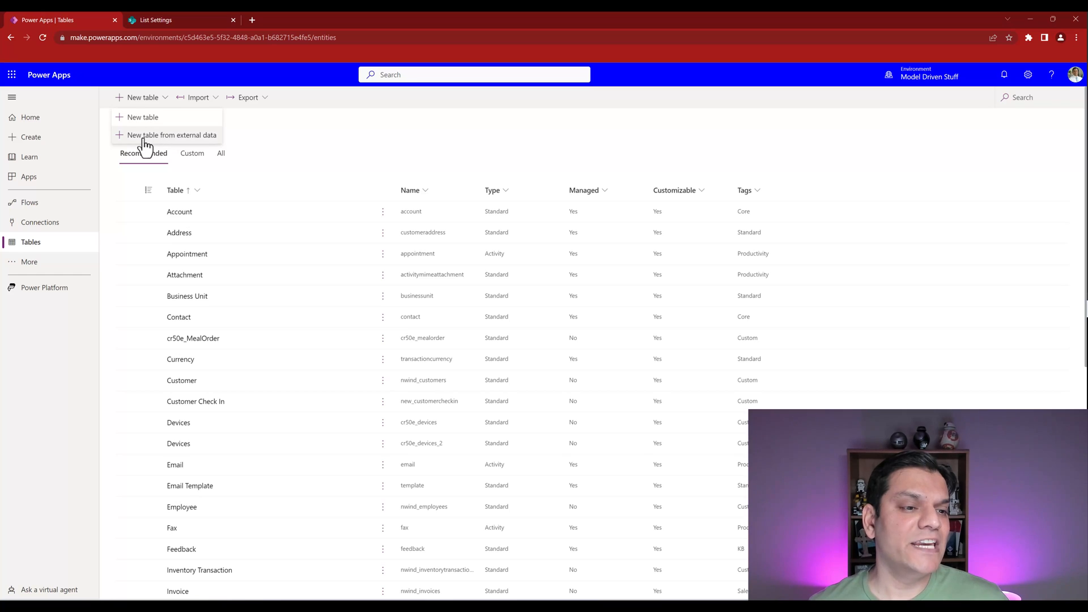
pyautogui.moveTo(158, 141)
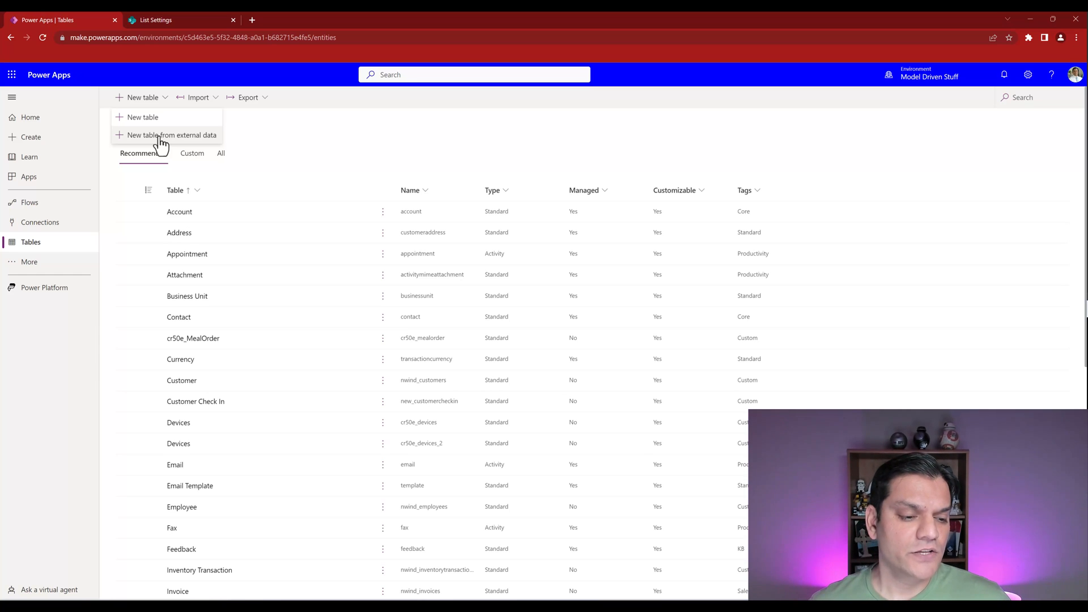
# Start a table from external data, expand Advanced options, and continue with SharePoint
pyautogui.click(172, 135)
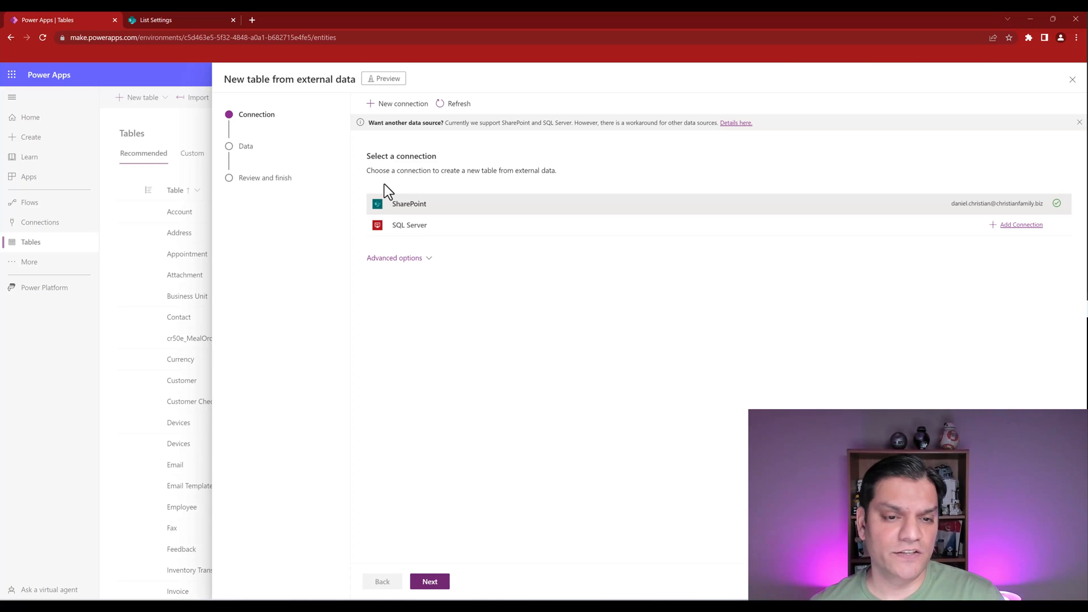
pyautogui.moveTo(423, 271)
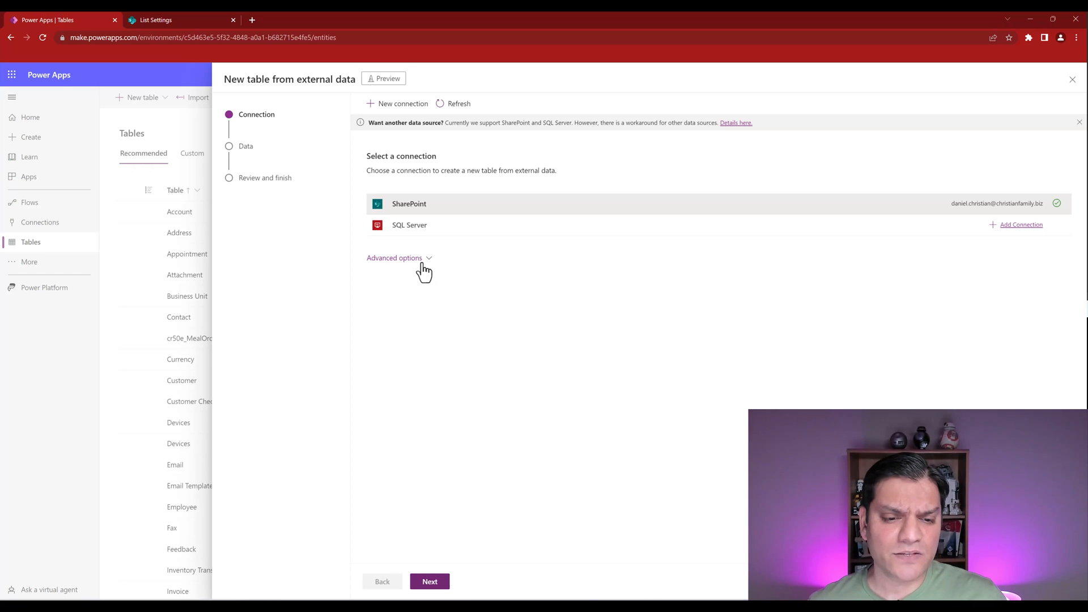
pyautogui.click(395, 258)
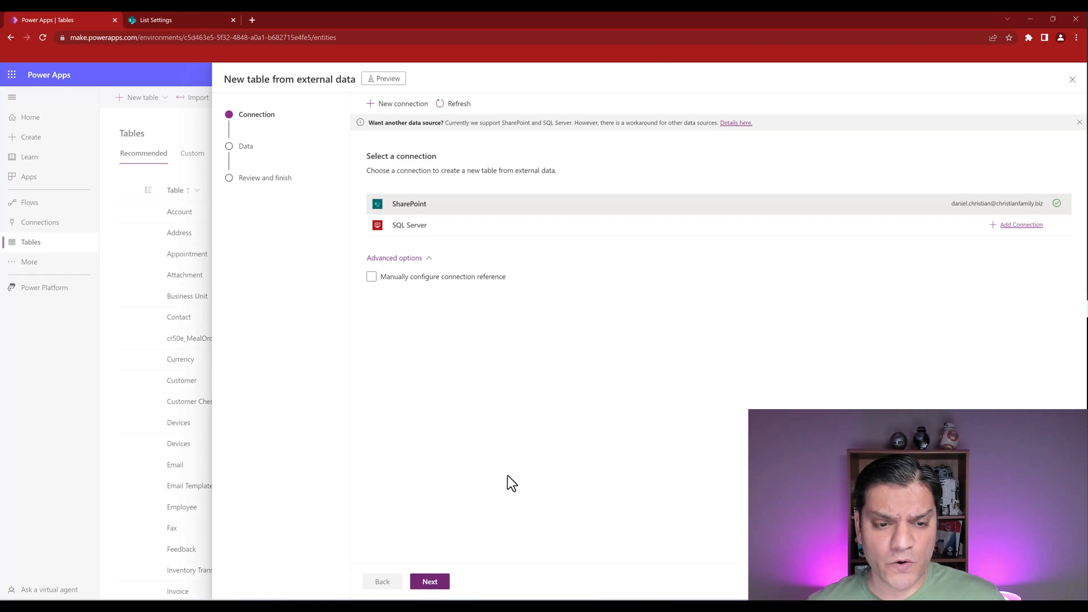
pyautogui.click(429, 581)
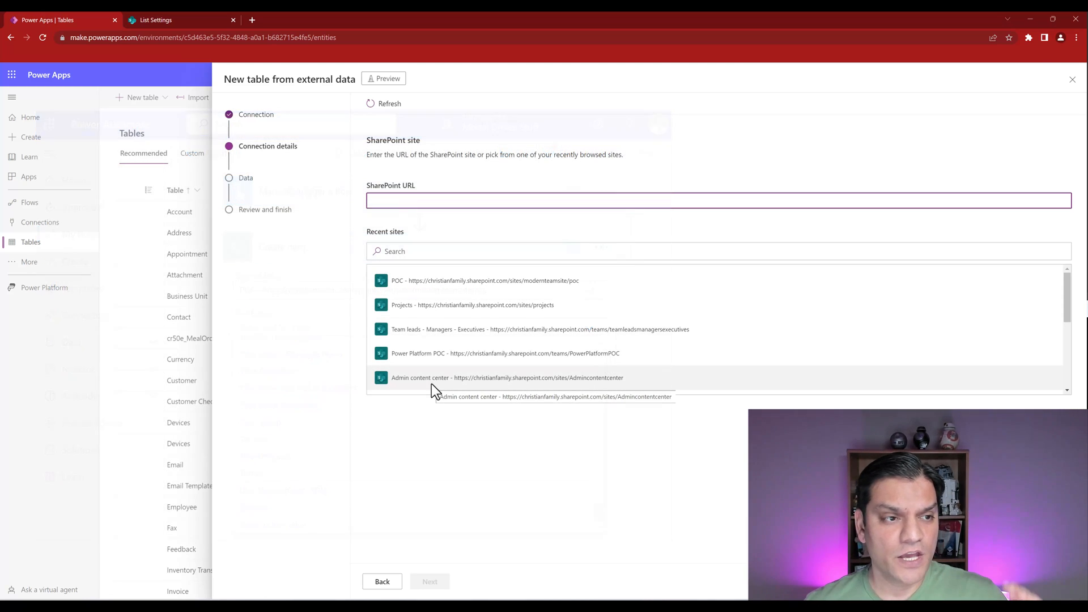
# Check the POC site address in SharePoint, then pick POC as the site URL
pyautogui.click(176, 19)
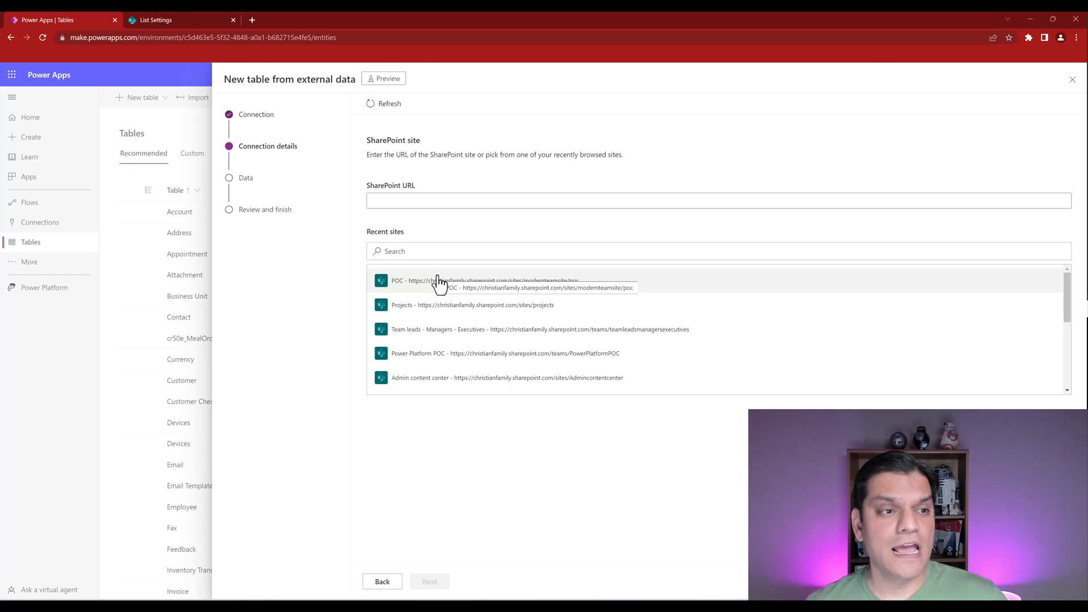
pyautogui.click(157, 20)
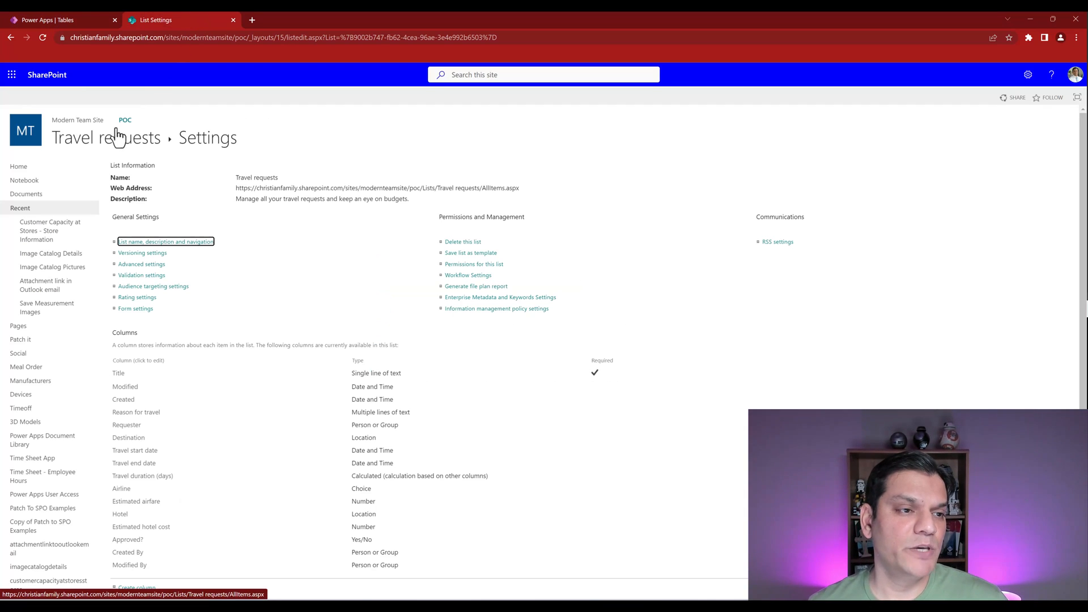
pyautogui.click(62, 20)
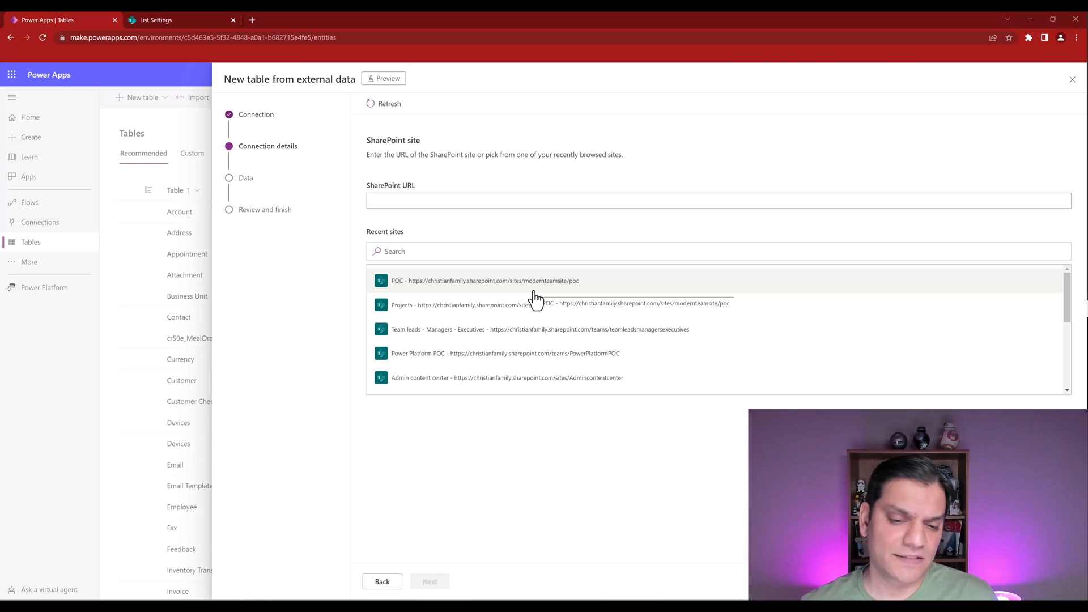
pyautogui.click(485, 280)
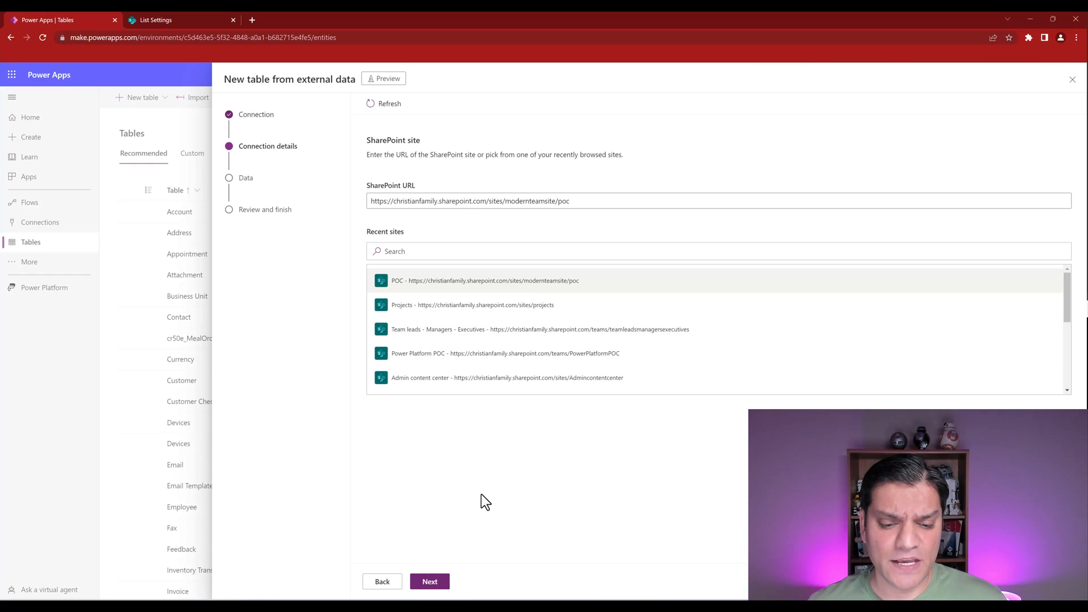
pyautogui.click(430, 582)
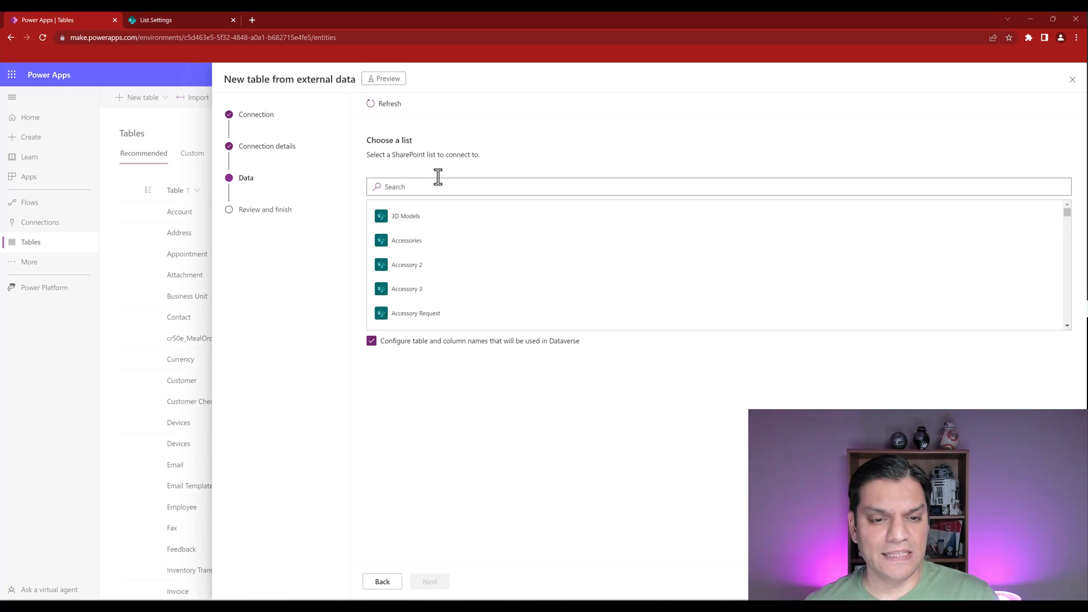
# Search the available SharePoint lists for 'tra' to find Travel requests
pyautogui.click(719, 186)
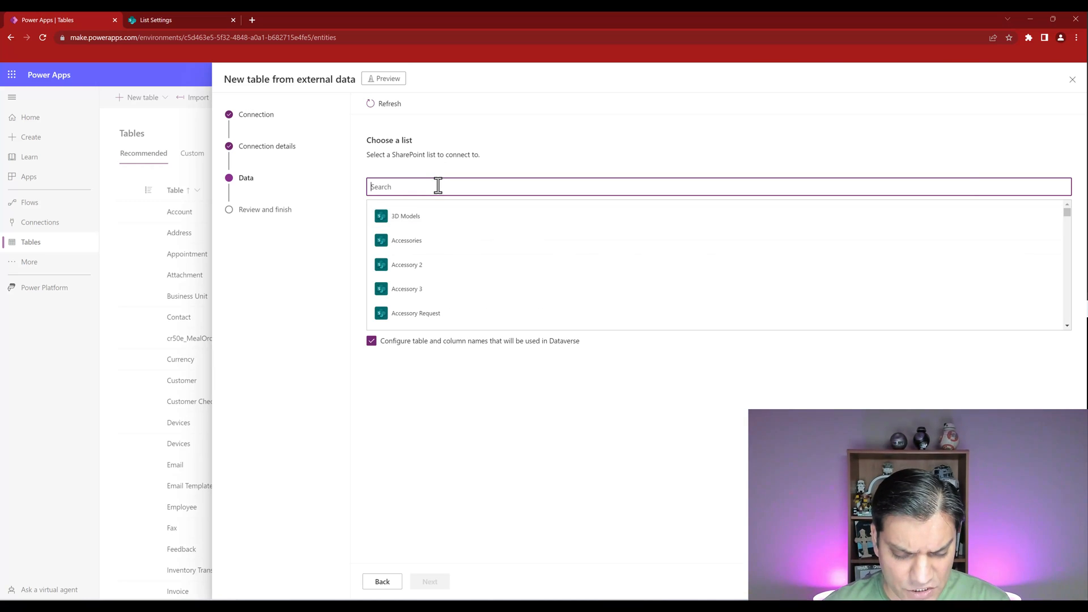
pyautogui.write('tra')
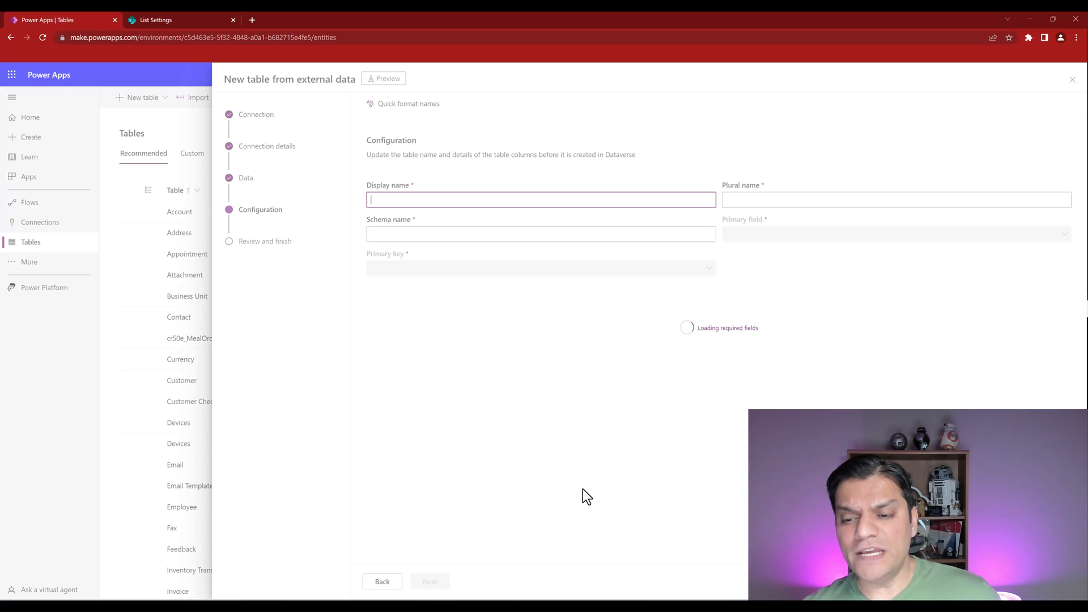
pyautogui.write('Travel requests')
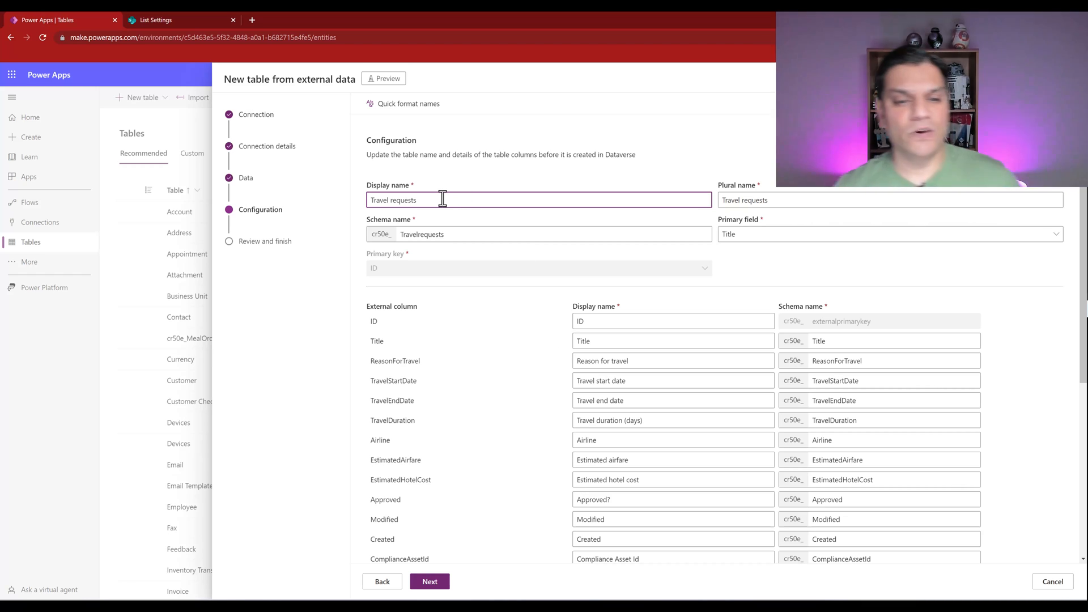
pyautogui.click(154, 19)
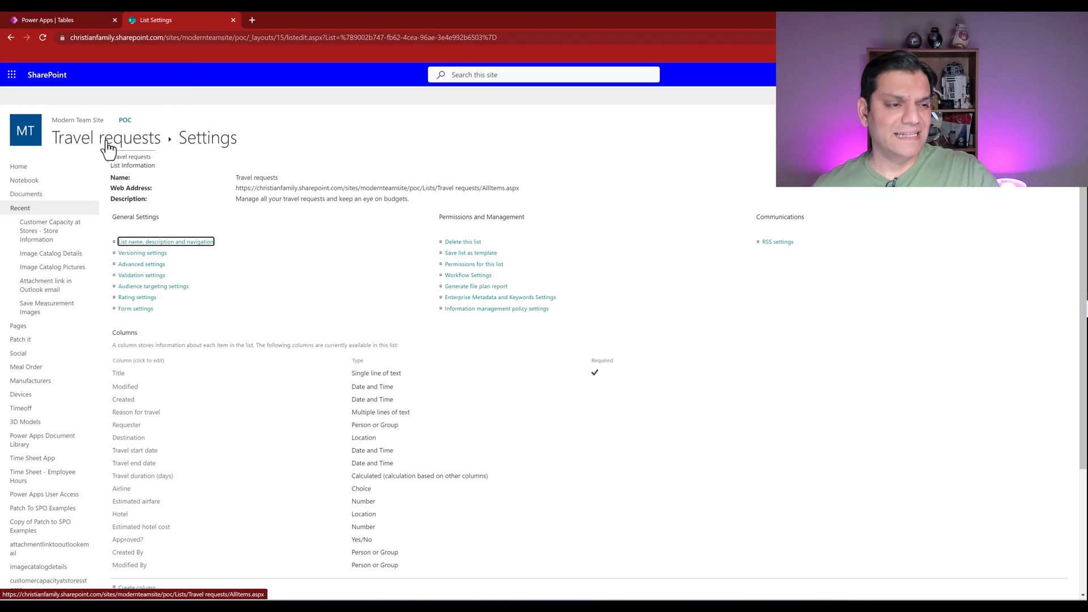
pyautogui.click(59, 19)
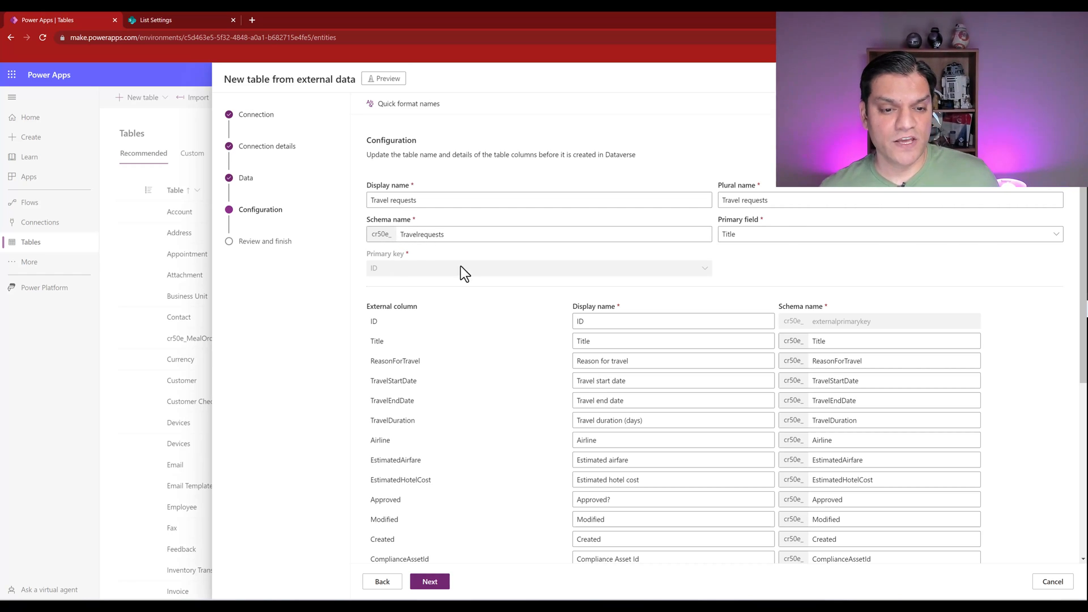
pyautogui.moveTo(399, 255)
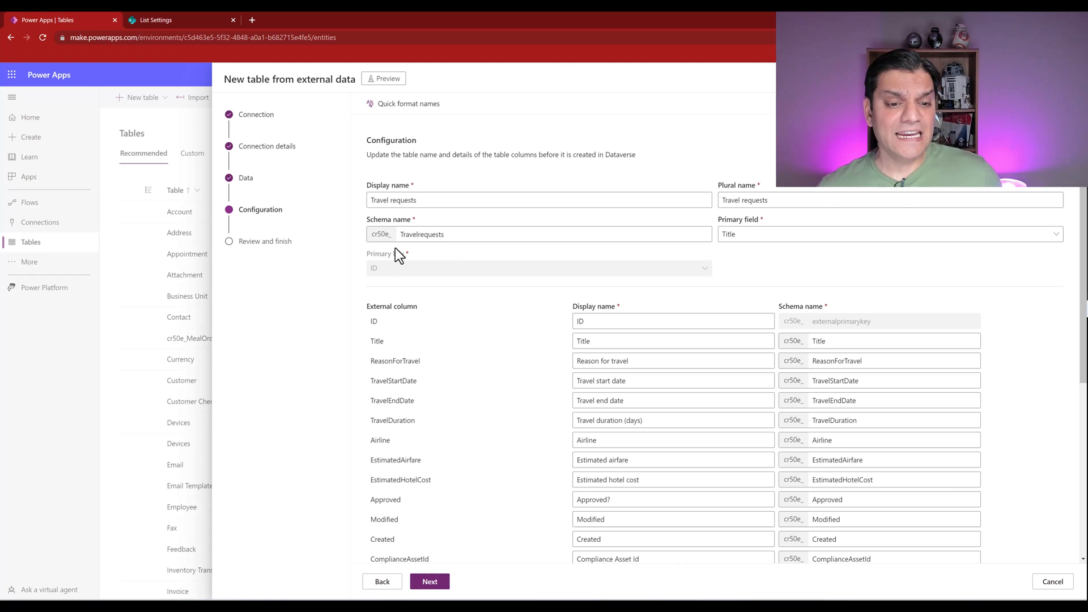
pyautogui.moveTo(411, 311)
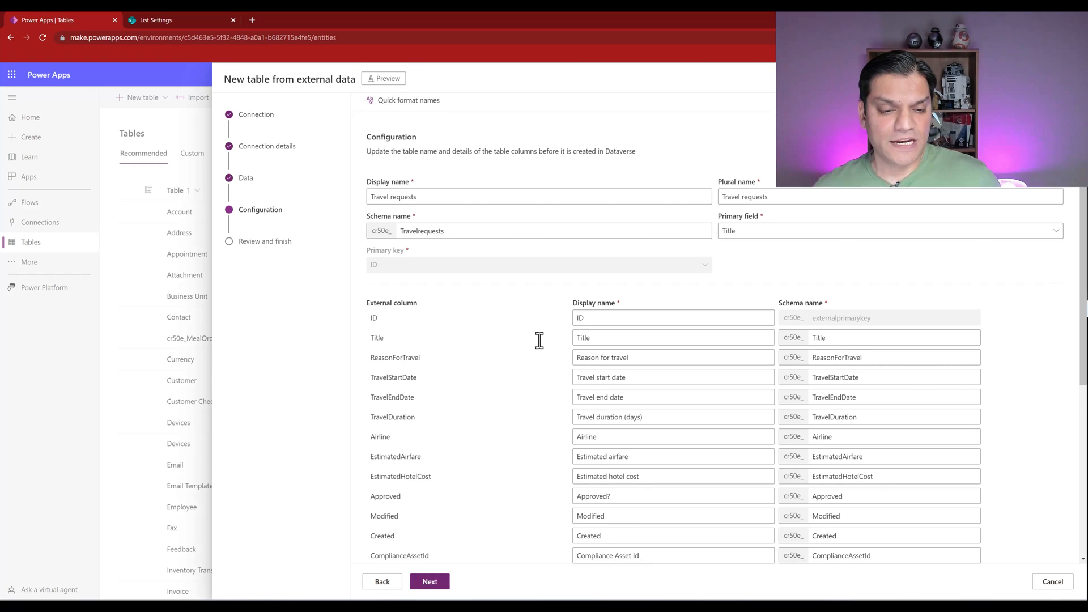
pyautogui.scroll(-3)
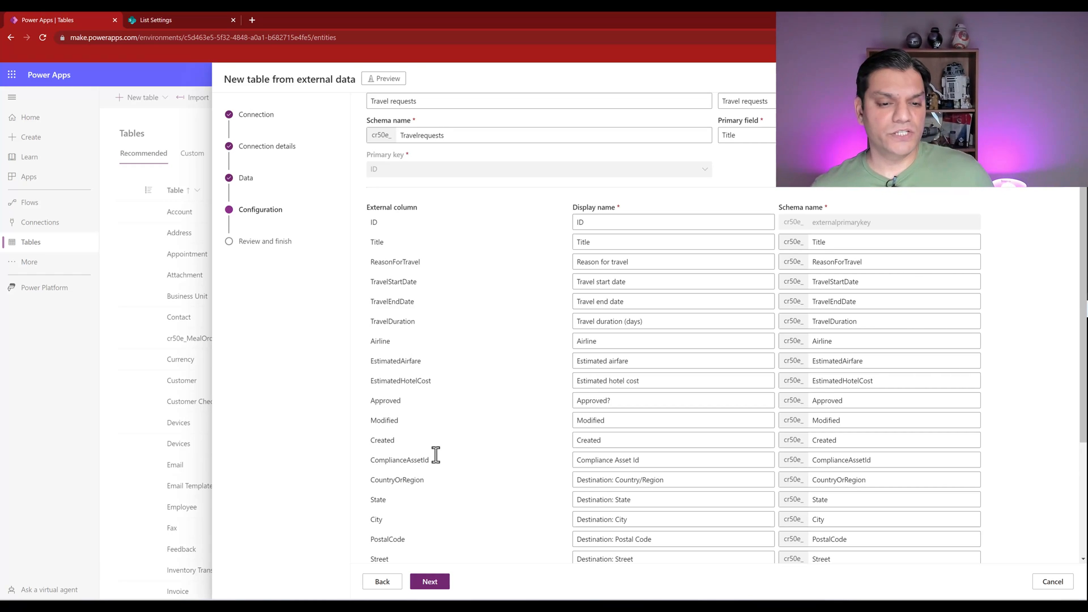
pyautogui.scroll(-3)
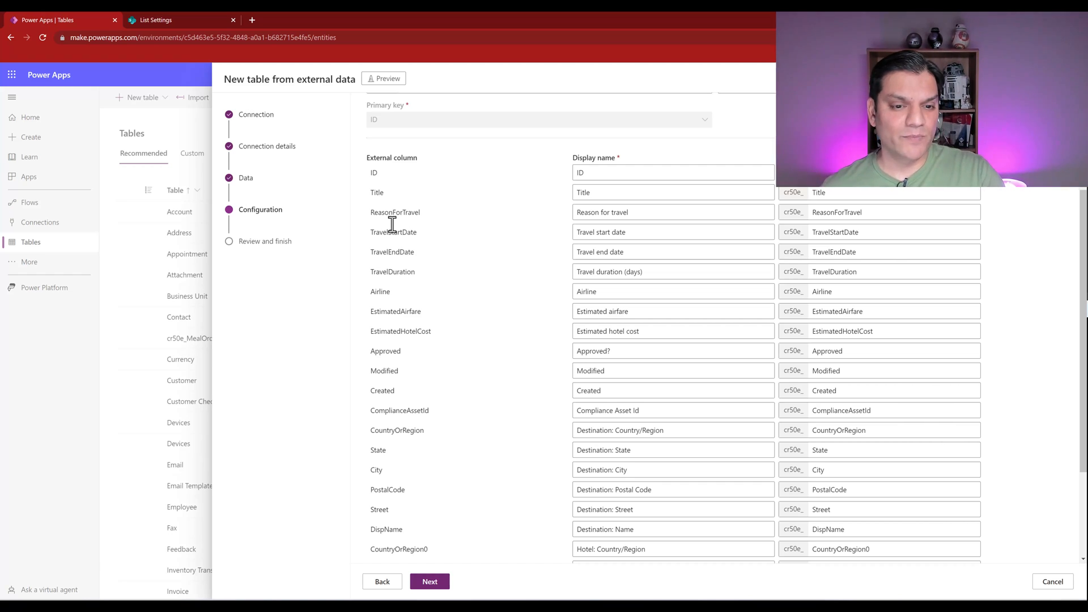
pyautogui.moveTo(387, 214)
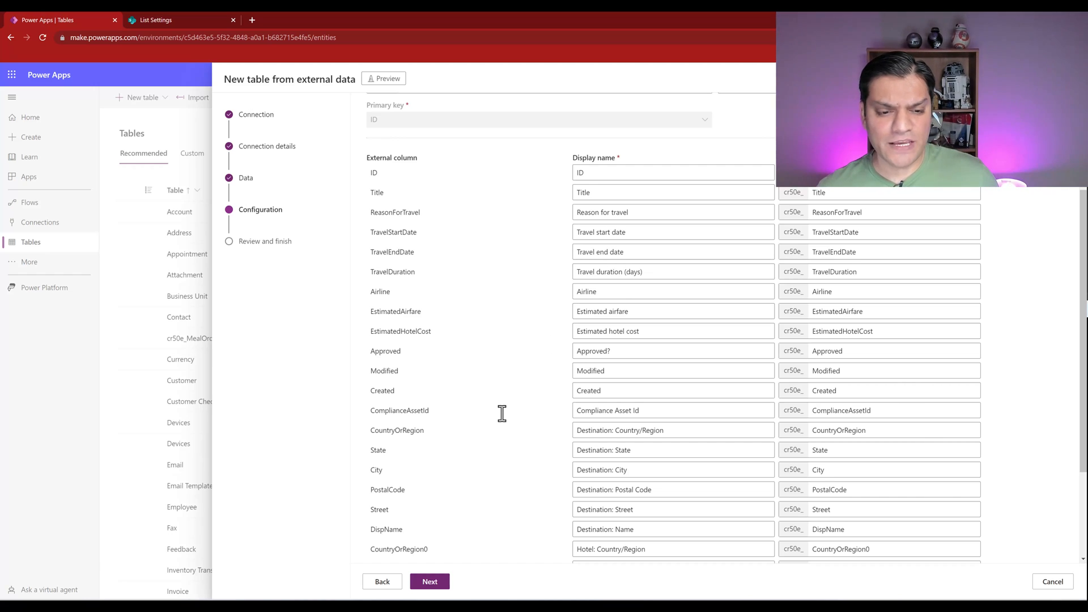
pyautogui.scroll(-3)
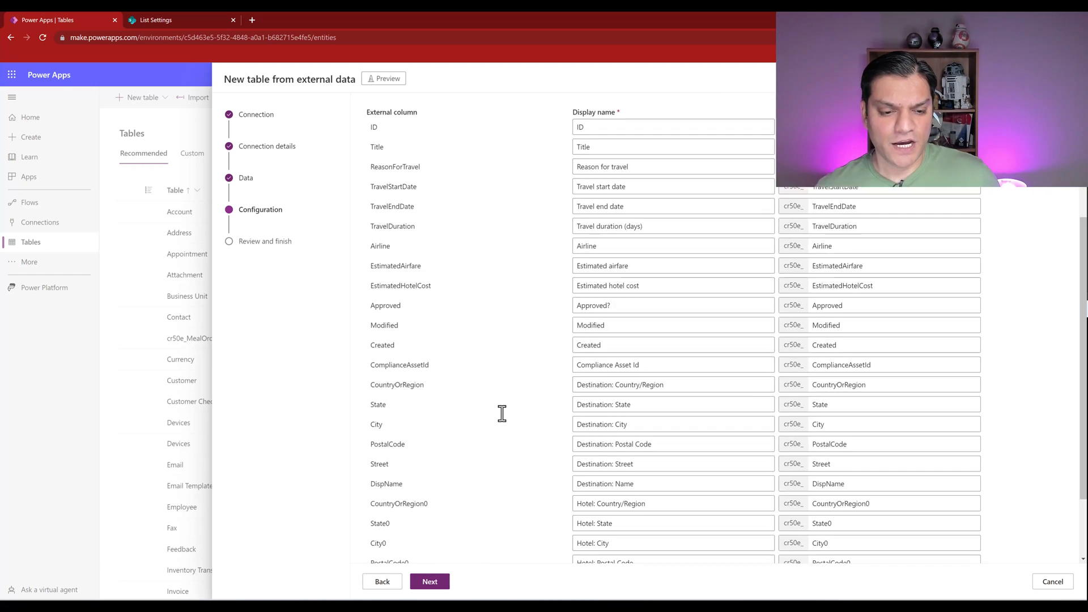
pyautogui.scroll(-3)
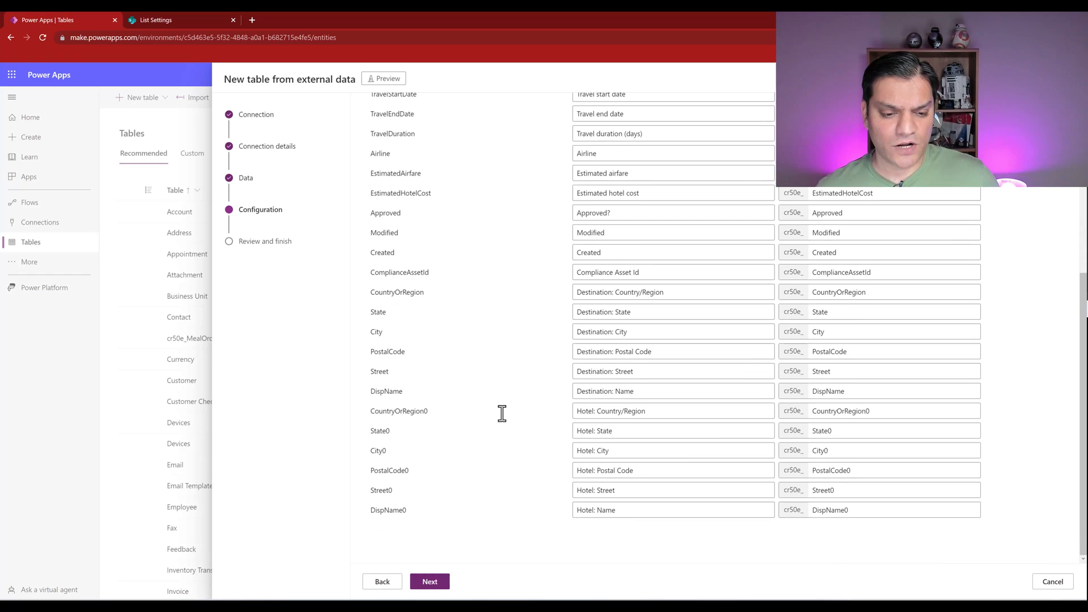
pyautogui.scroll(3)
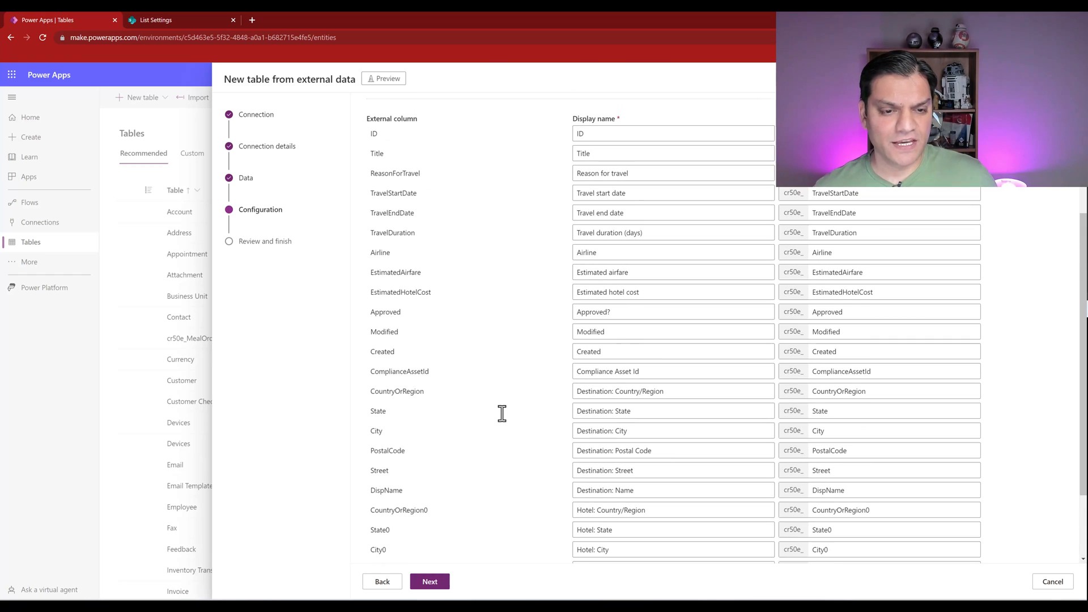
pyautogui.click(164, 20)
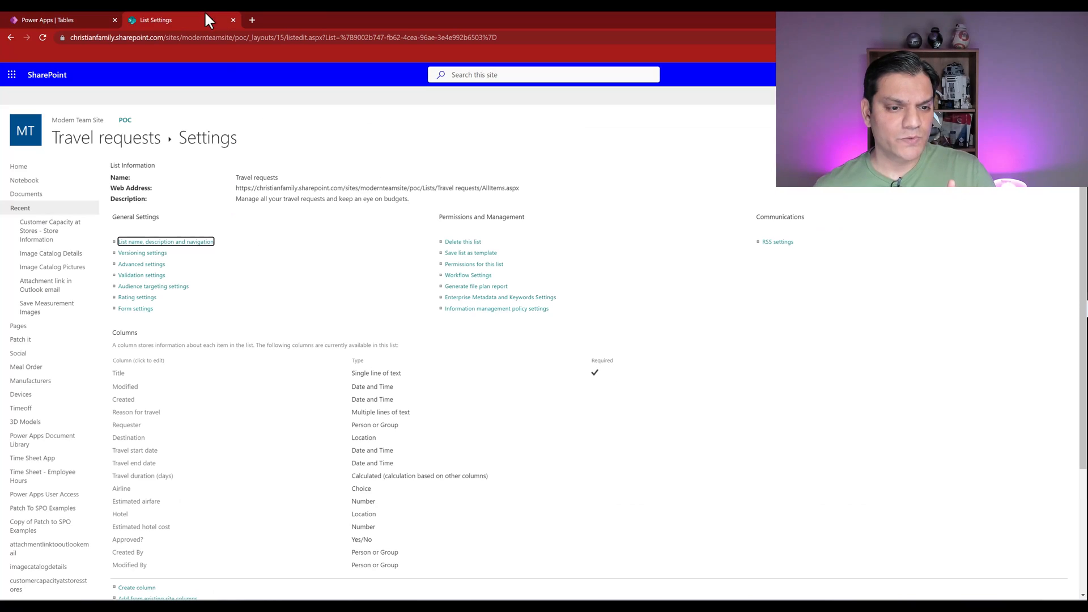
pyautogui.moveTo(127, 424)
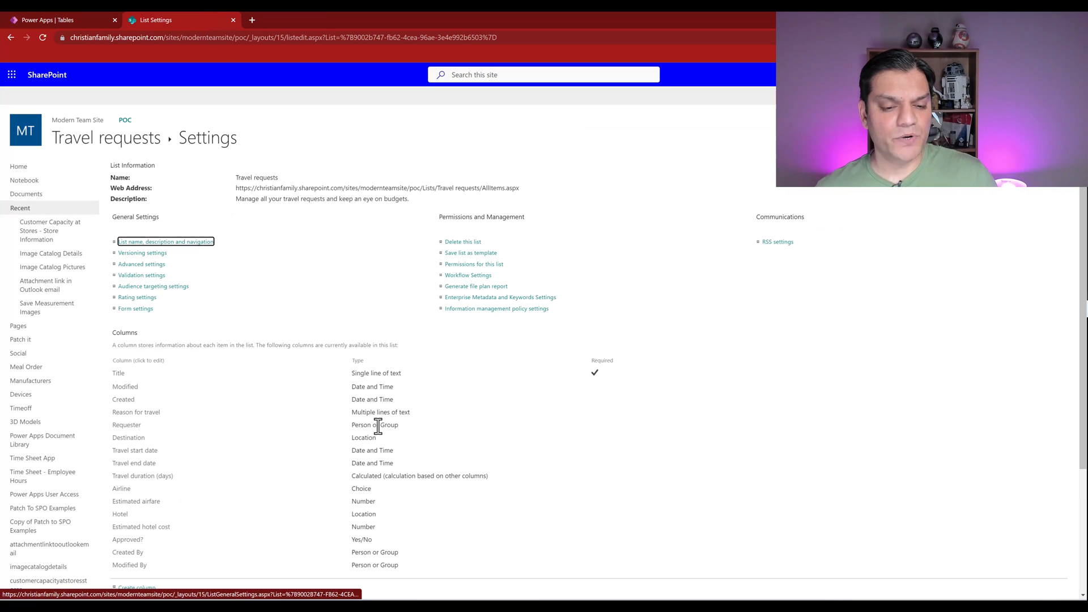
pyautogui.click(48, 20)
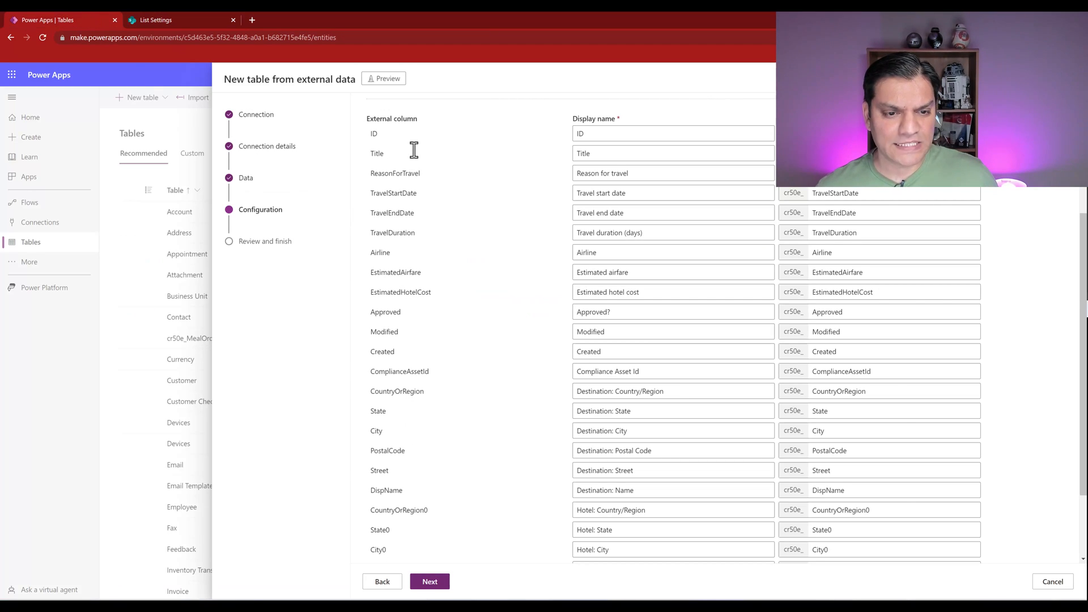
pyautogui.moveTo(418, 390)
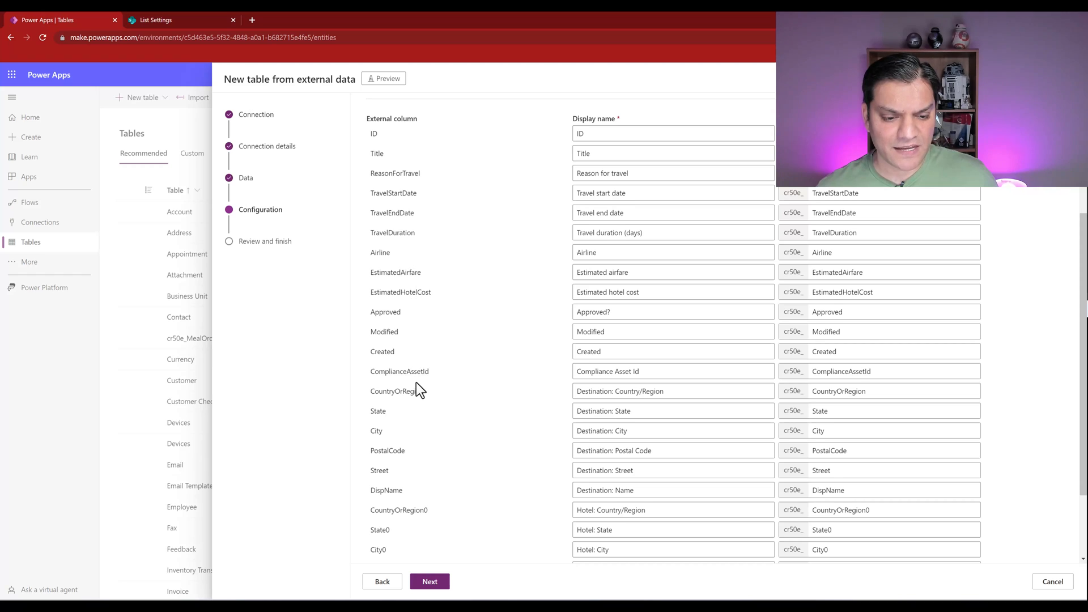
pyautogui.scroll(-3)
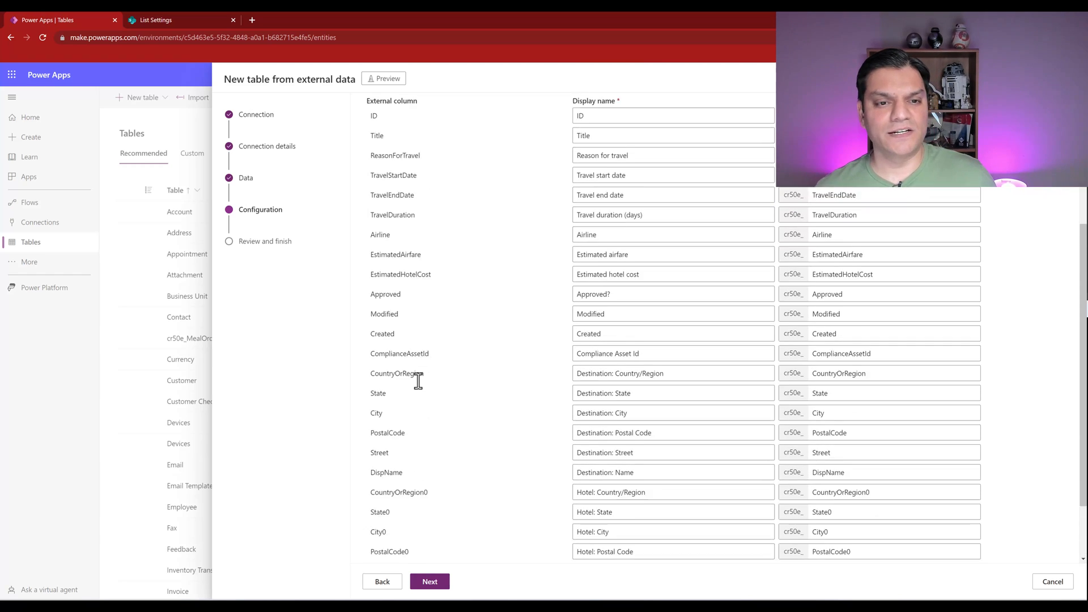
pyautogui.scroll(3)
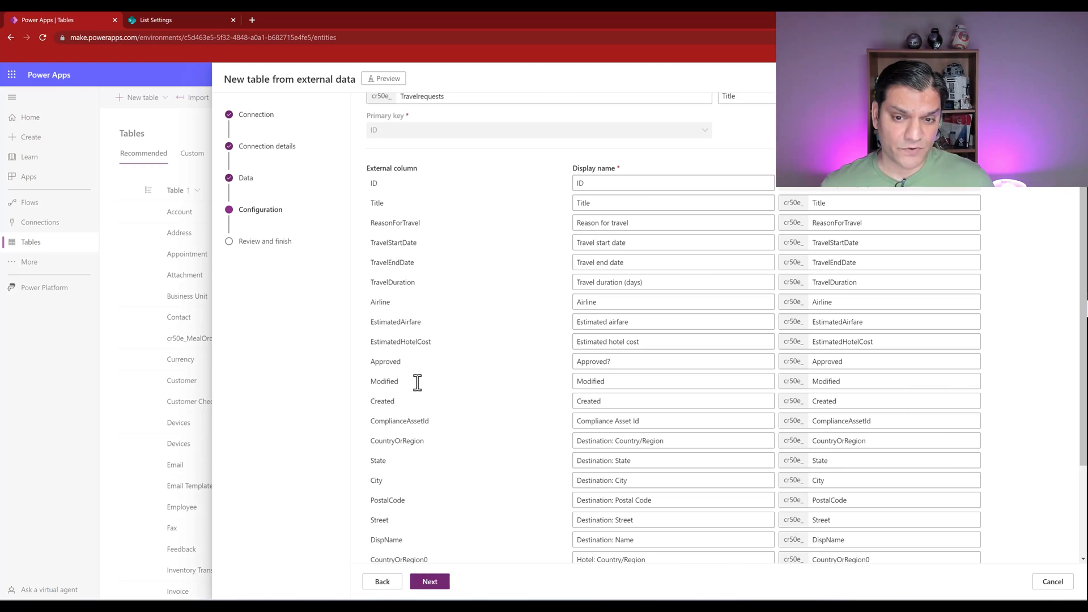
pyautogui.moveTo(561, 251)
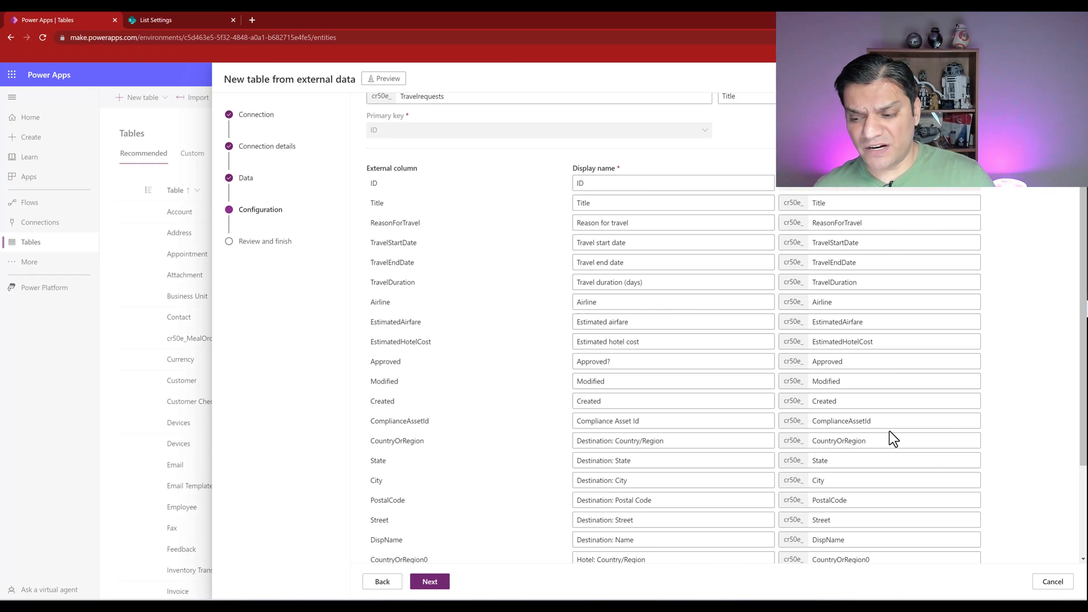
# Advance the wizard to Review and finish for the 25-column Travel requests table
pyautogui.click(429, 581)
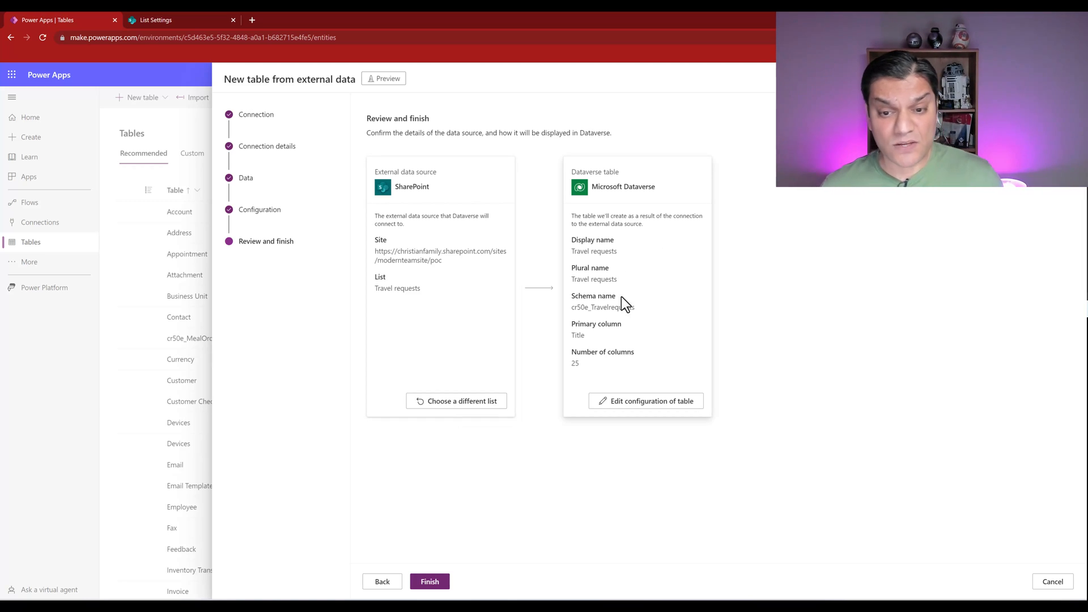
pyautogui.moveTo(638, 259)
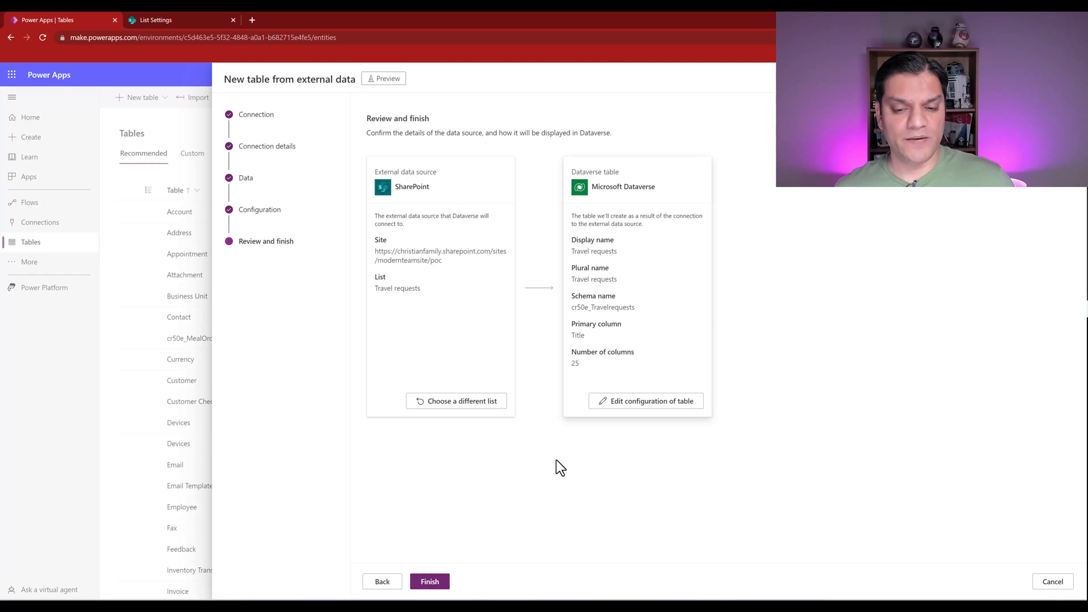
pyautogui.moveTo(486, 543)
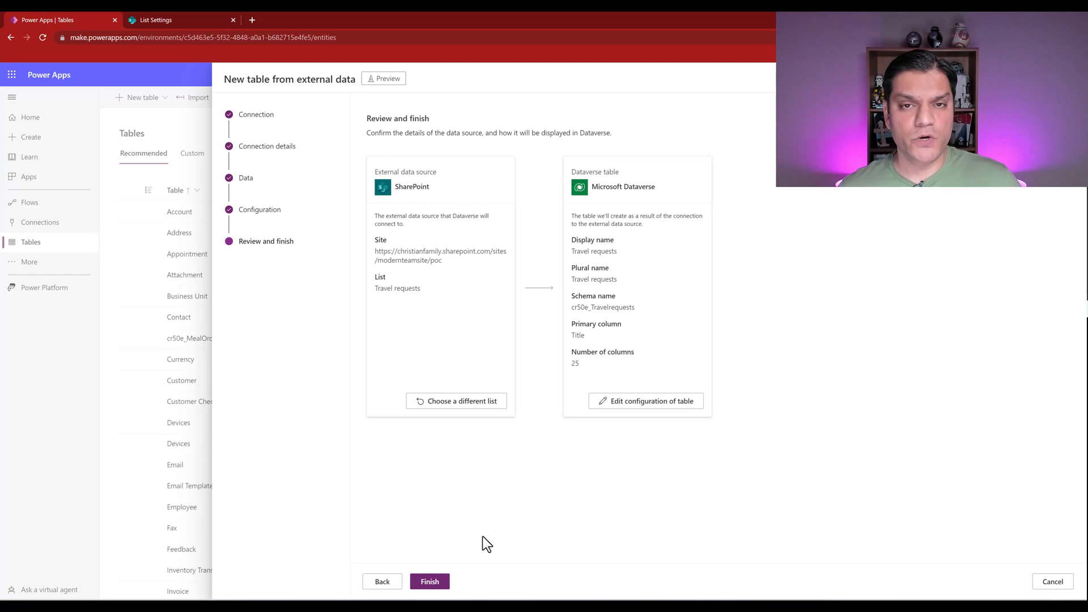
# Finish the wizard to create the Travel requests virtual table and open it
pyautogui.click(429, 581)
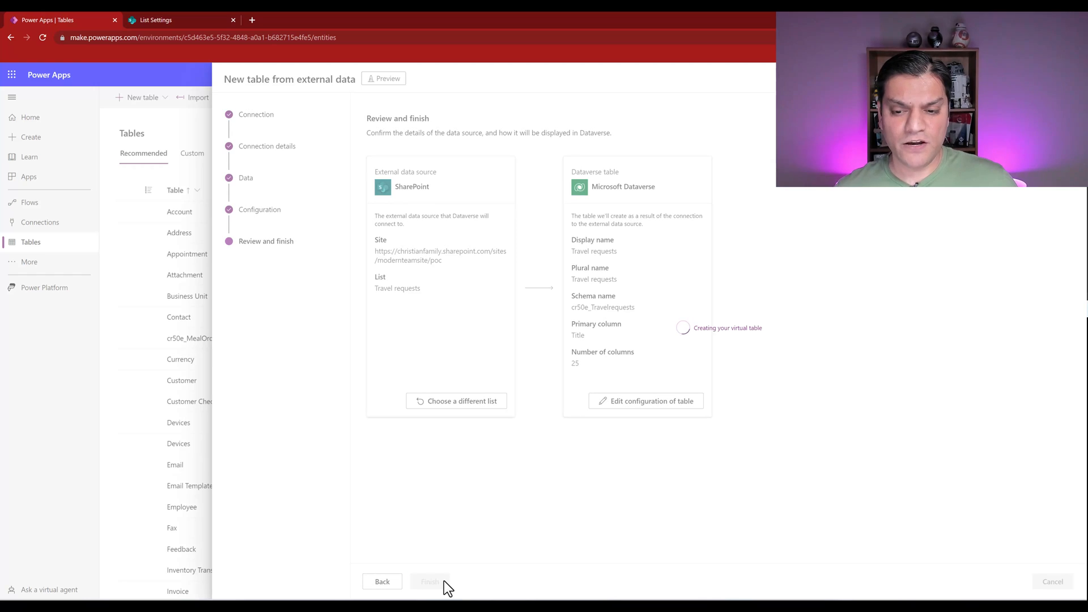
pyautogui.moveTo(772, 352)
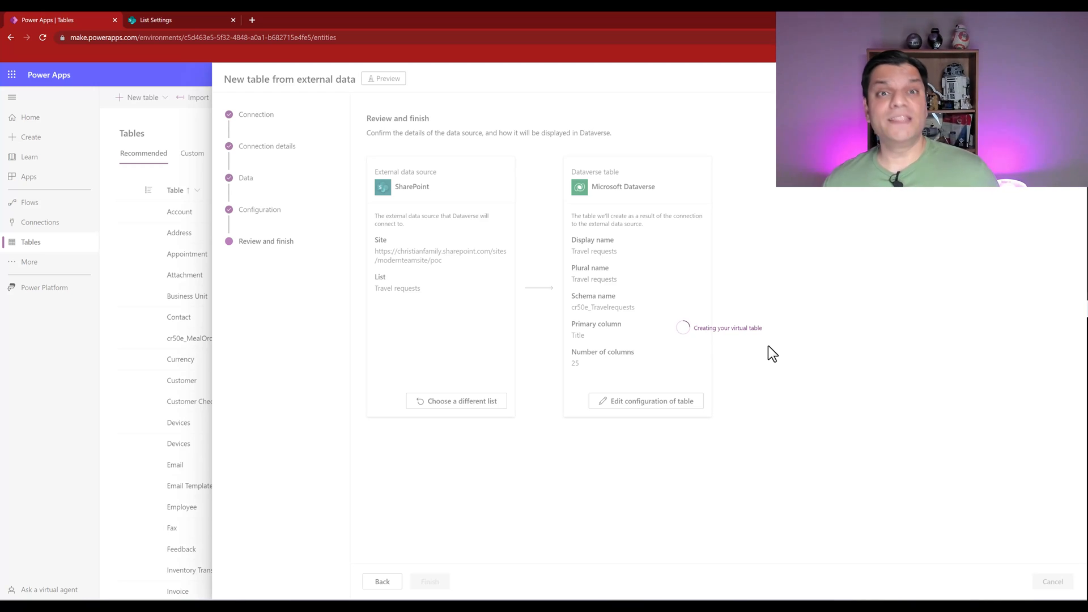
pyautogui.click(430, 581)
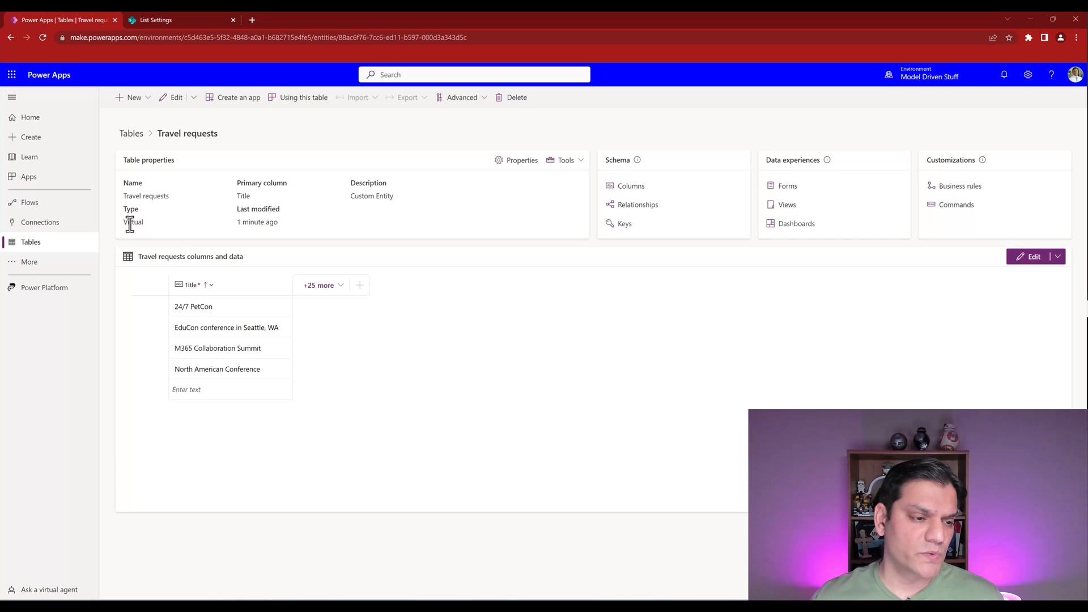
pyautogui.click(130, 133)
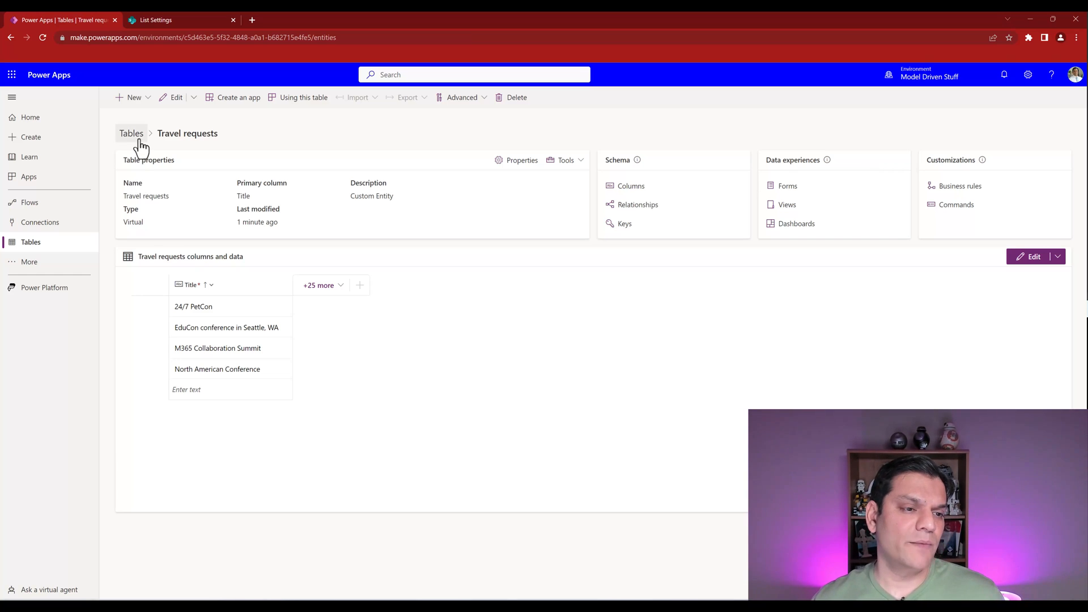
pyautogui.click(131, 134)
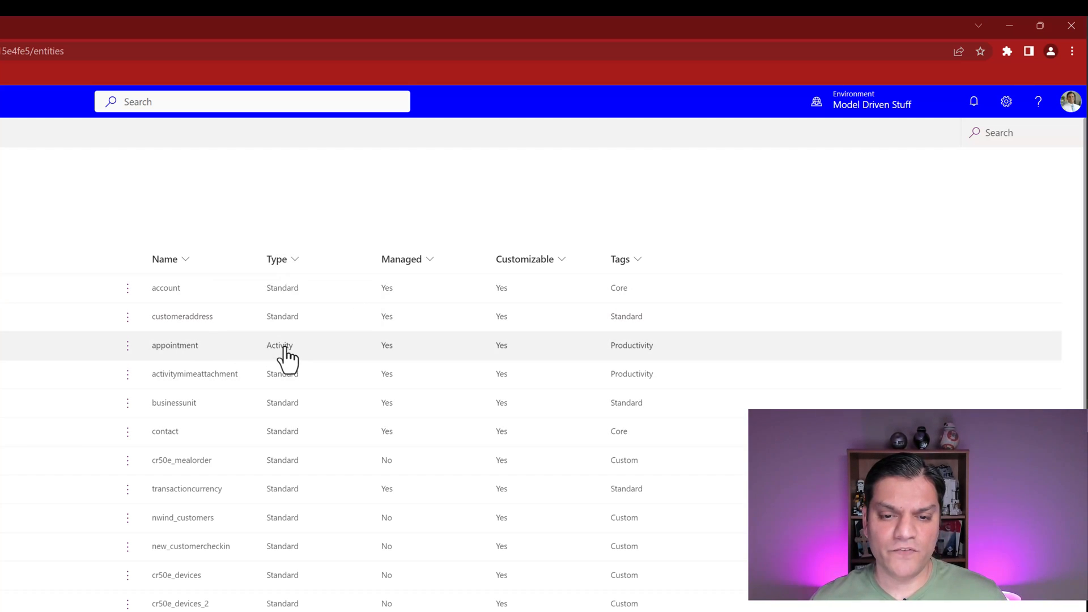
pyautogui.click(294, 259)
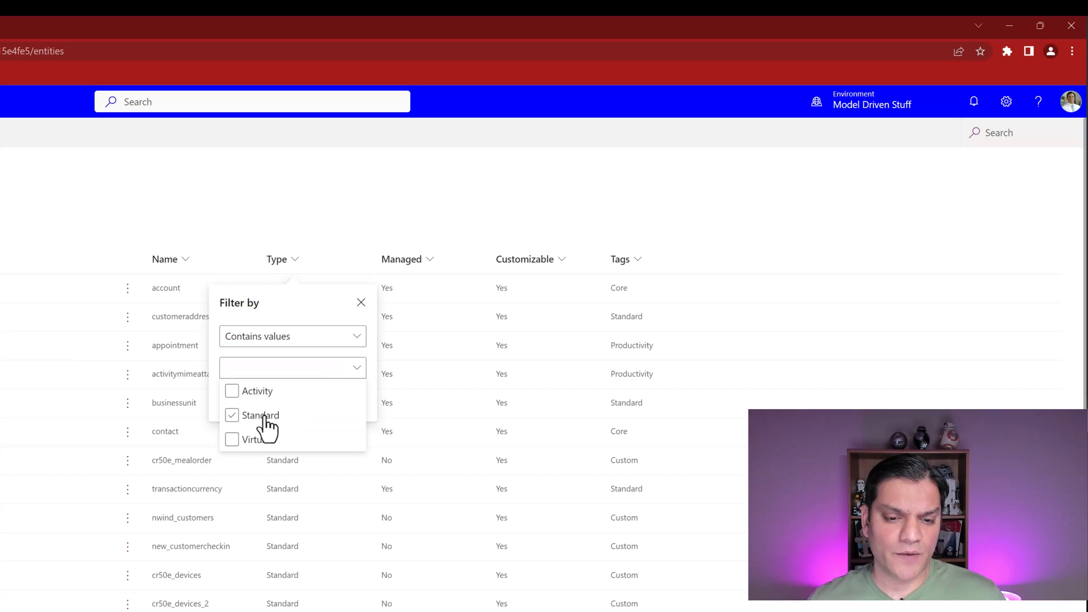
pyautogui.click(232, 439)
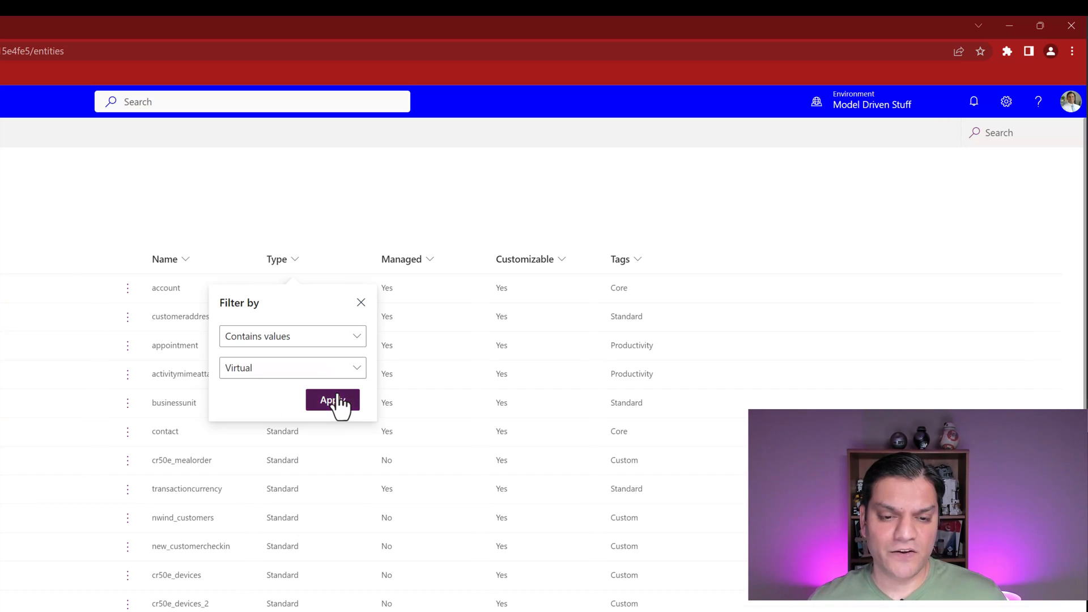
pyautogui.click(332, 400)
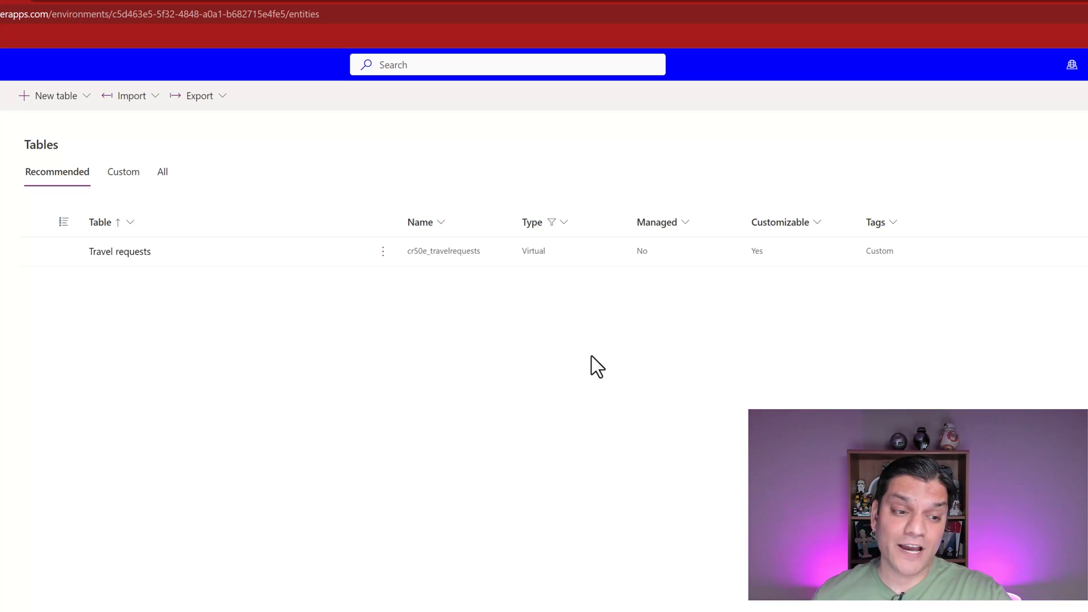
pyautogui.click(39, 250)
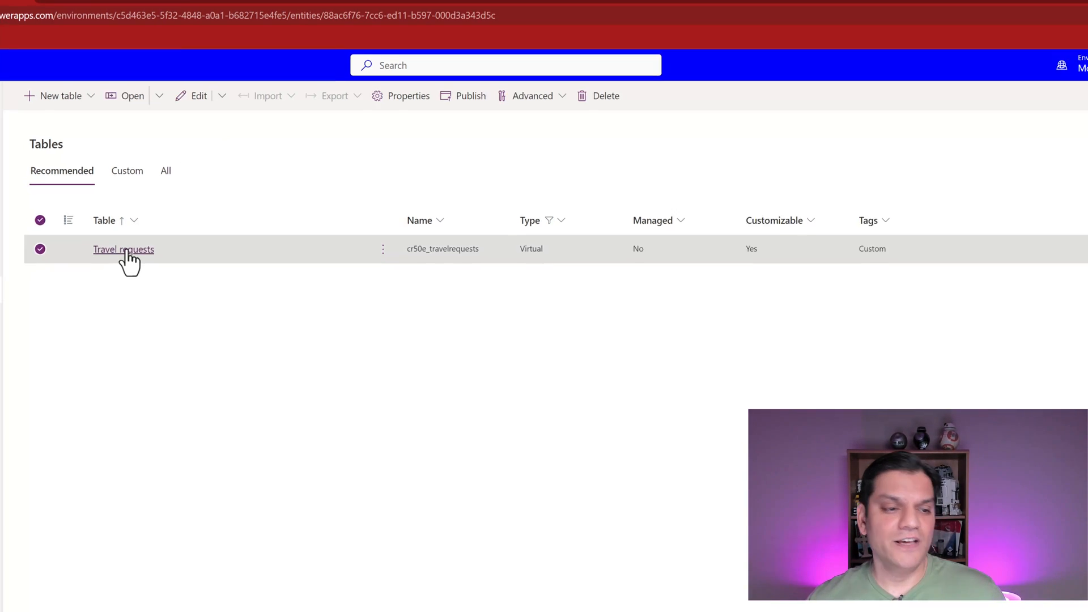
pyautogui.click(124, 249)
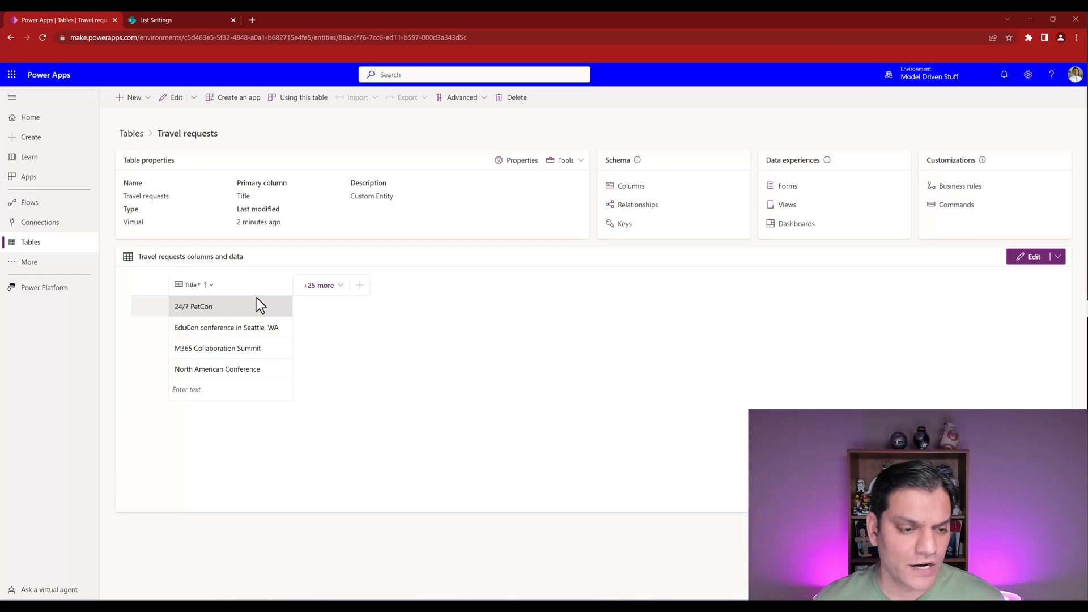
# Add Airline, Estimated airfare, Reason for travel and other columns to the Travel requests data view
pyautogui.click(177, 20)
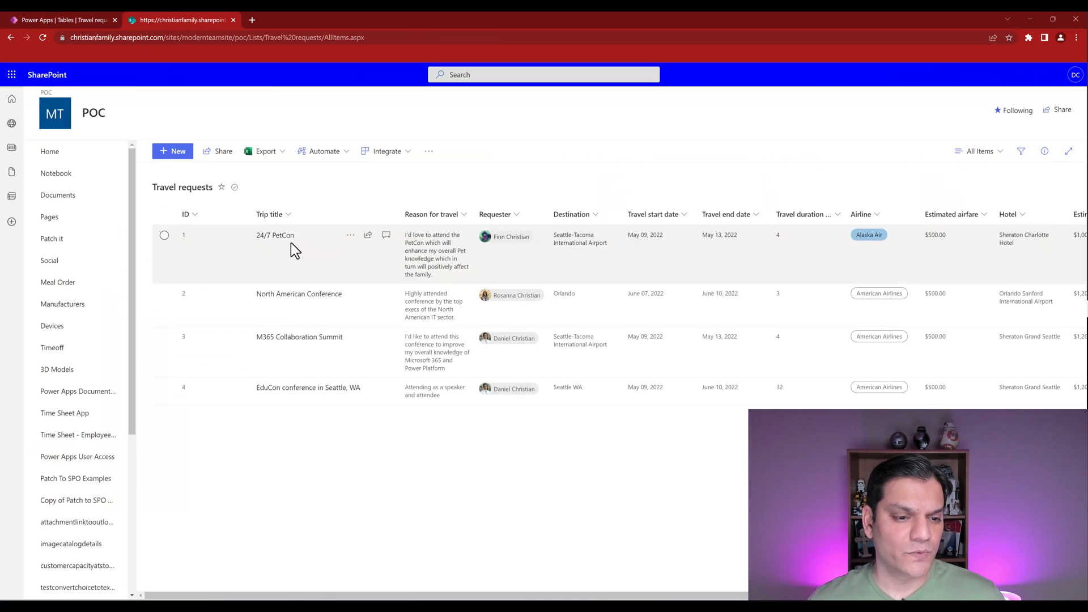
pyautogui.click(63, 19)
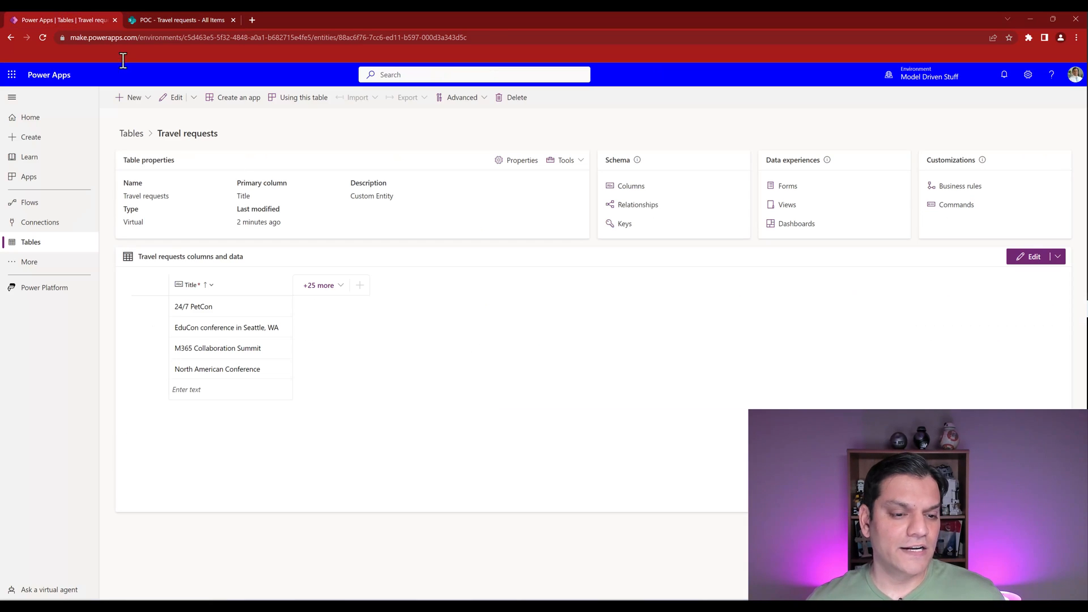
pyautogui.click(319, 285)
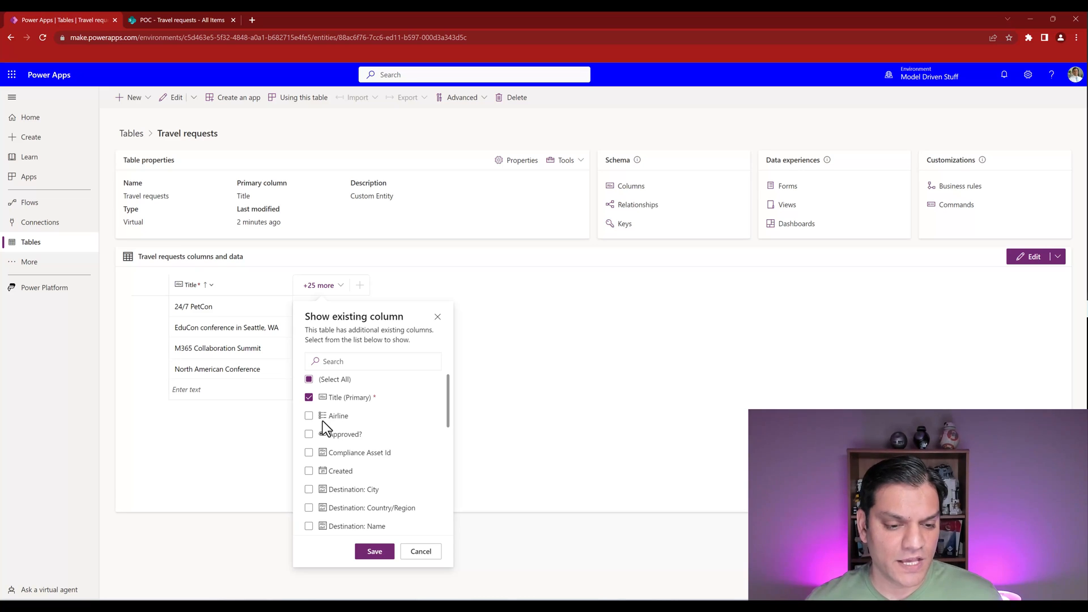
pyautogui.click(308, 433)
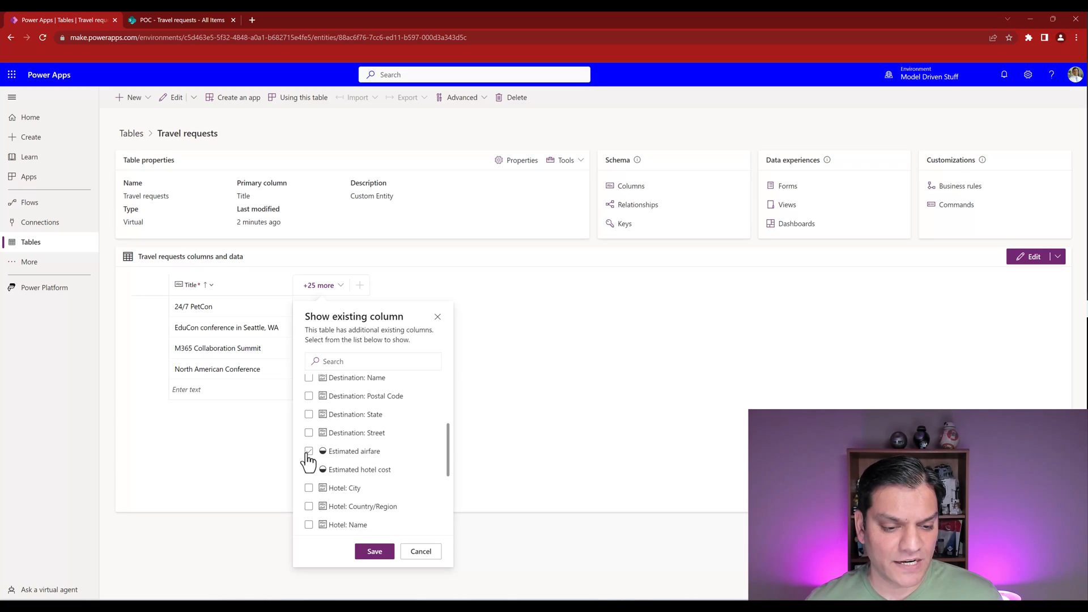
pyautogui.click(309, 469)
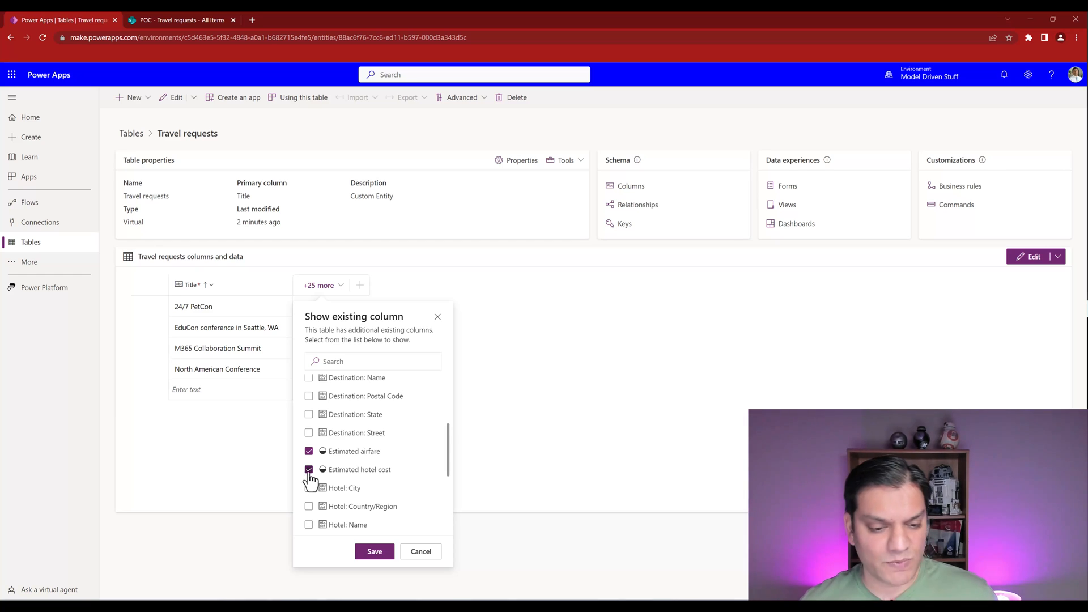
pyautogui.scroll(-3)
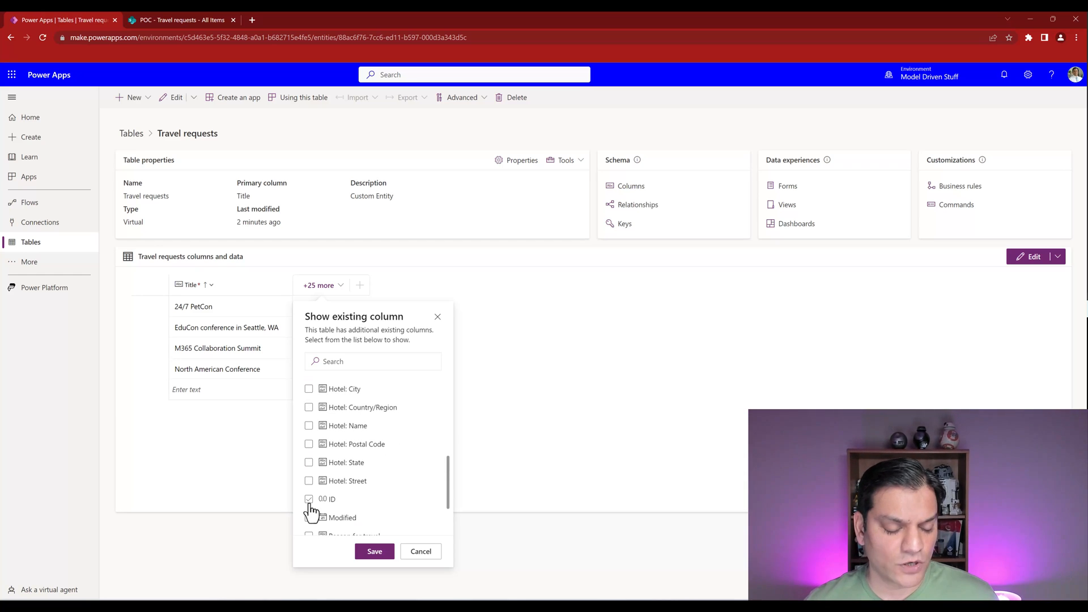
pyautogui.scroll(-3)
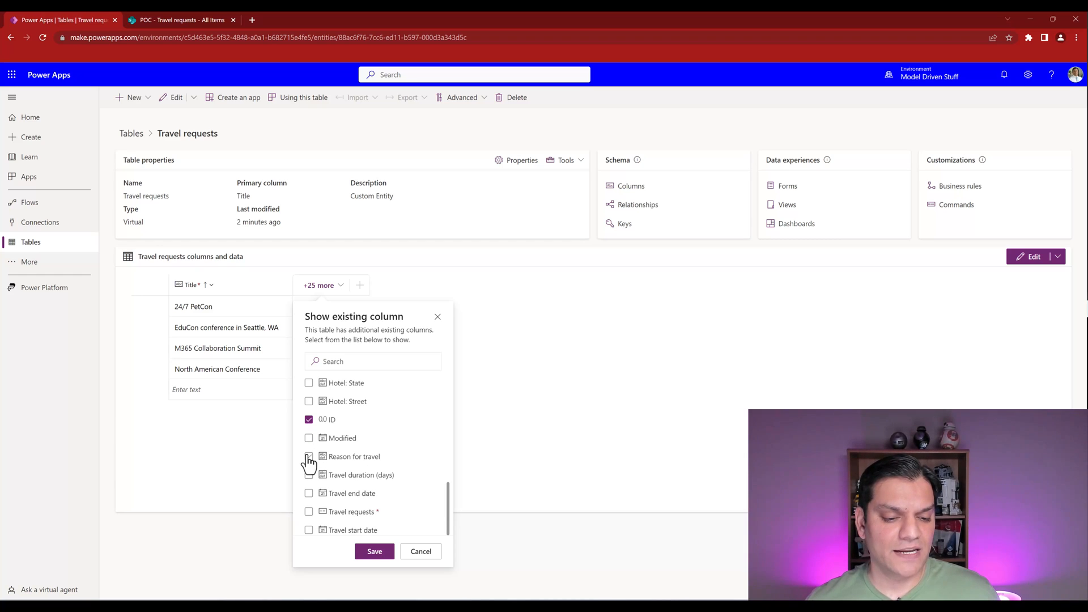
pyautogui.click(374, 551)
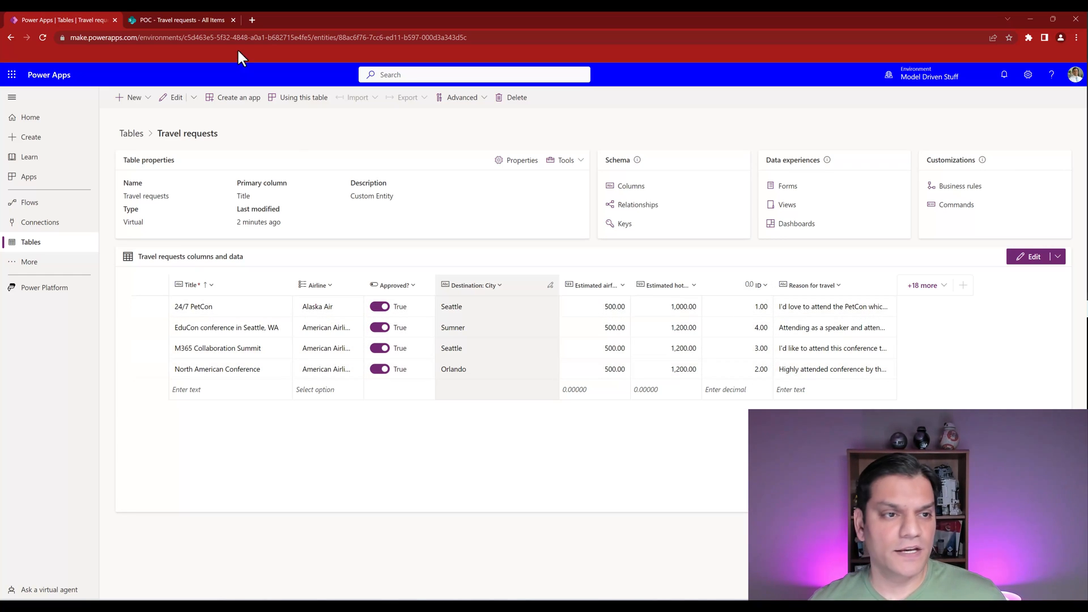
pyautogui.click(182, 19)
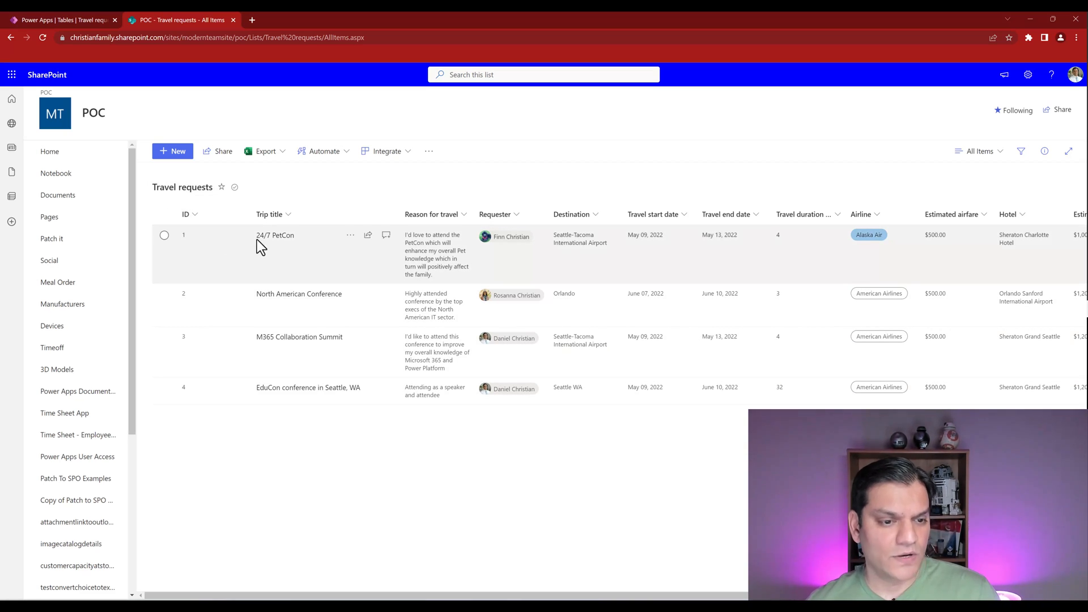
pyautogui.click(62, 19)
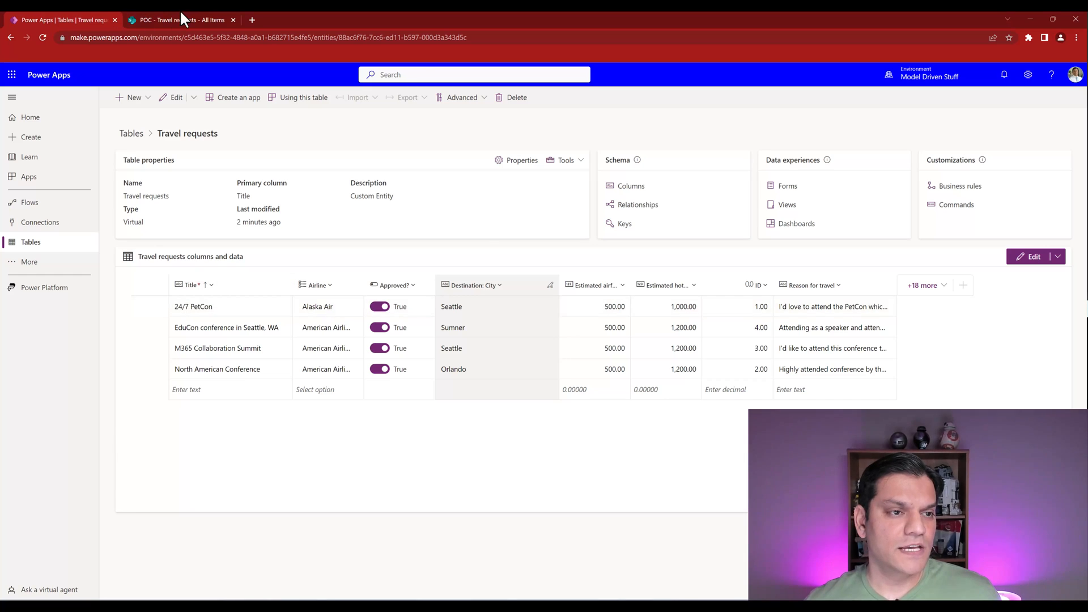
pyautogui.click(181, 19)
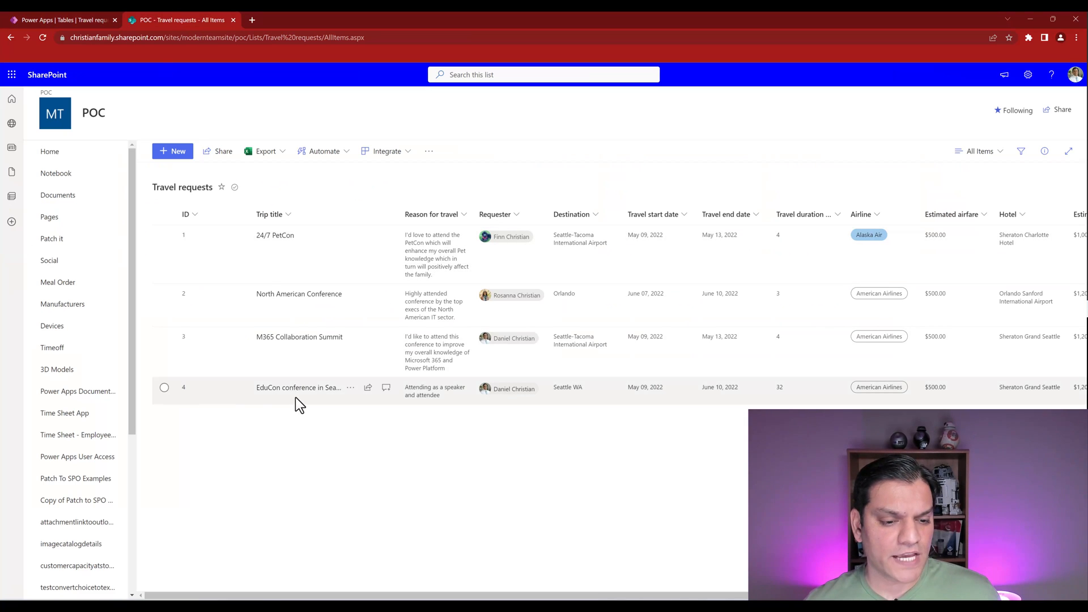
pyautogui.click(62, 19)
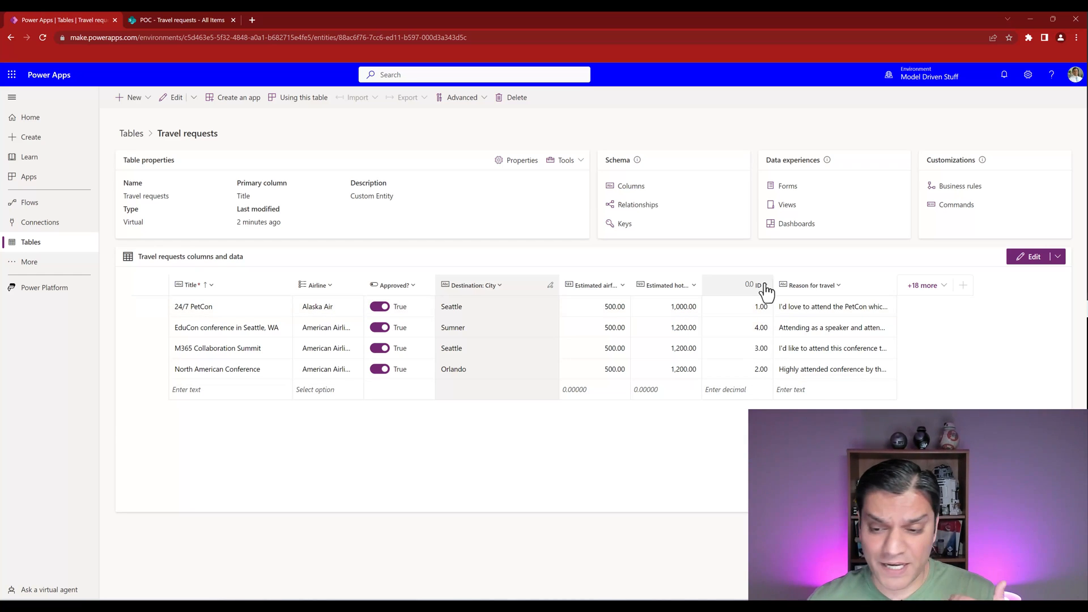
# Sort the Travel requests rows by ID from smallest to largest, then view the SharePoint list
pyautogui.click(761, 285)
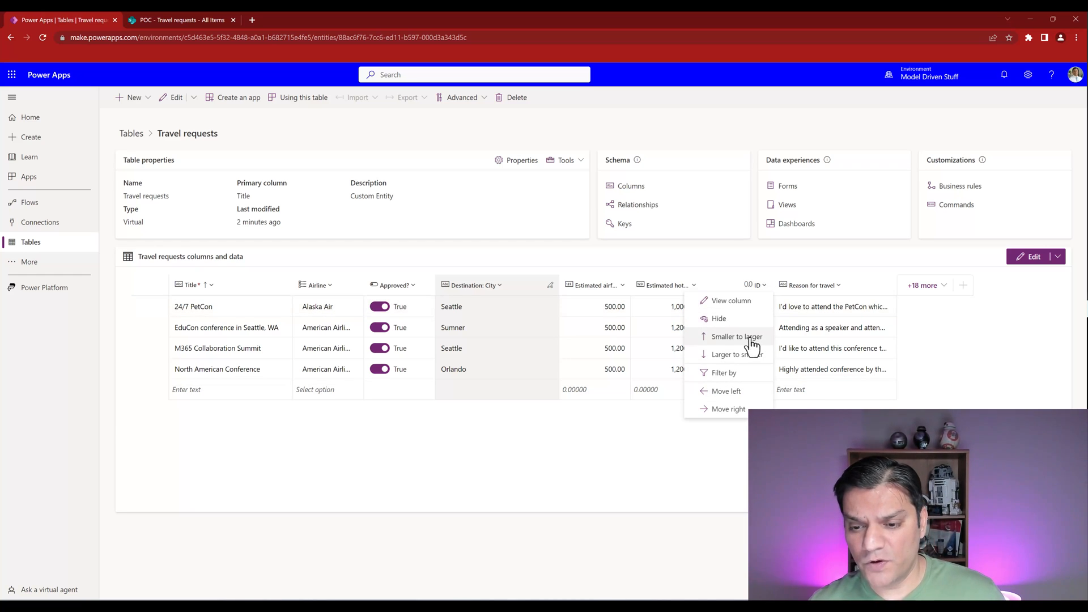
pyautogui.click(736, 337)
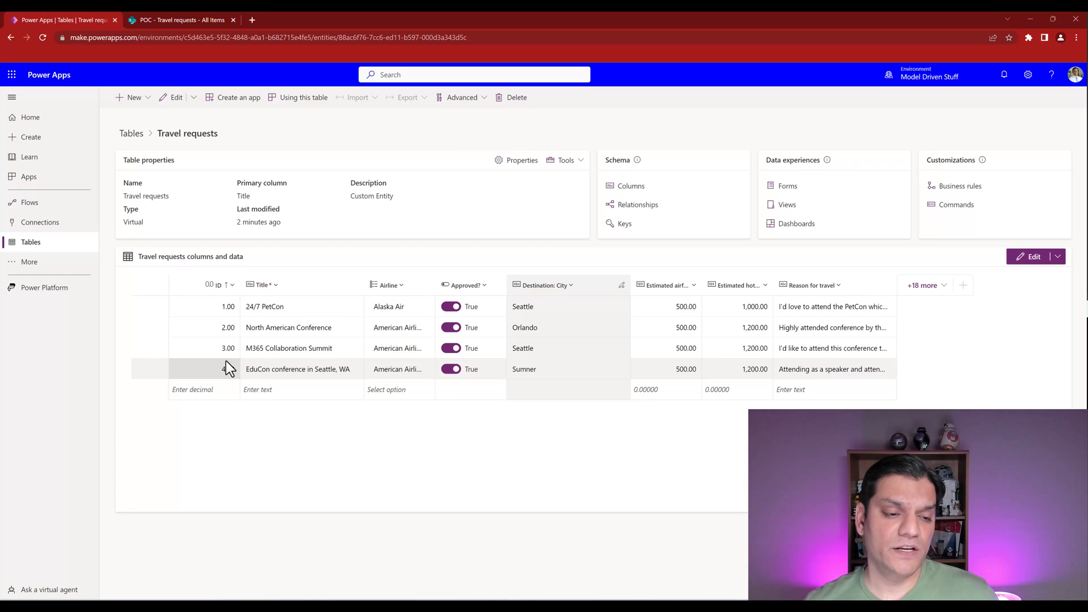
pyautogui.click(182, 19)
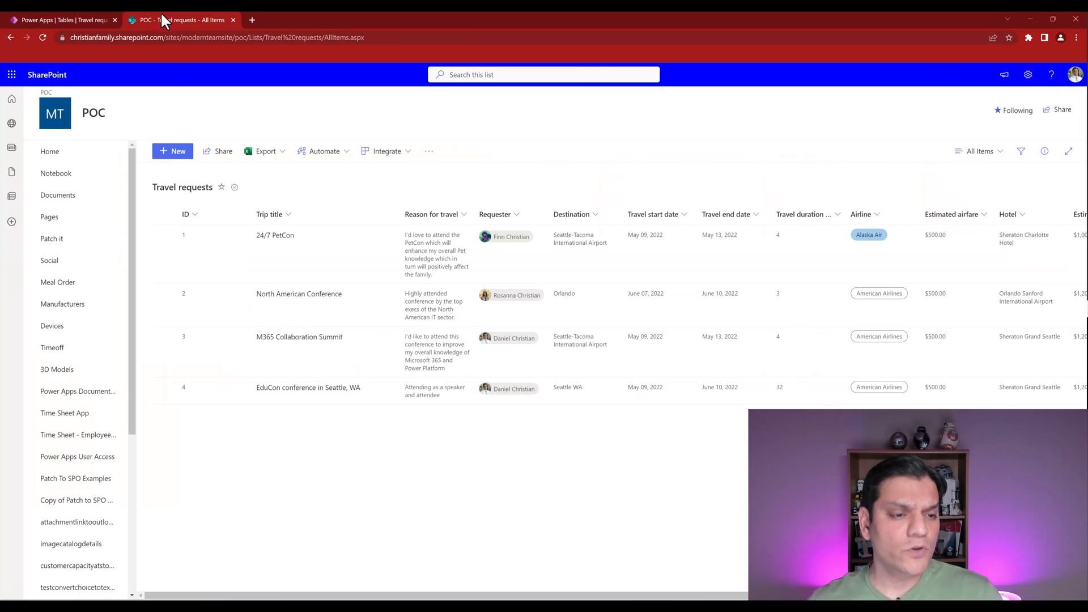
# Rename the 24/7 PetCon trip to '24/7 Pet Conference', save, and reload the Power Apps table
pyautogui.click(164, 234)
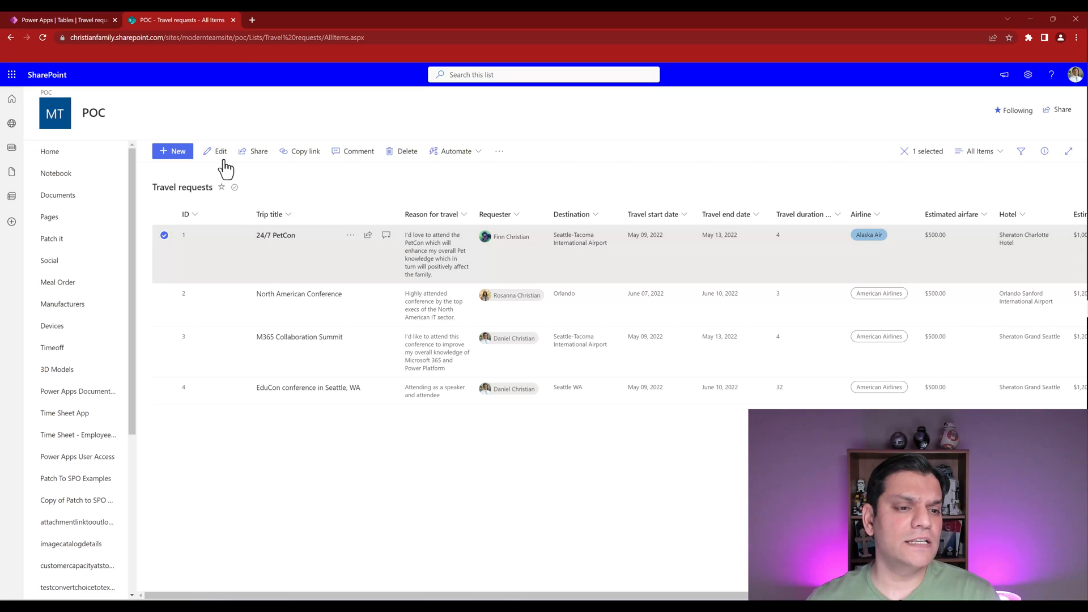
pyautogui.click(220, 151)
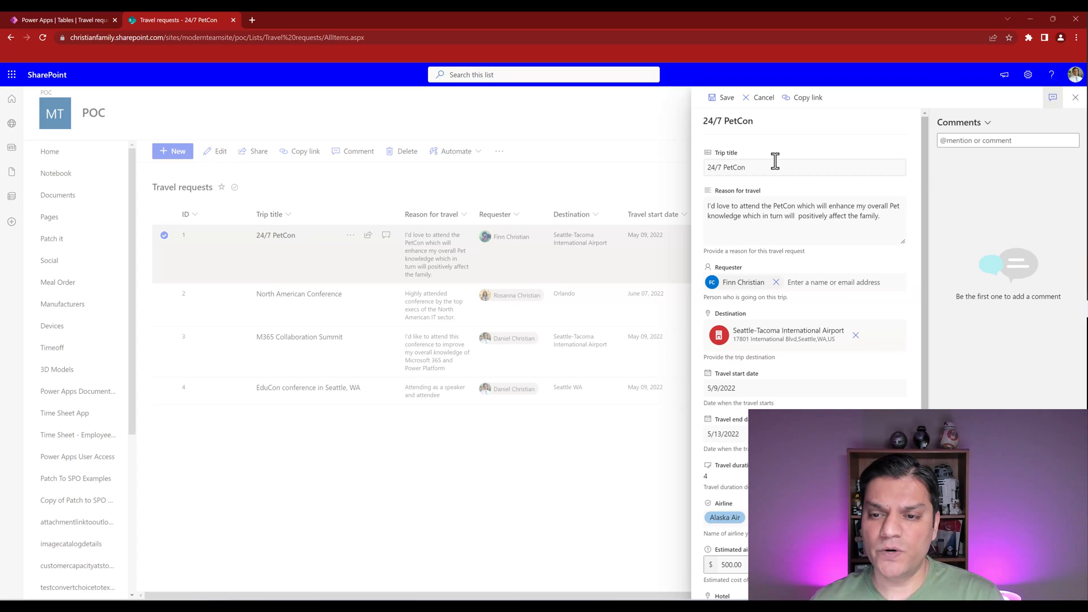
pyautogui.click(763, 167)
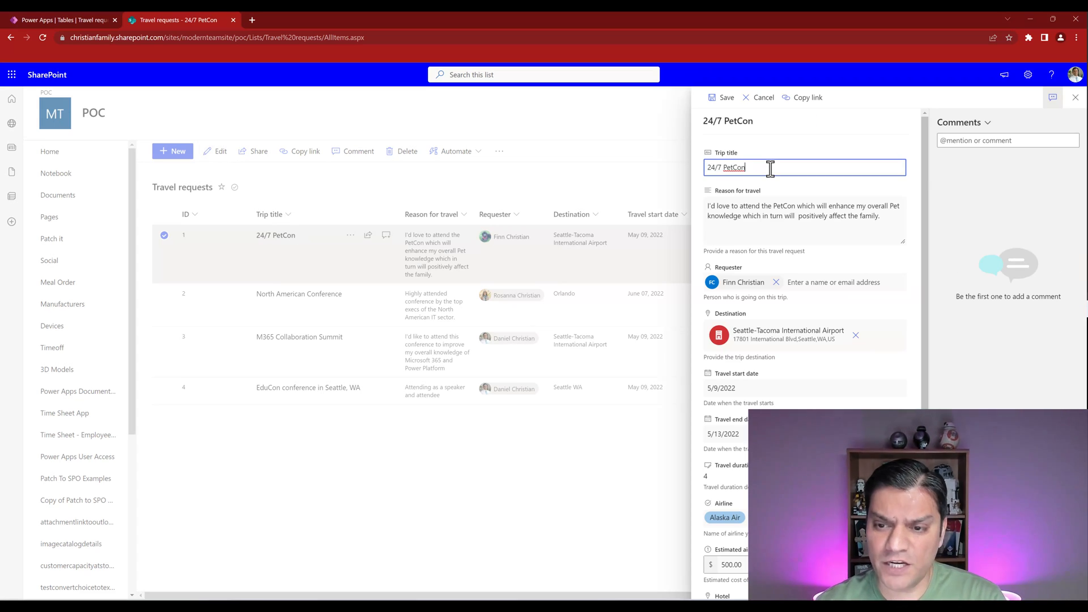
pyautogui.write('" "')
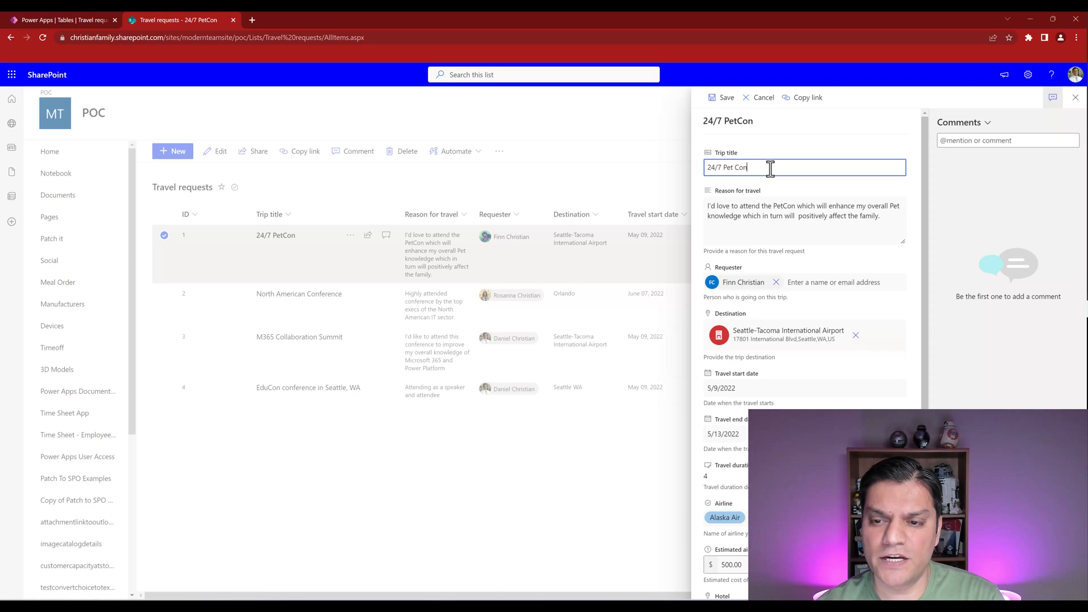
pyautogui.scroll(-3)
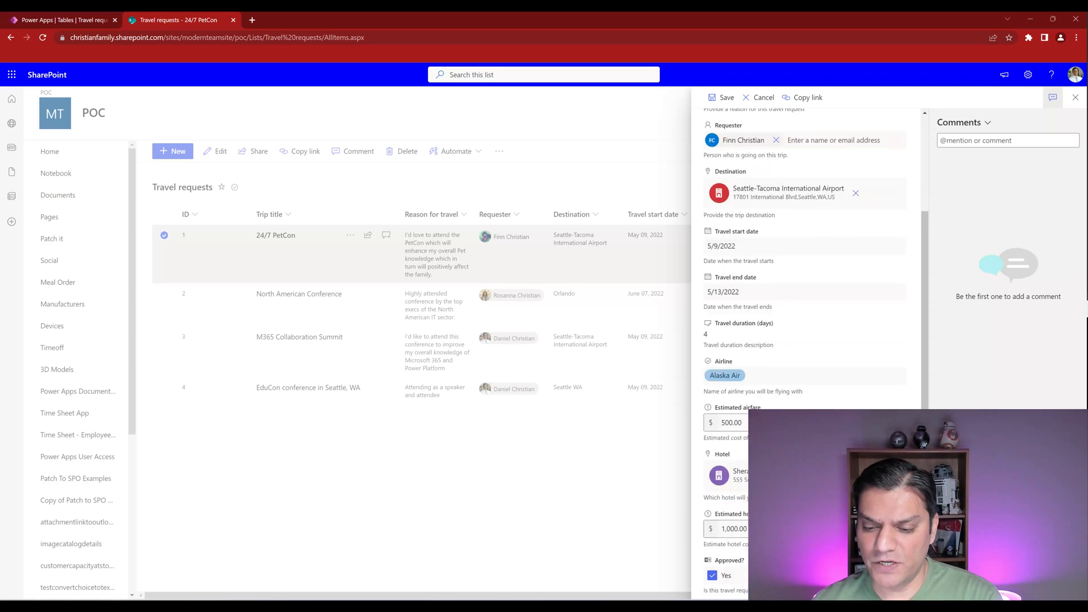
pyautogui.click(725, 97)
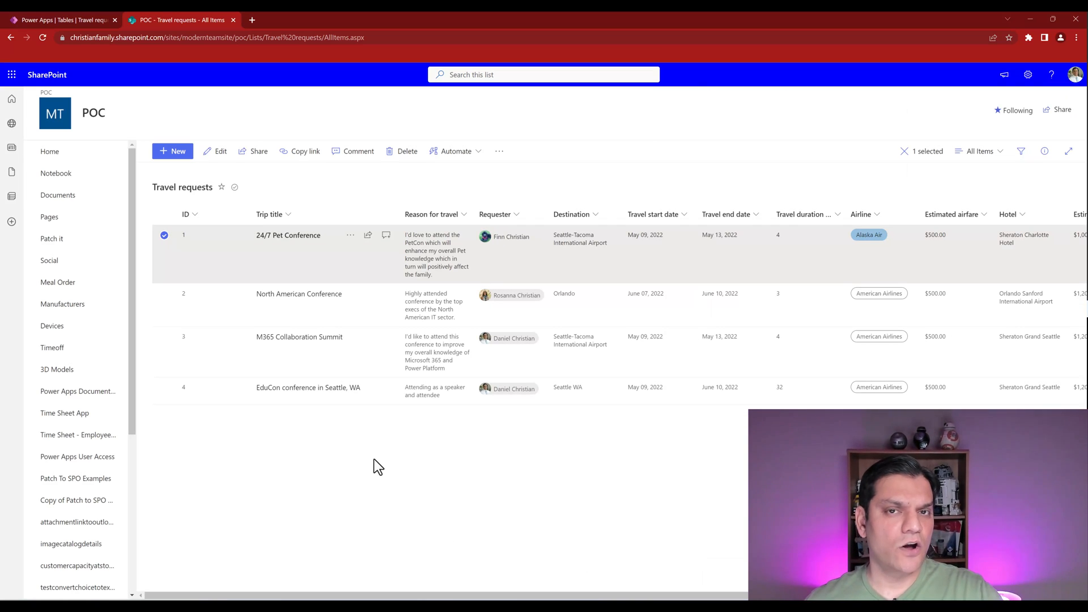
pyautogui.click(62, 20)
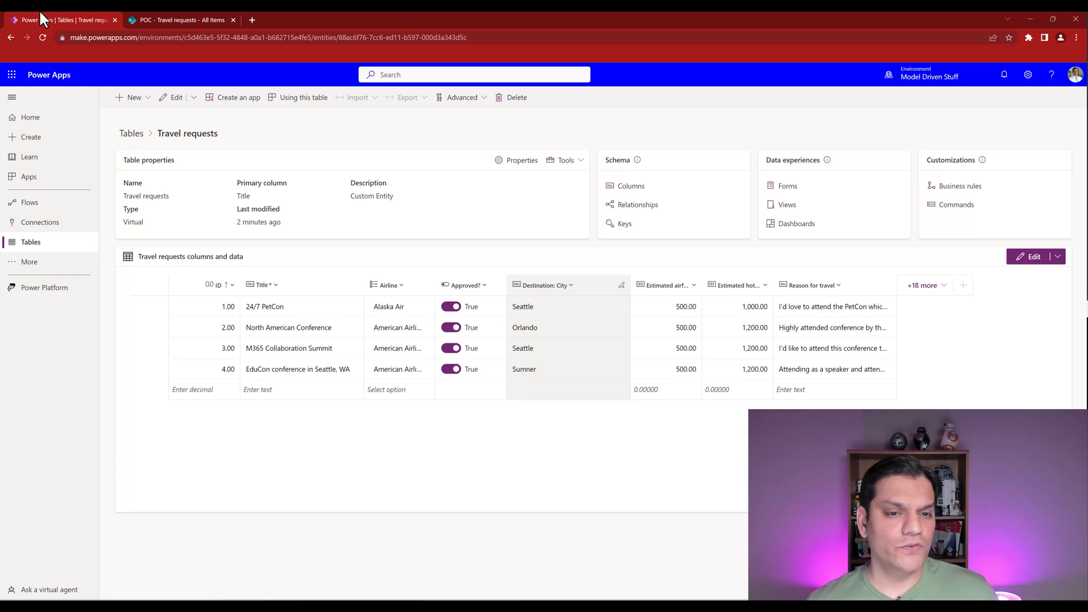
pyautogui.click(42, 38)
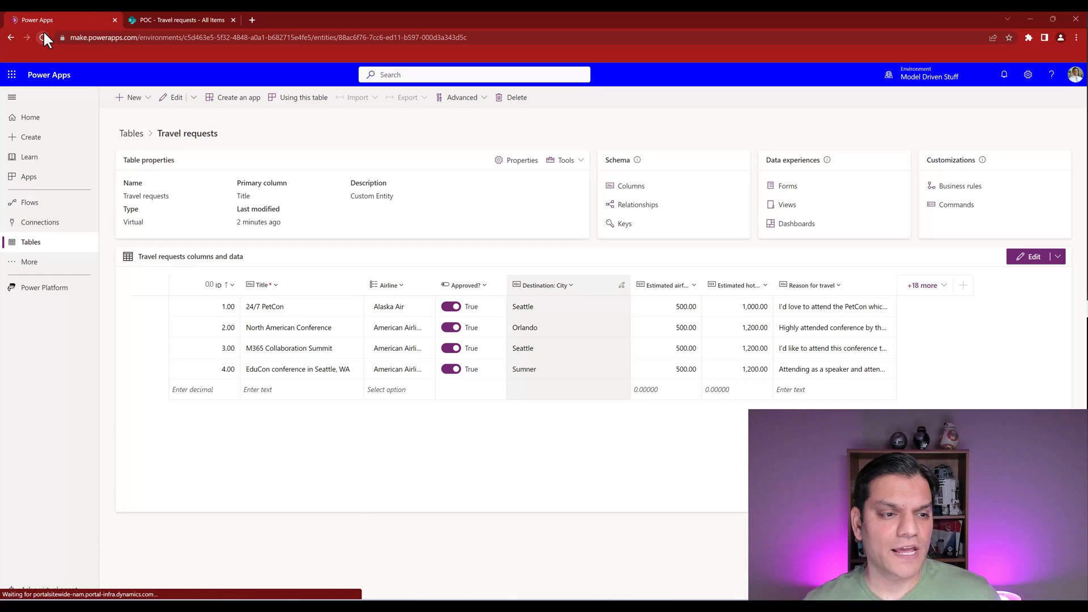
# Reload Power Apps to confirm 24/7 Pet Conference synced, and bring up the Edit menu
pyautogui.click(41, 38)
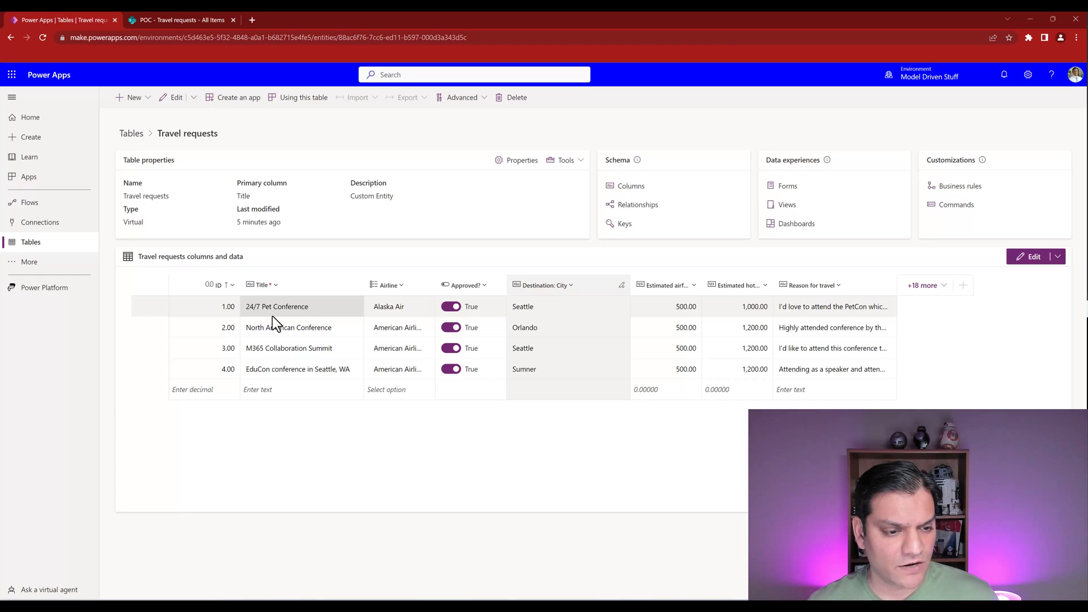
pyautogui.click(297, 369)
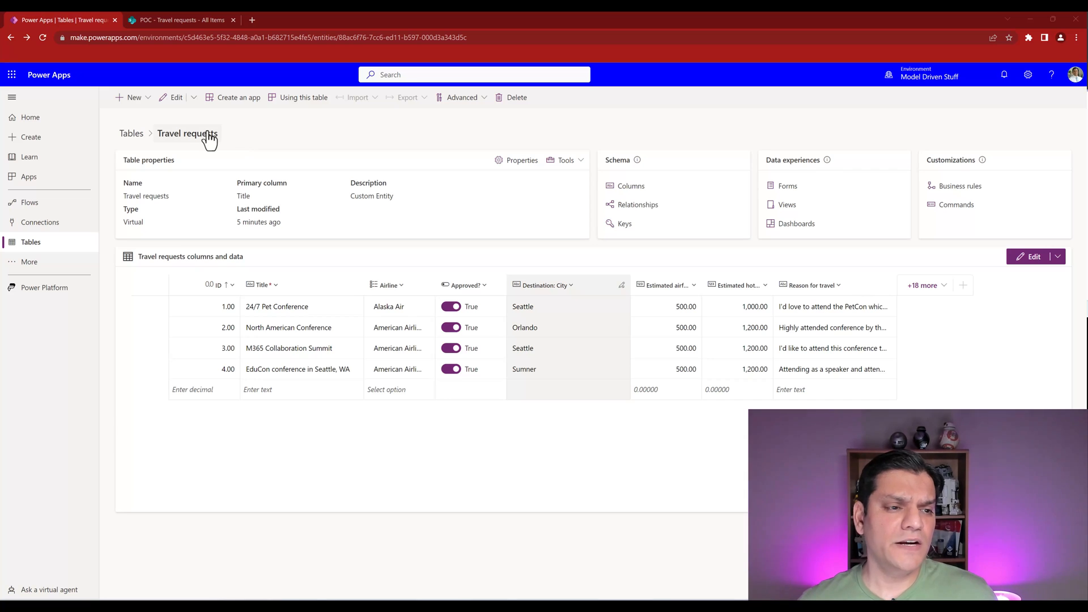
pyautogui.moveTo(195, 104)
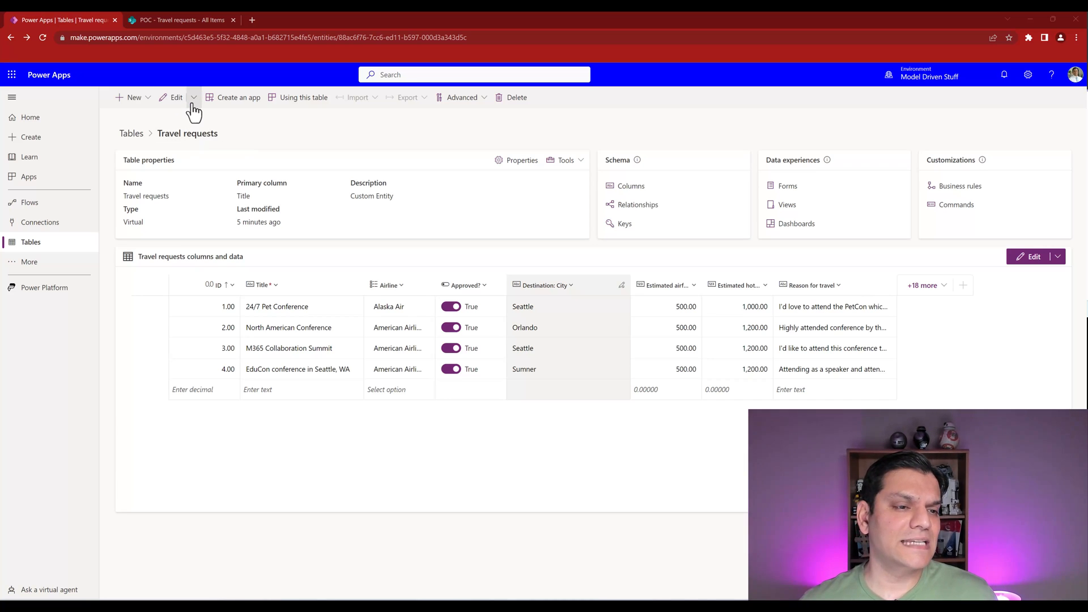
pyautogui.click(194, 97)
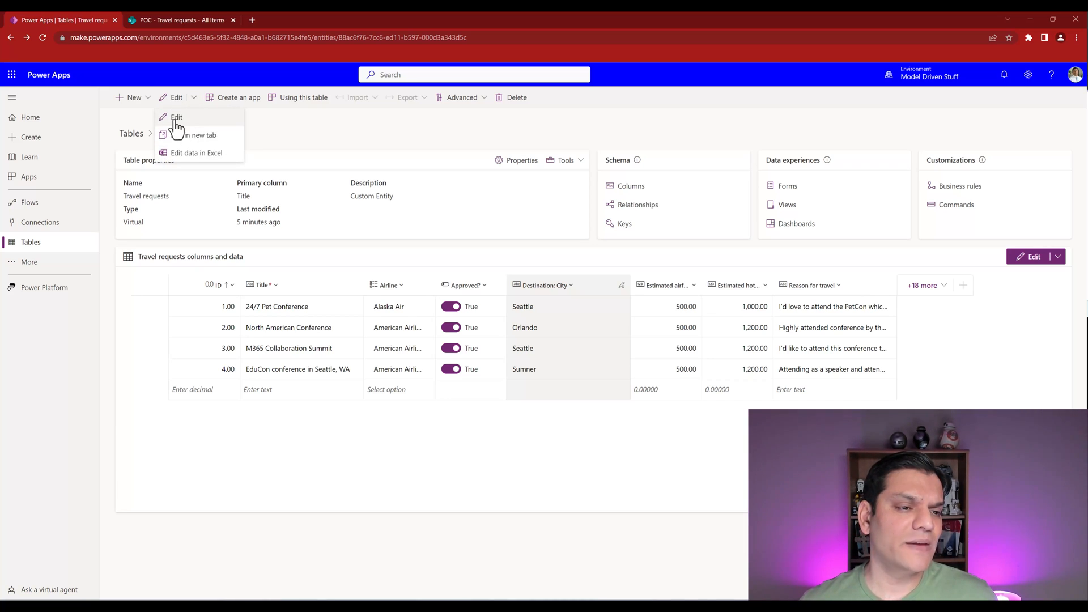
# Show Airline, Approved? and Destination columns, and rename North American Conference to 'NA conference'
pyautogui.click(177, 117)
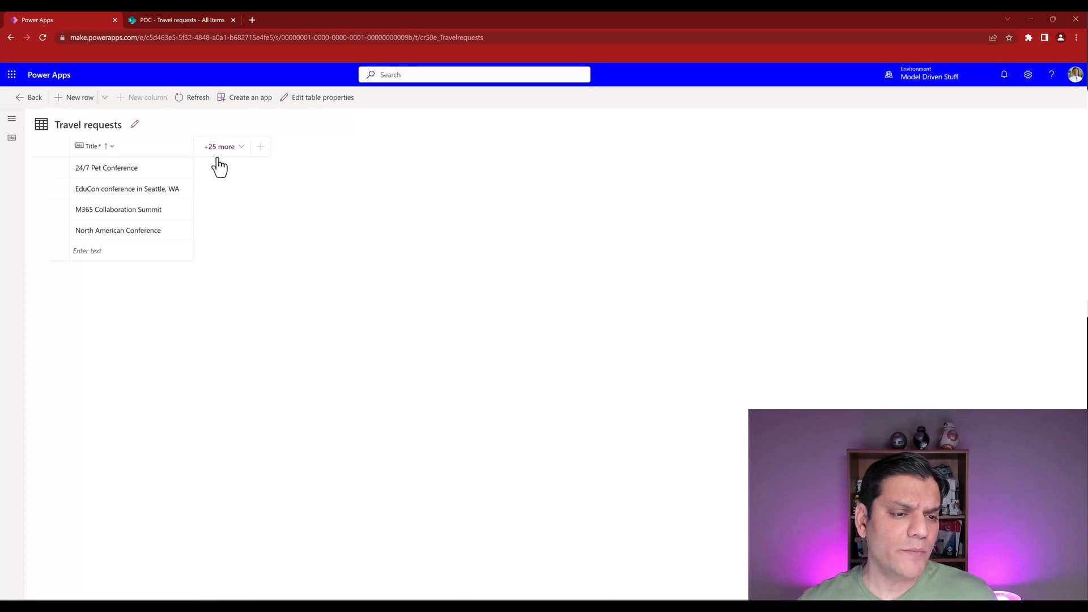
pyautogui.click(222, 146)
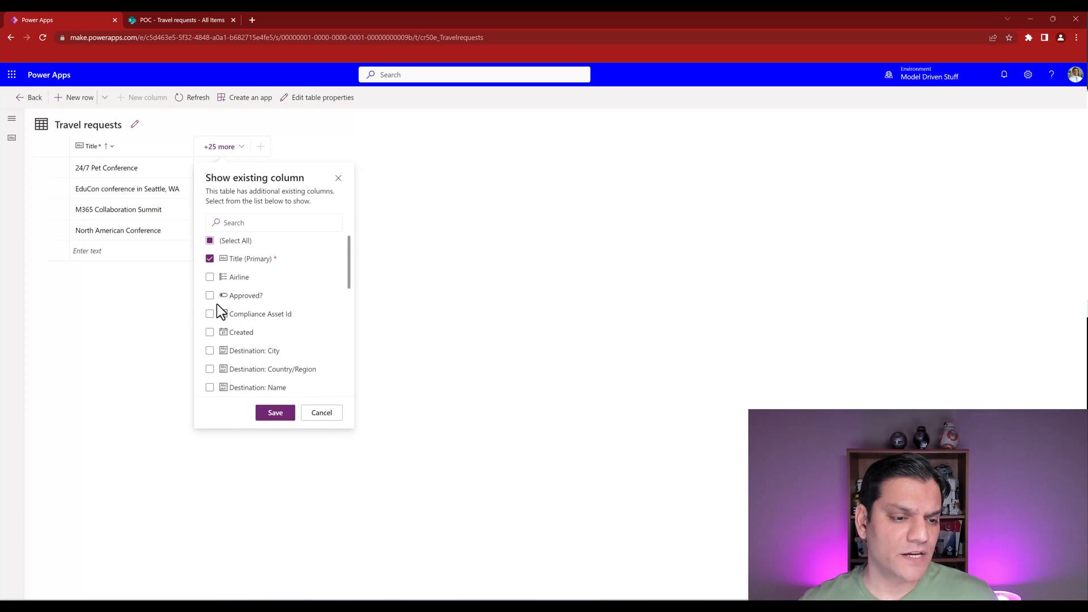
pyautogui.click(210, 278)
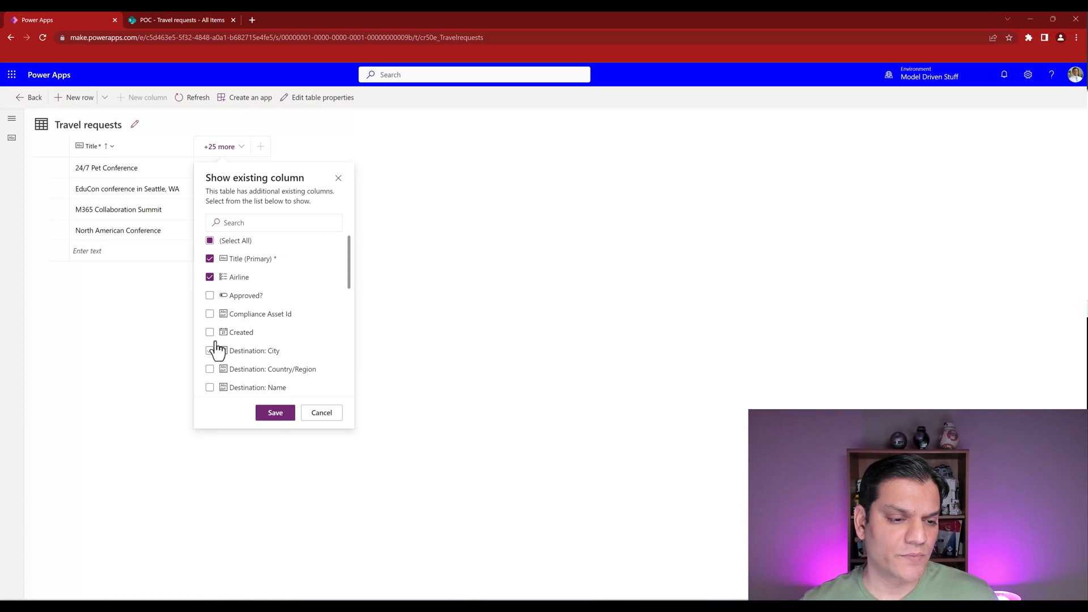
pyautogui.click(210, 295)
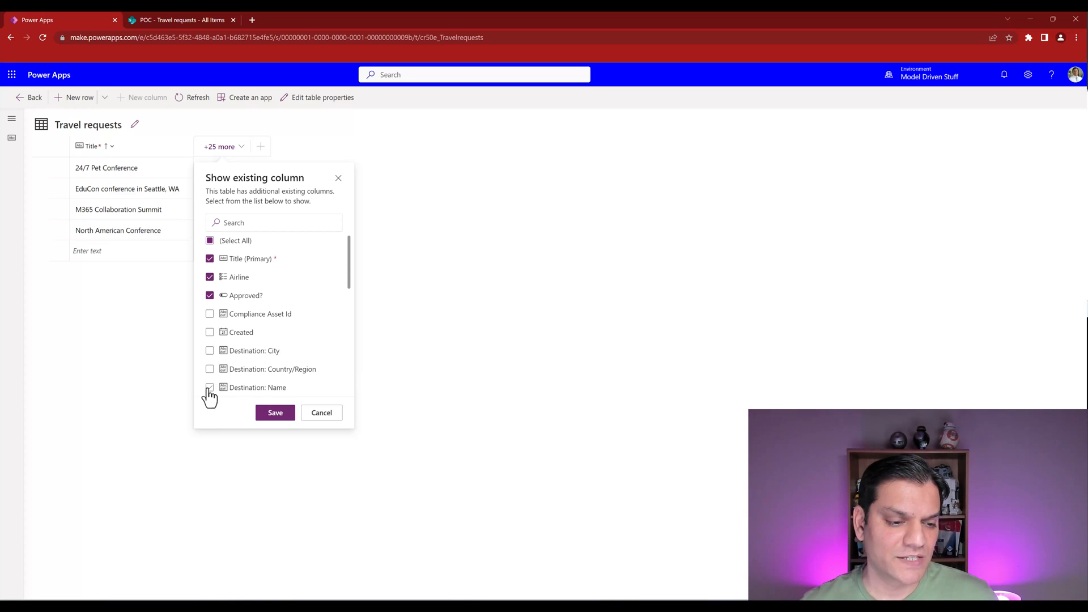
pyautogui.click(275, 412)
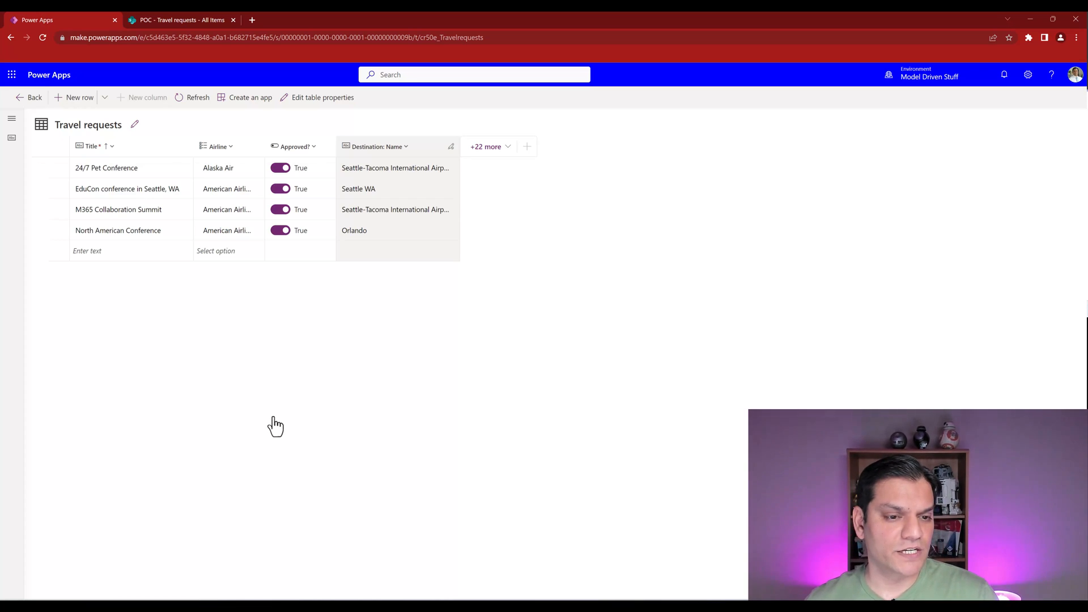
pyautogui.moveTo(360, 244)
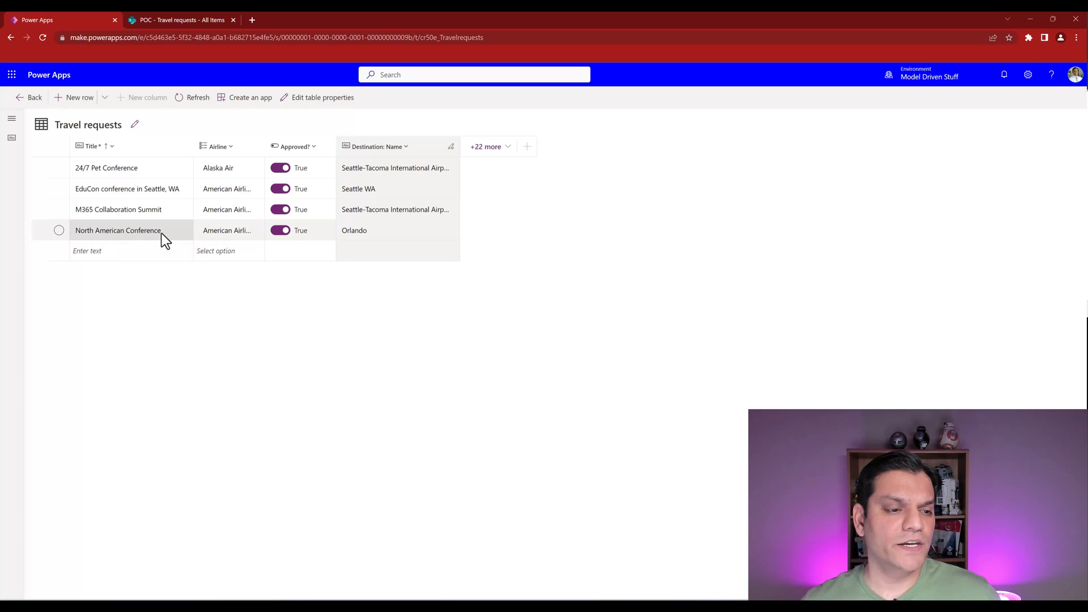
pyautogui.click(118, 229)
pyautogui.write('NA conference')
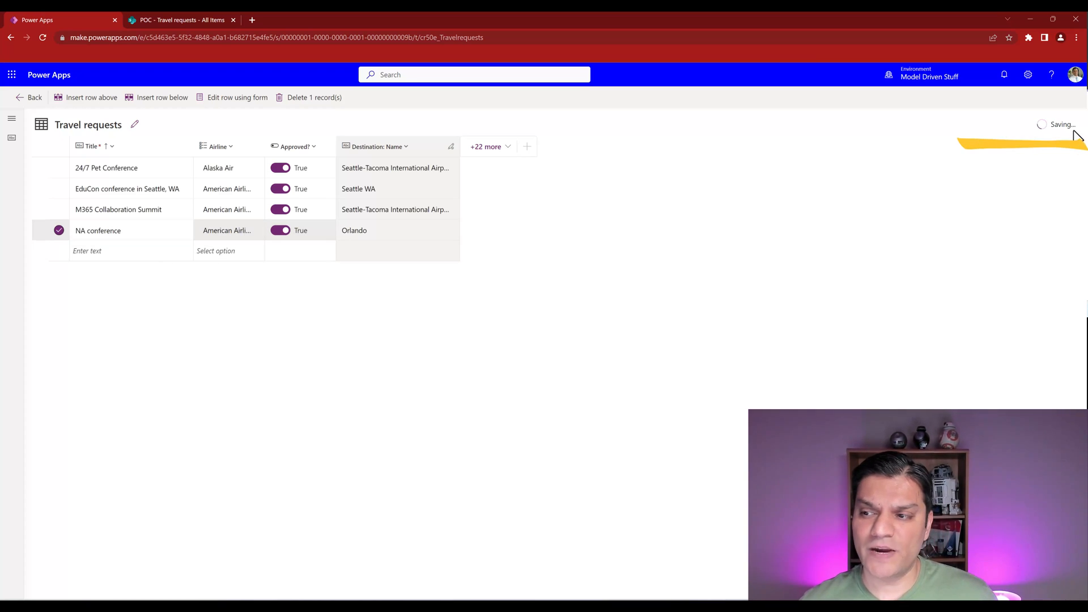
pyautogui.moveTo(1068, 133)
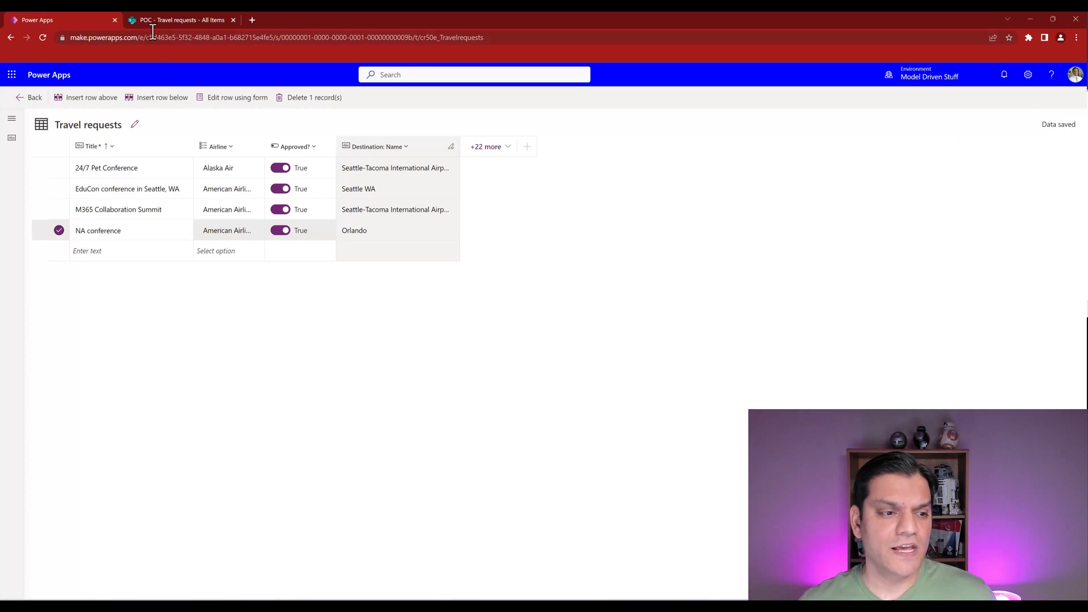
pyautogui.click(182, 19)
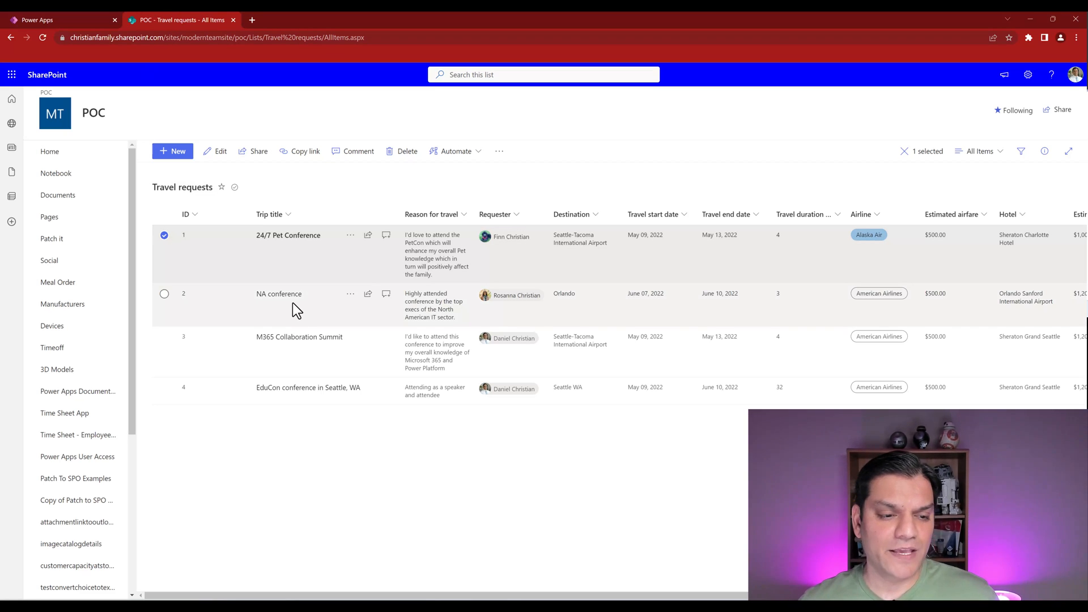
# Add the ID column to the Travel requests editor grid, then compare with SharePoint
pyautogui.click(55, 20)
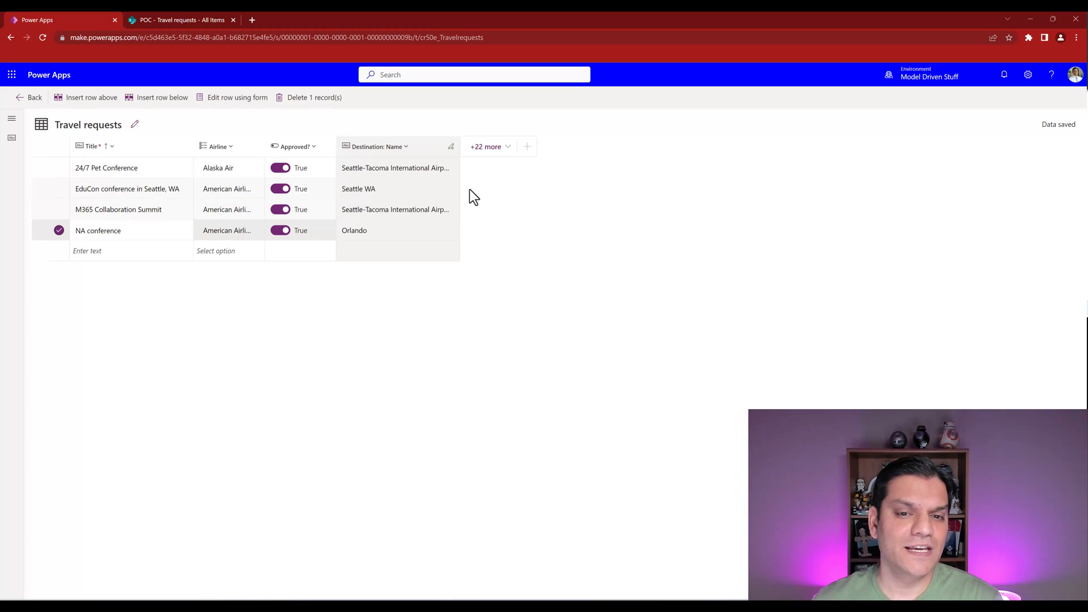
pyautogui.click(489, 146)
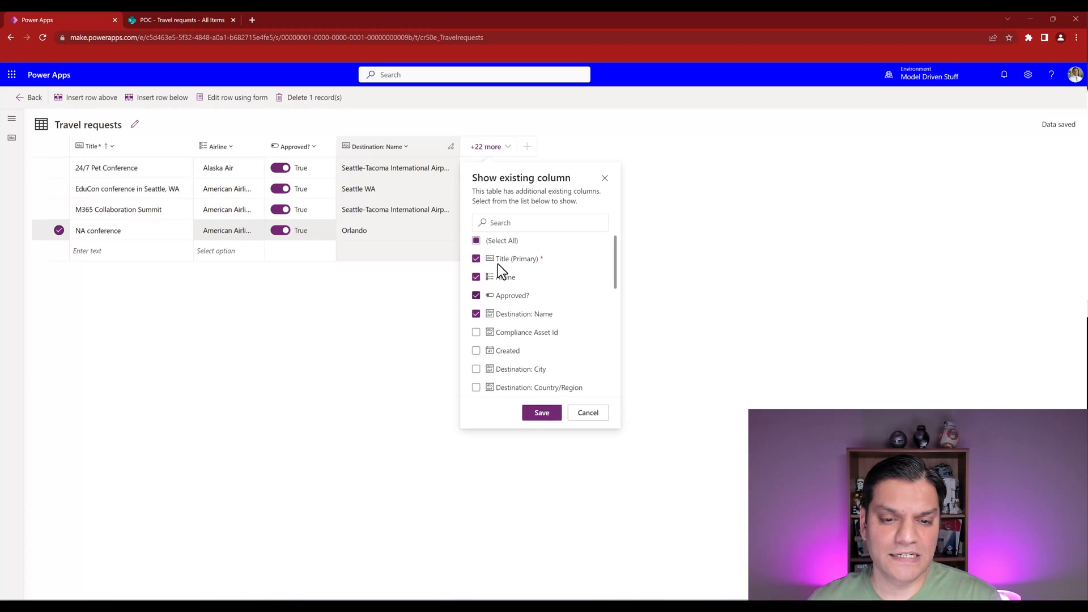
pyautogui.write('id')
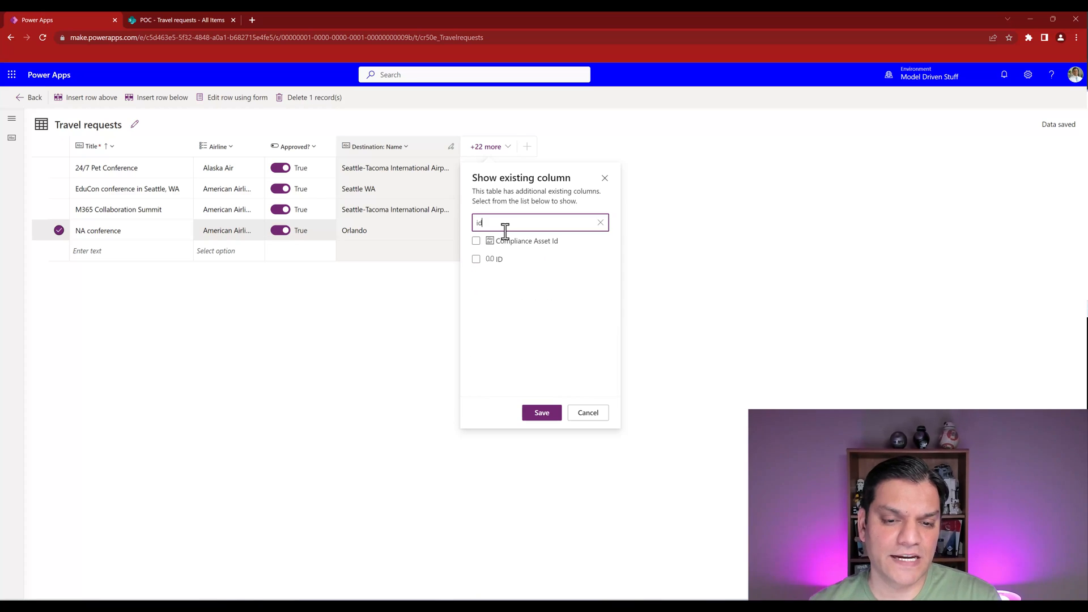
pyautogui.click(476, 259)
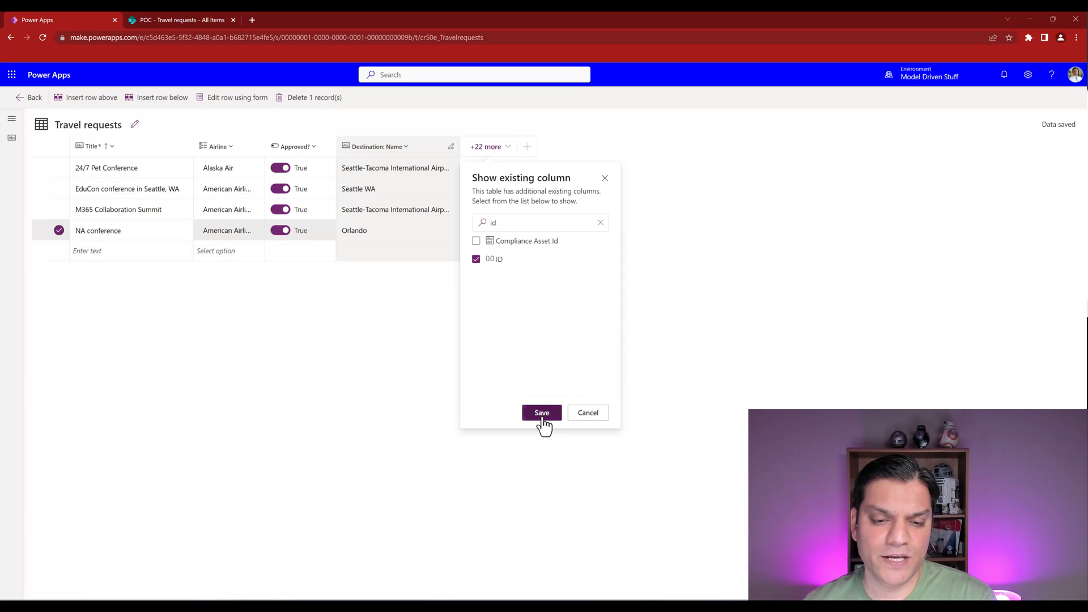
pyautogui.click(541, 412)
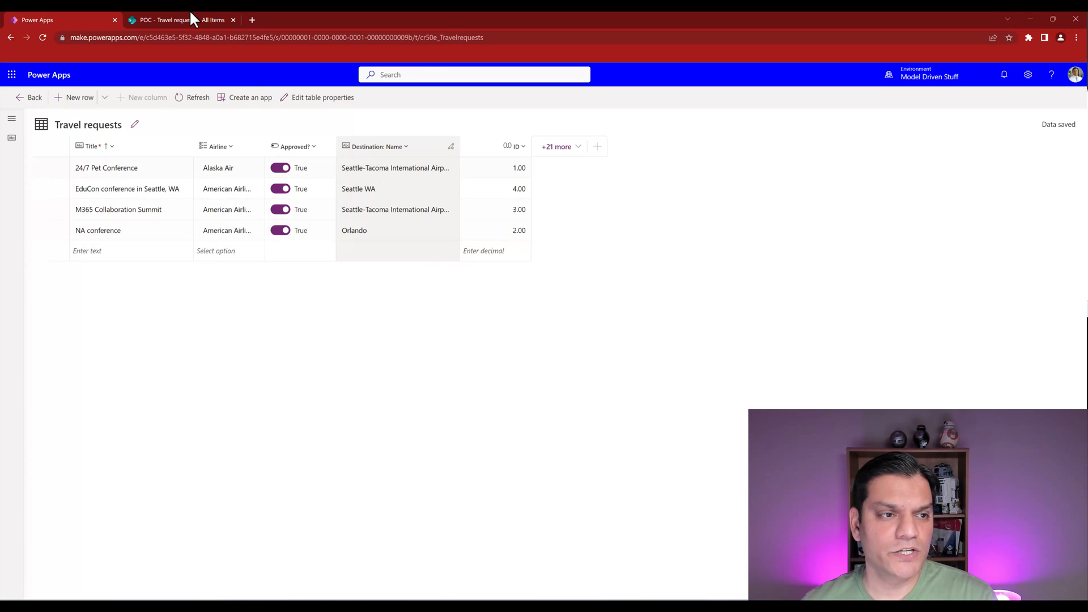
pyautogui.click(182, 19)
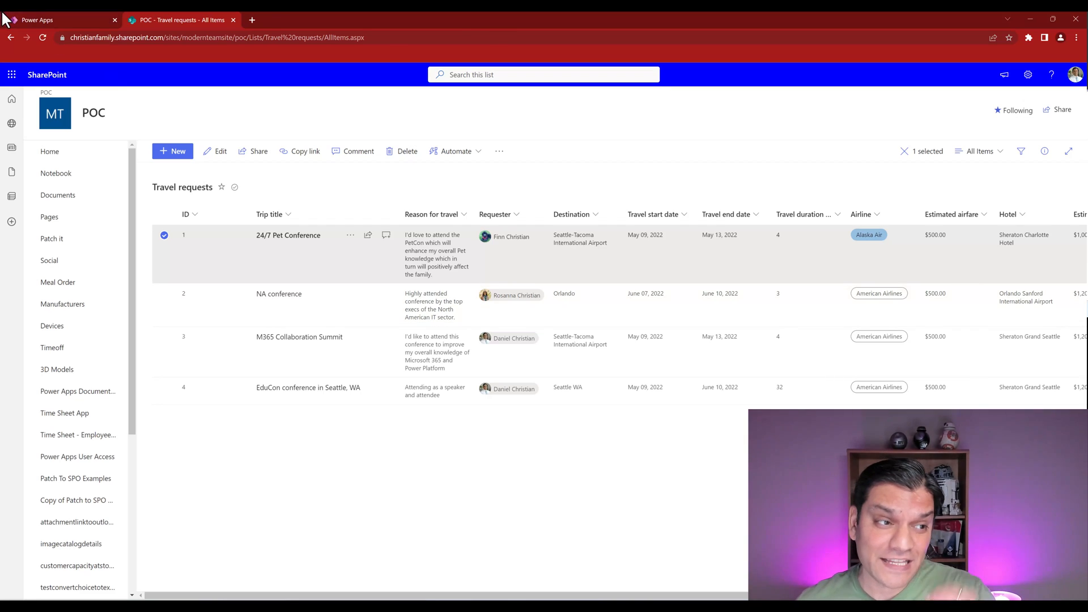
# Delete the NA conference record in Power Apps and view the SharePoint list
pyautogui.click(62, 20)
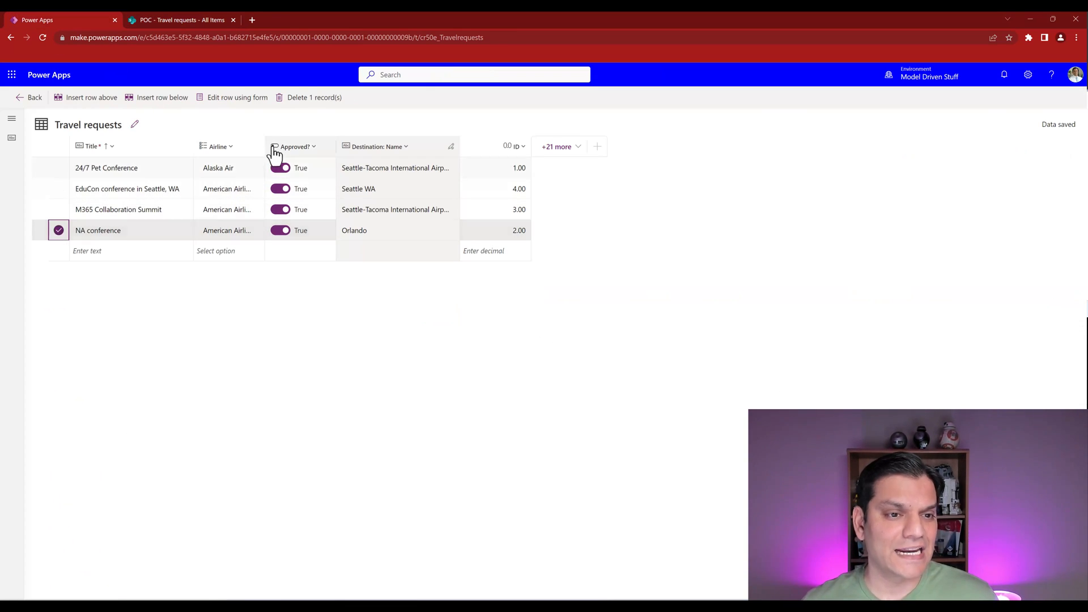
pyautogui.click(309, 97)
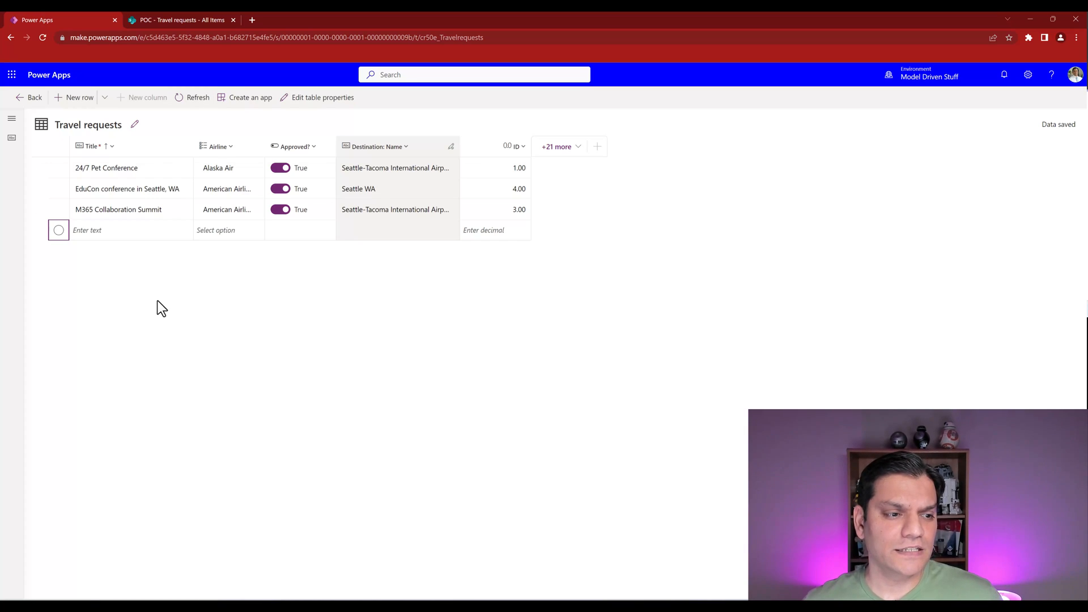
pyautogui.click(181, 20)
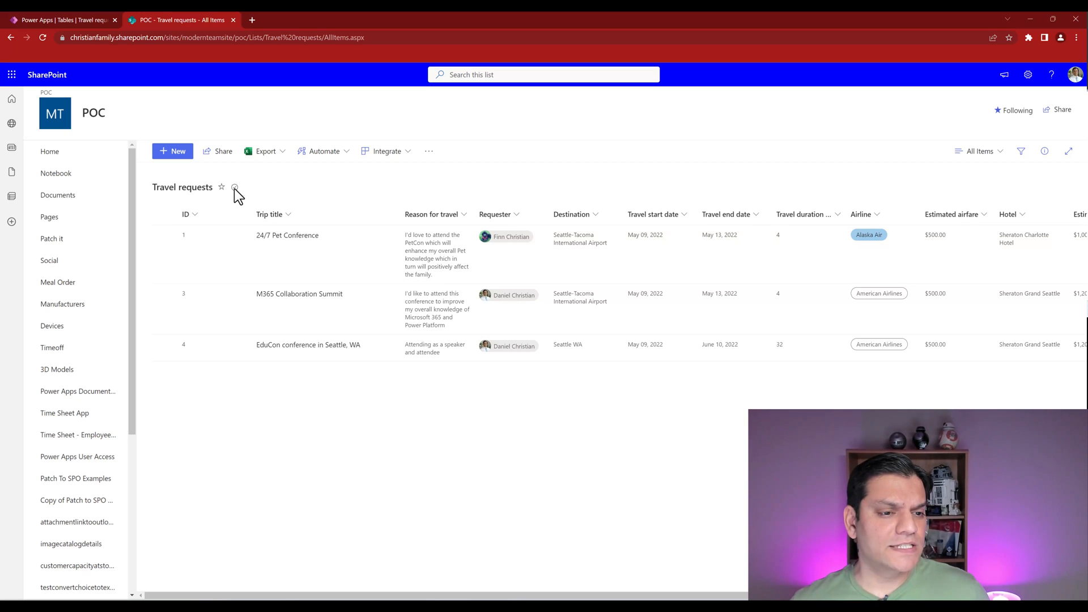
pyautogui.moveTo(235, 188)
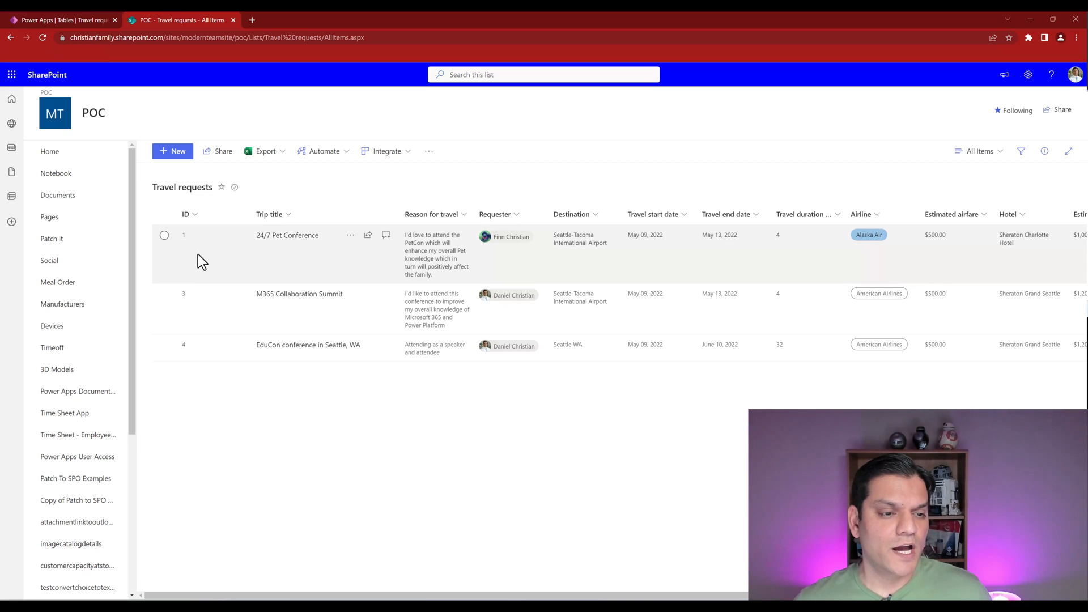
# Compare SharePoint's three remaining trips with the Dataverse rows, then return to Travel requests
pyautogui.click(62, 19)
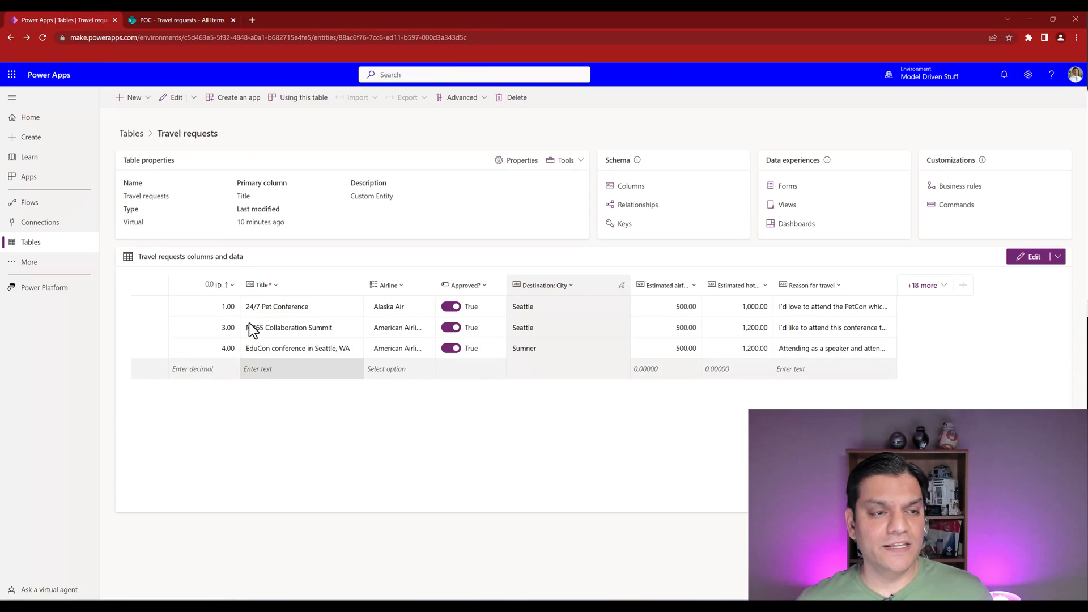
pyautogui.click(182, 19)
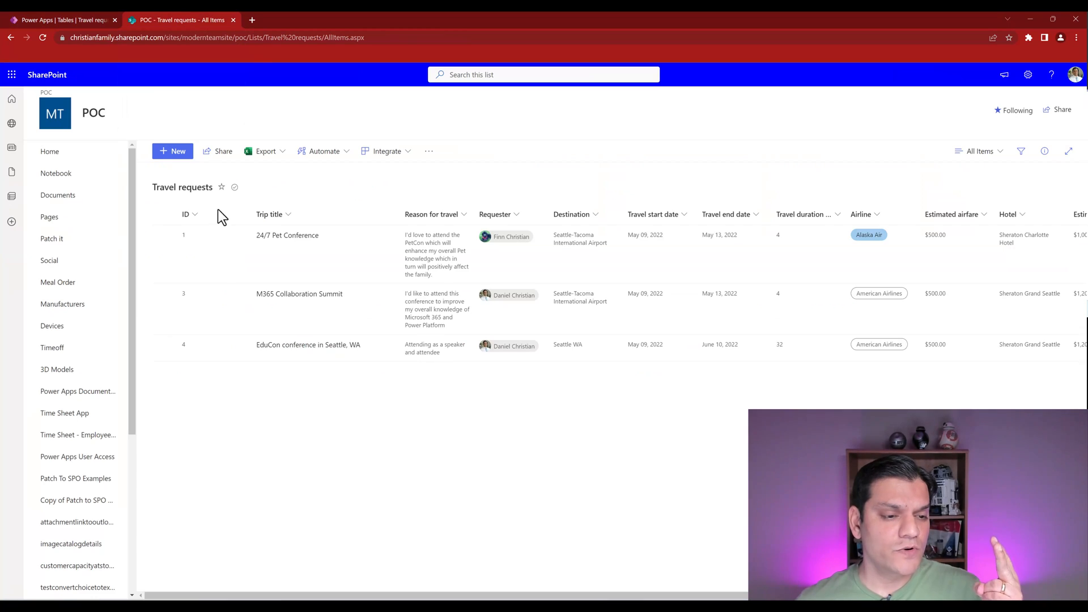
pyautogui.moveTo(240, 417)
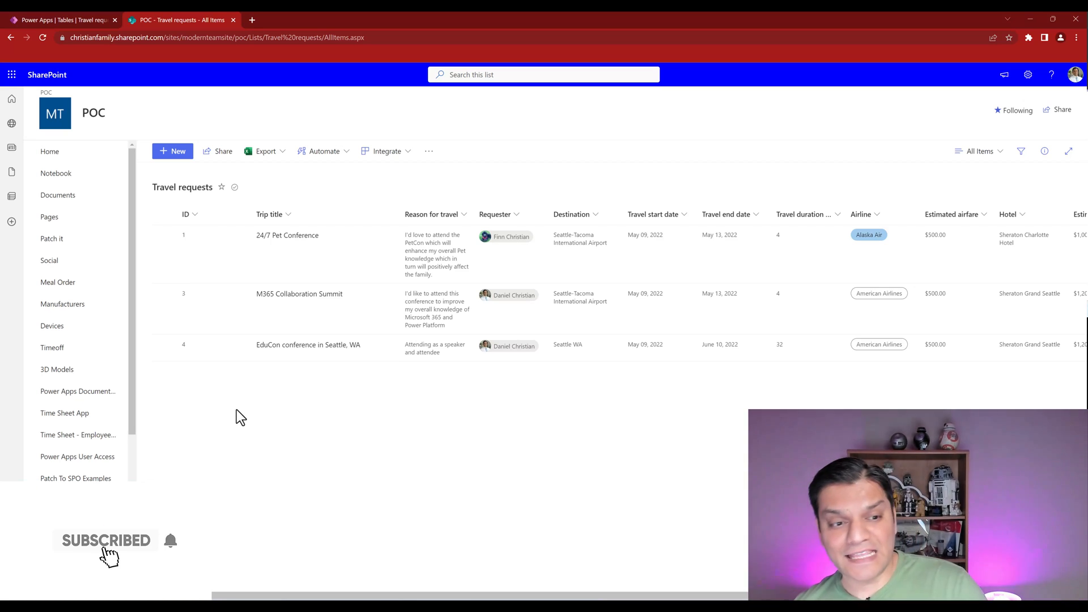
pyautogui.scroll(-3)
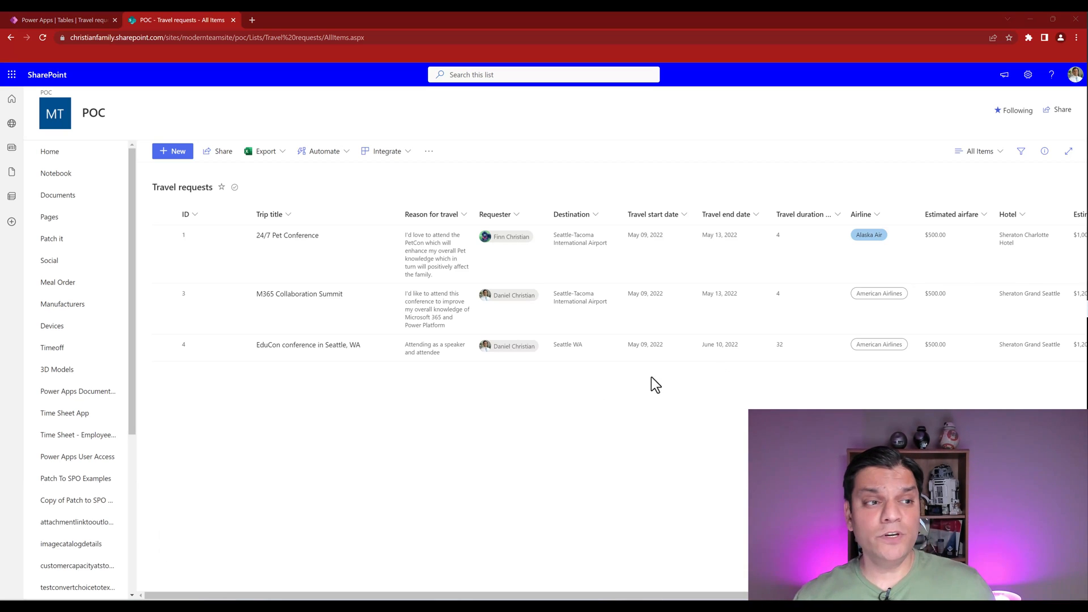
pyautogui.click(62, 19)
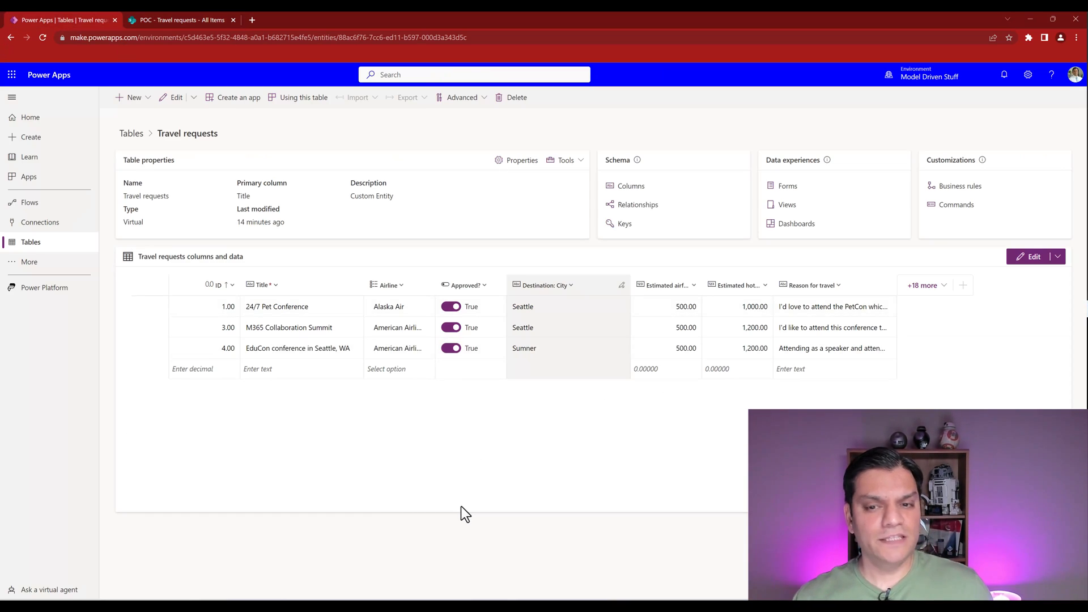
pyautogui.moveTo(472, 516)
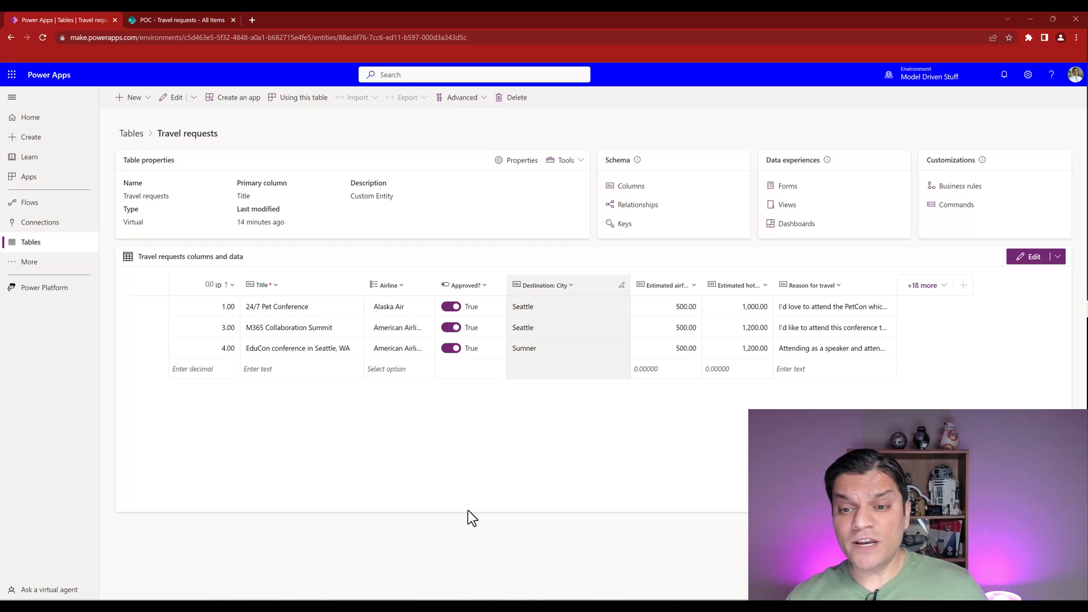
pyautogui.moveTo(860, 266)
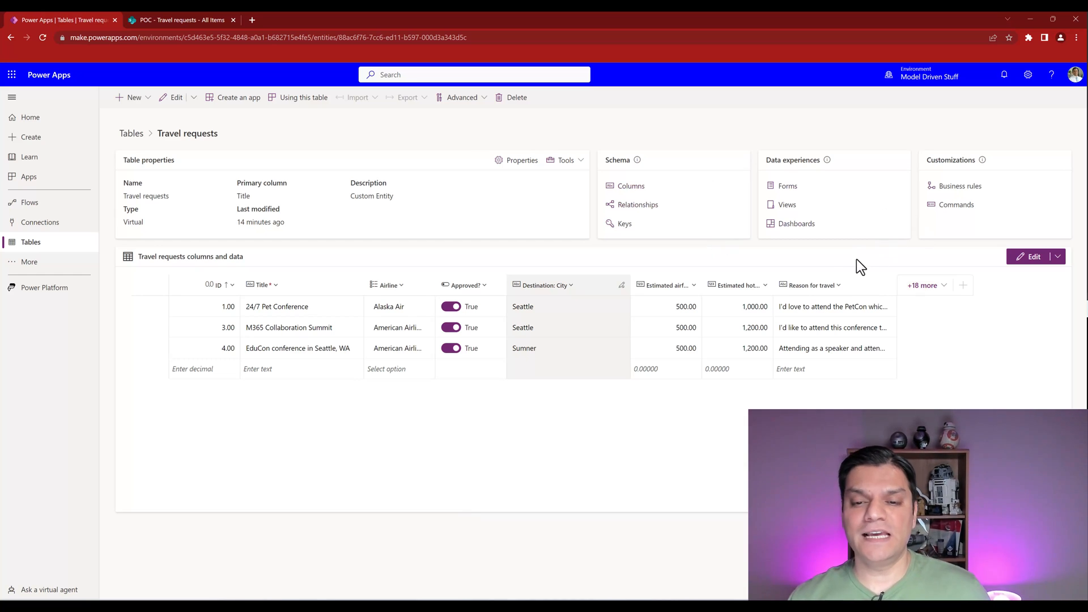
pyautogui.moveTo(636, 204)
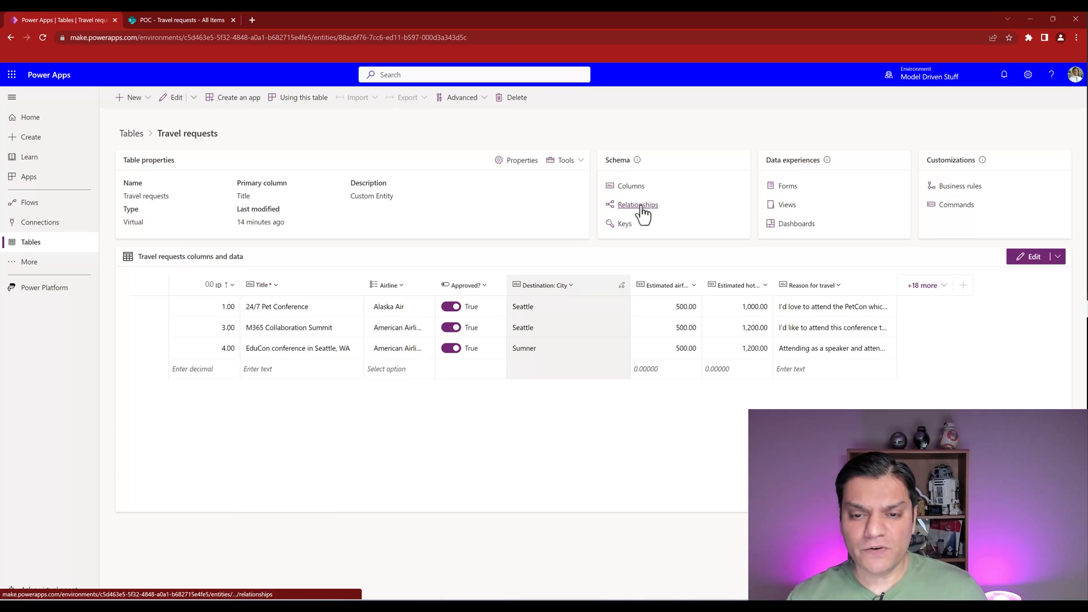
# View the empty Relationships page and one-to-many option, then open the Business rules page
pyautogui.click(637, 204)
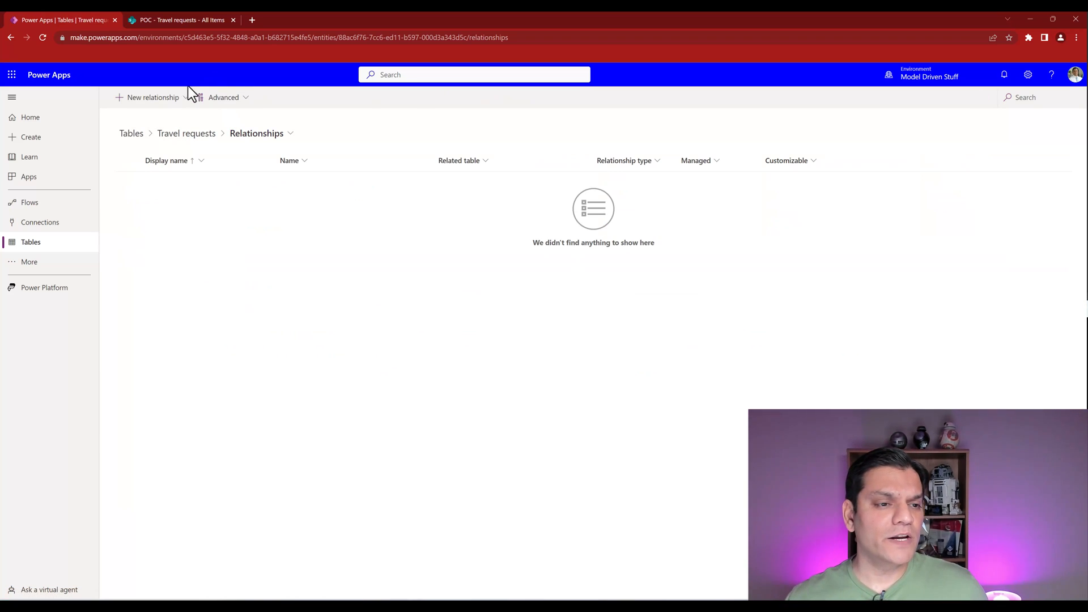
pyautogui.click(153, 97)
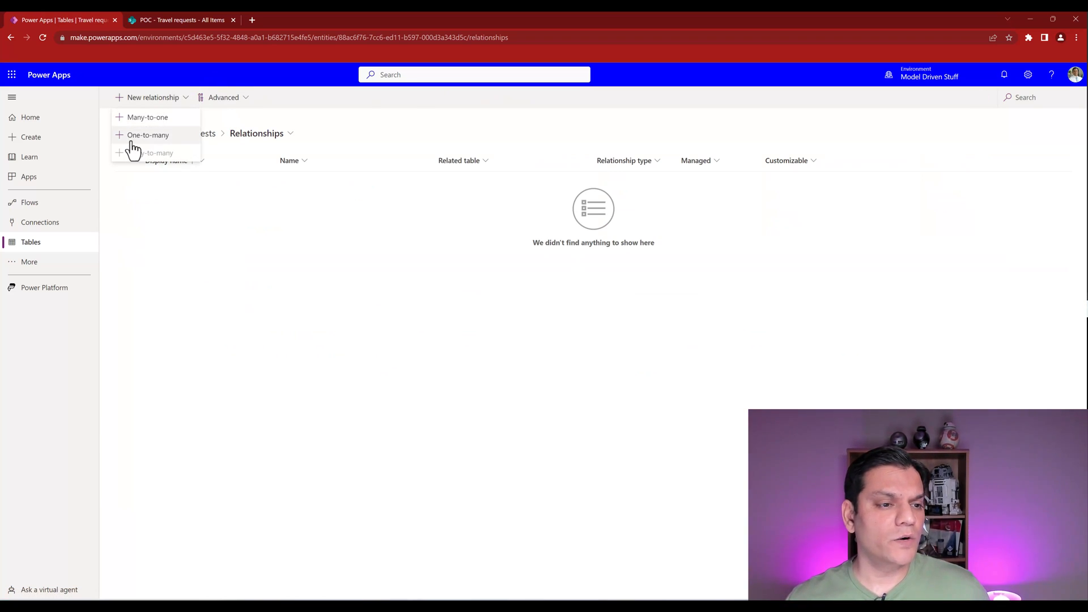
pyautogui.click(148, 134)
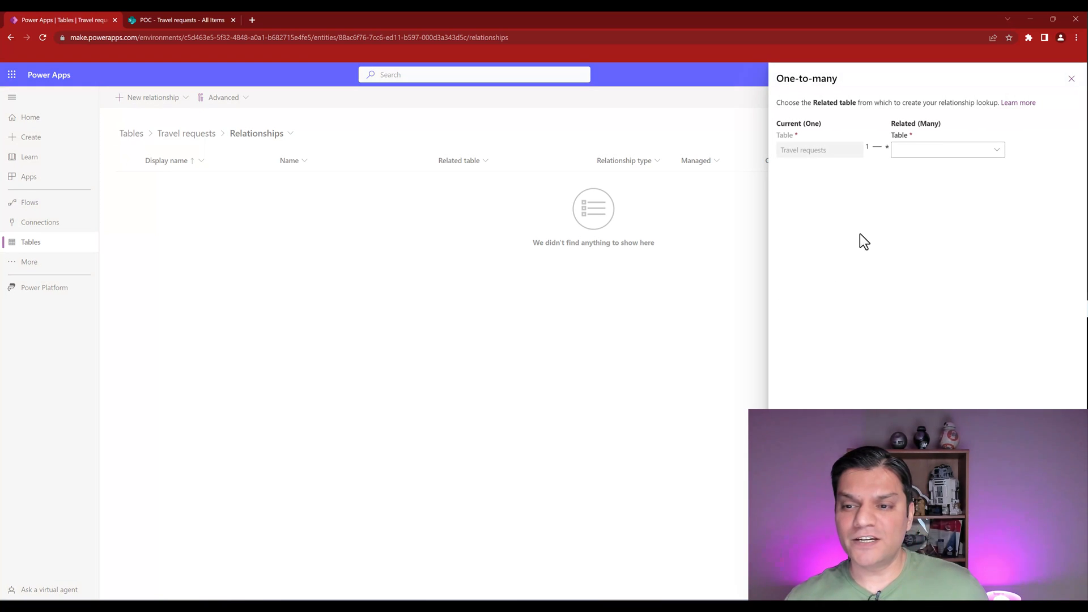
pyautogui.moveTo(810, 174)
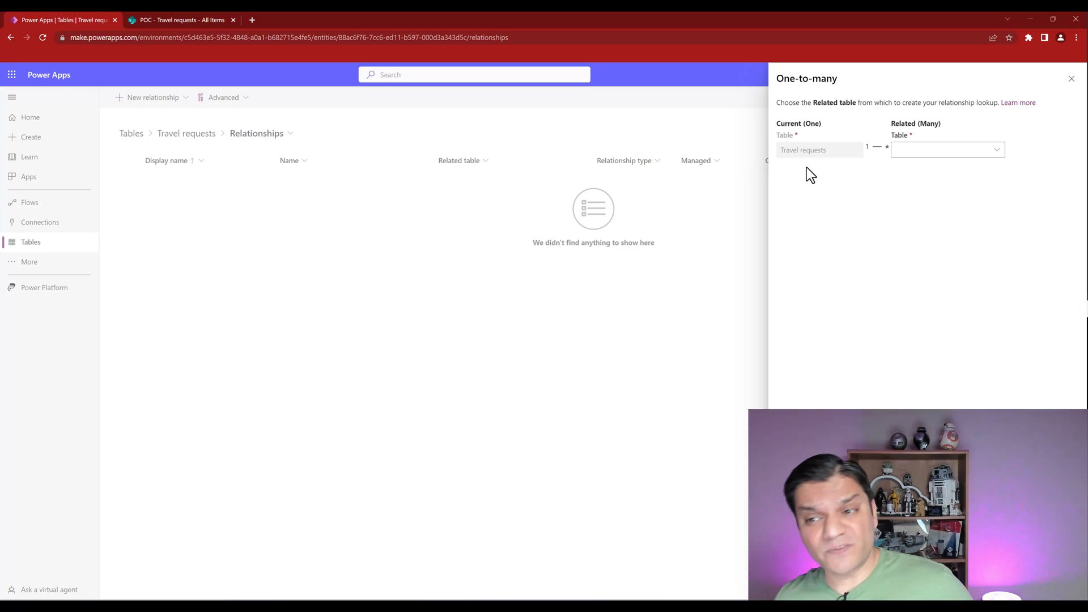
pyautogui.click(943, 150)
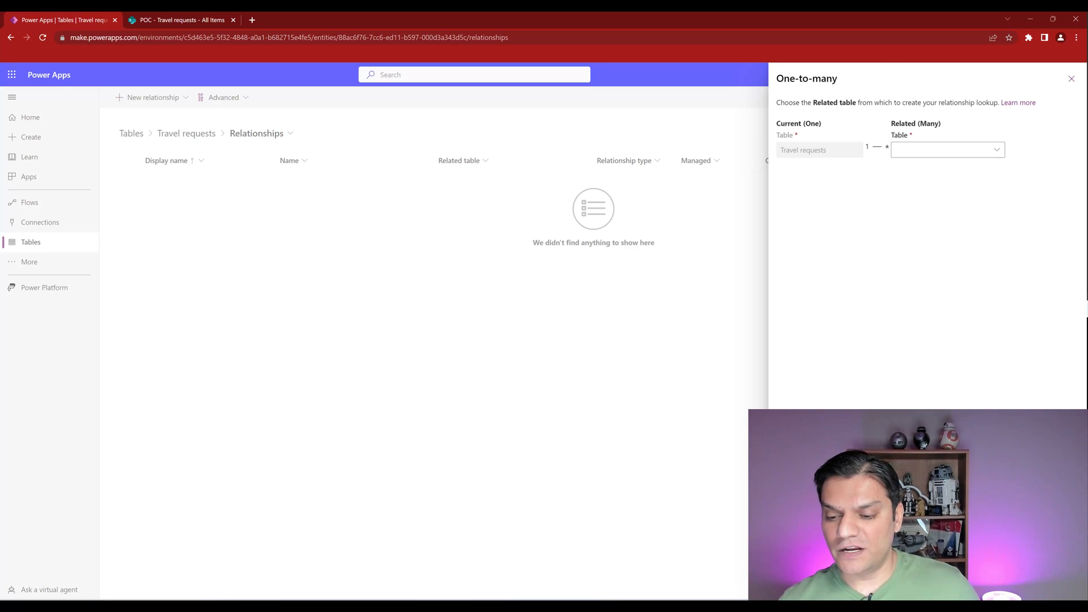
pyautogui.click(1071, 78)
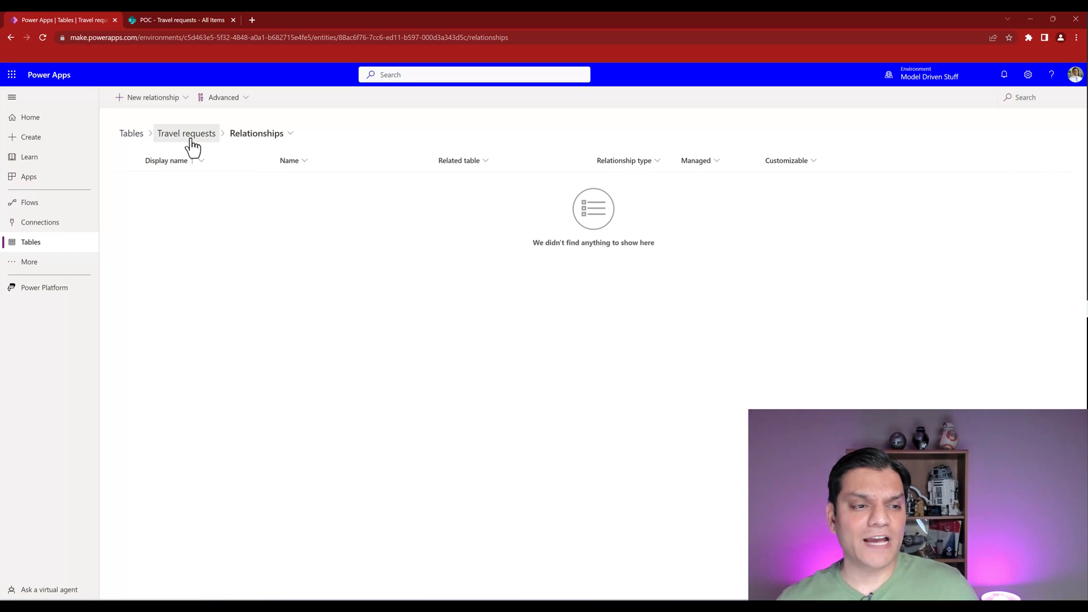
pyautogui.click(186, 133)
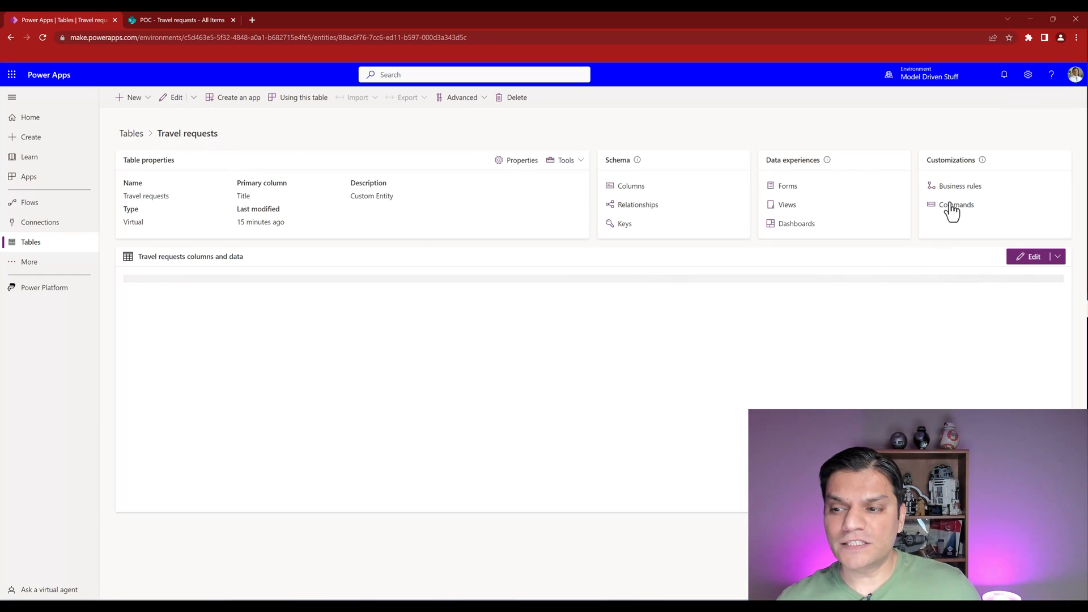
pyautogui.click(958, 186)
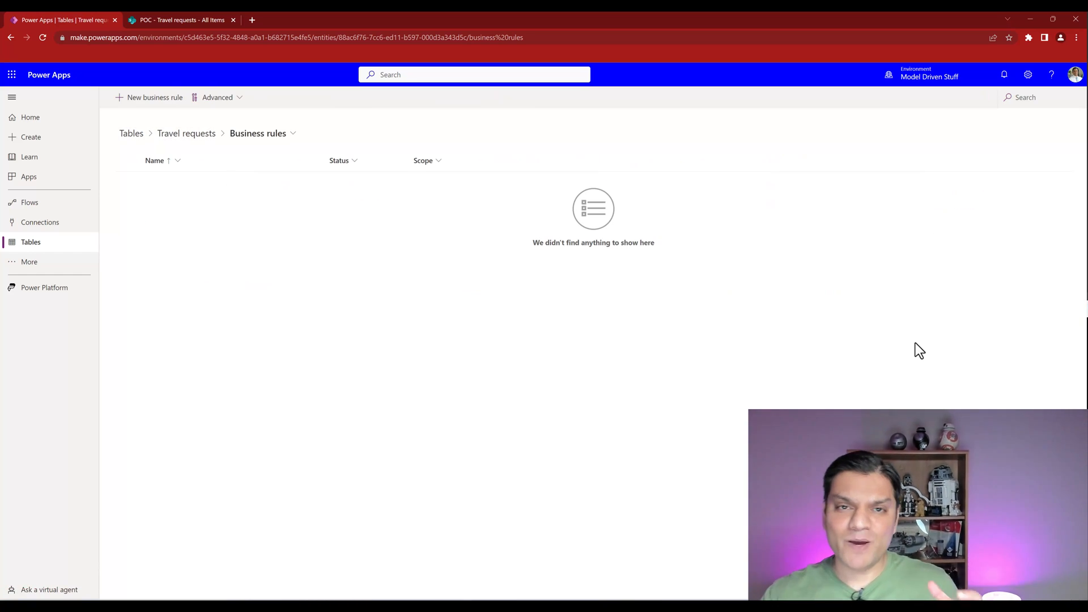